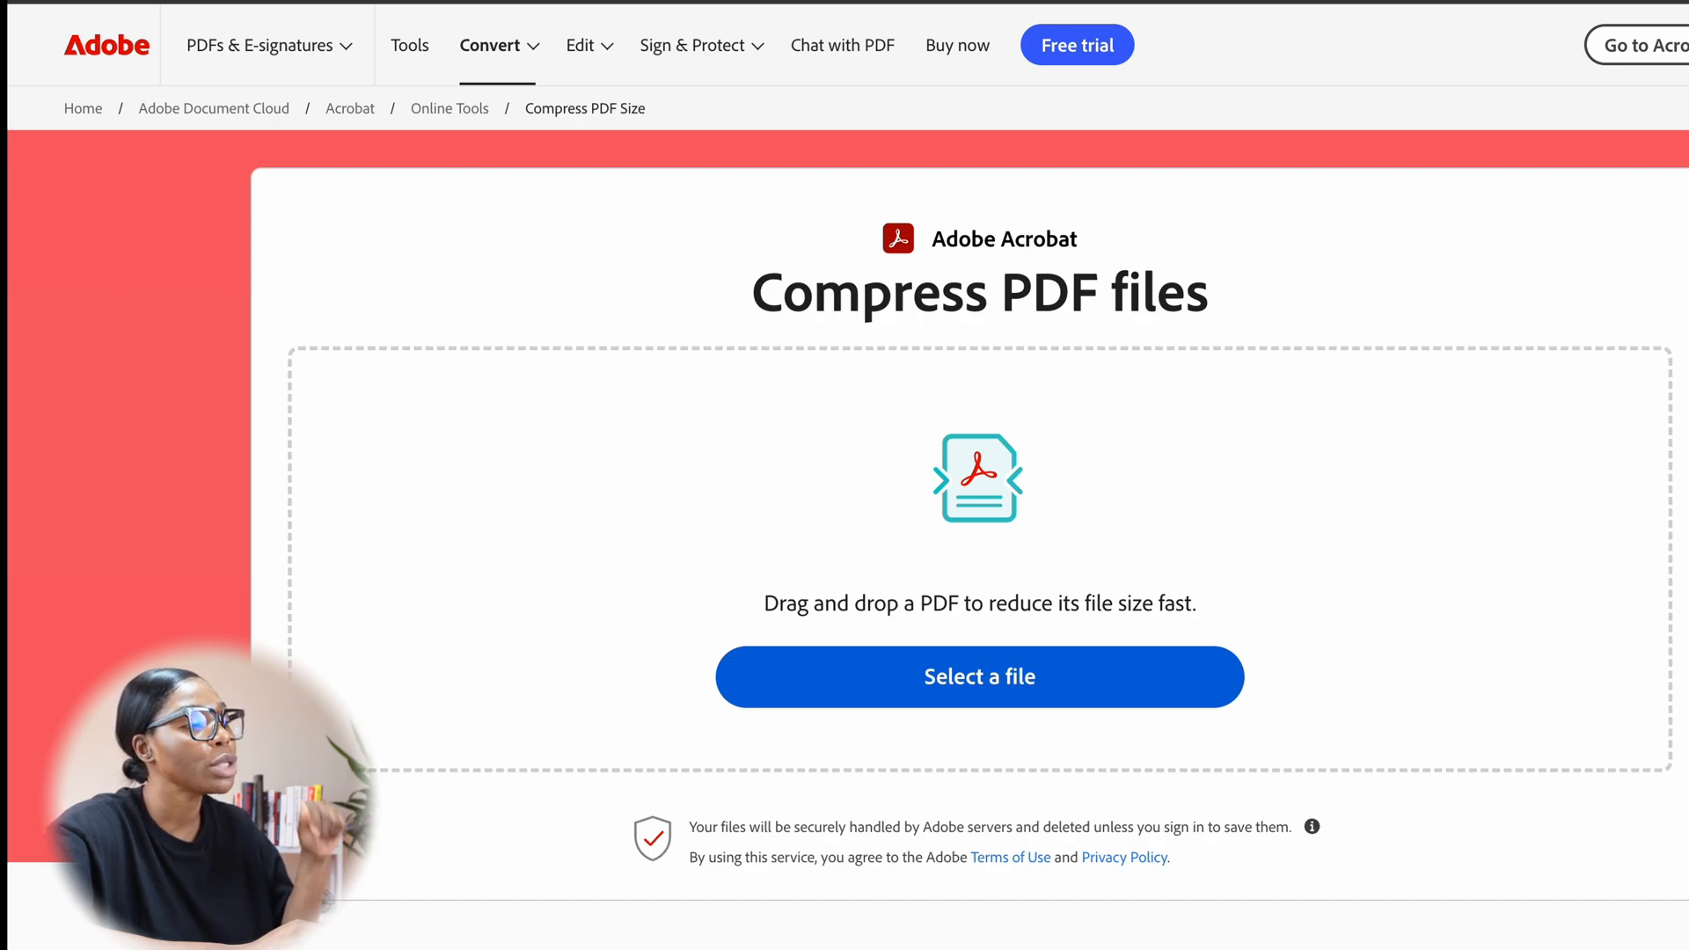
{"action": "mouse_move", "coordinate": [106, 241]}
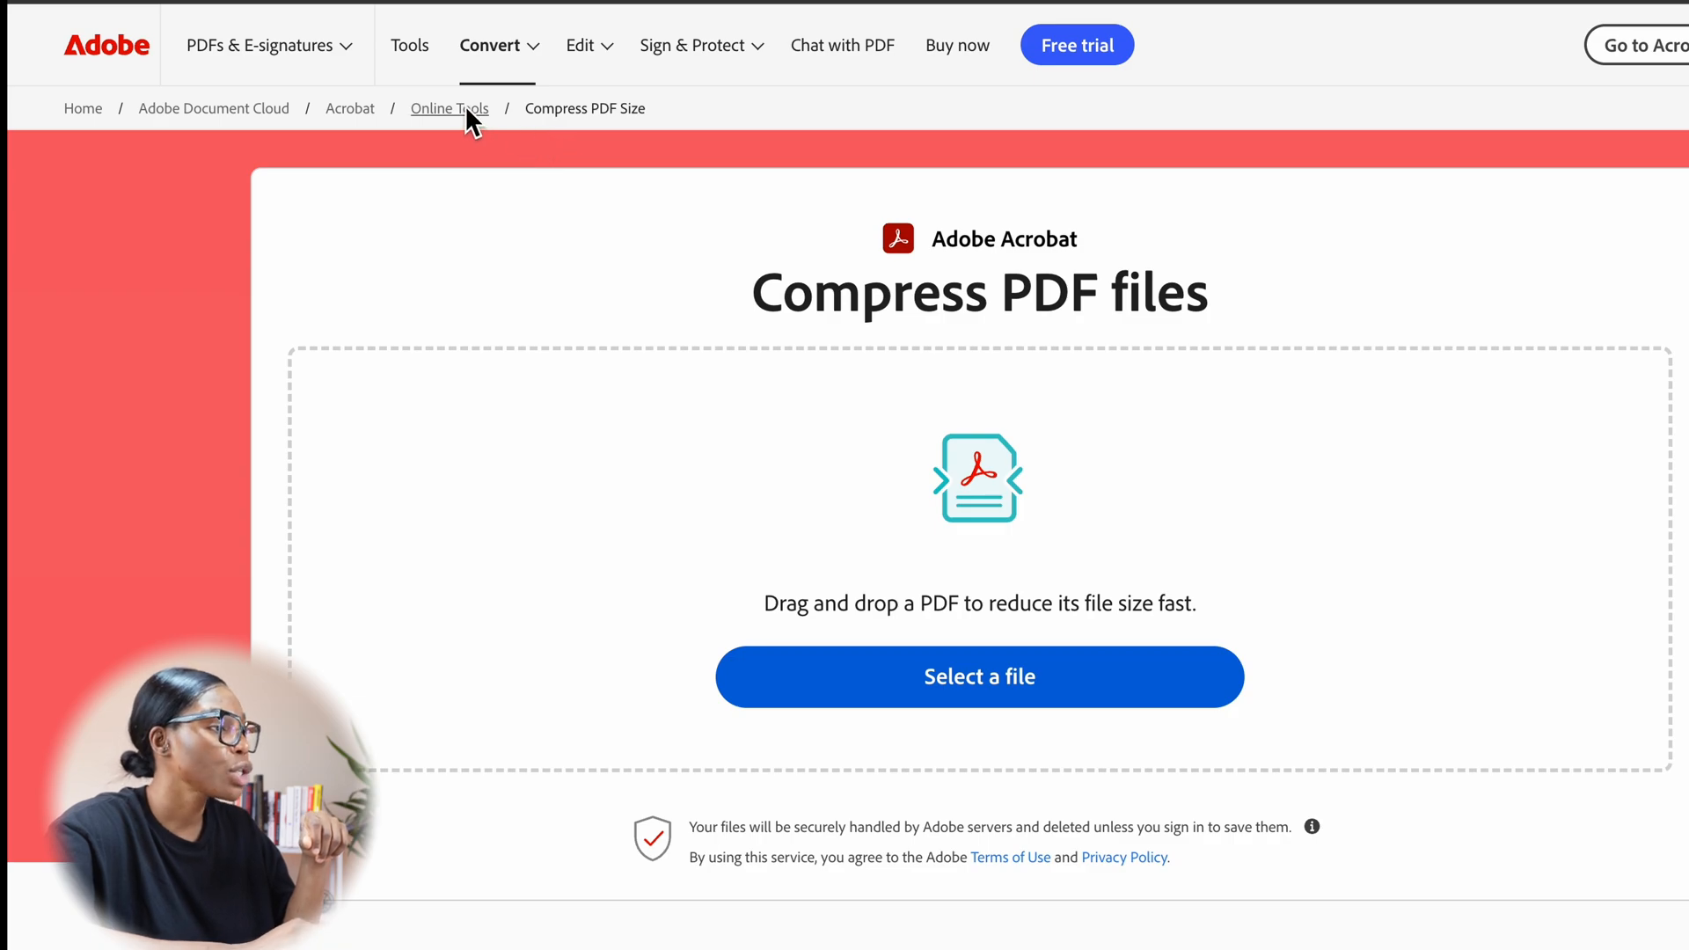
Step: Show Acrobat's full online tools list scrolled to Compress PDF under Reduce file size
{"action": "left_click", "coordinate": [449, 110]}
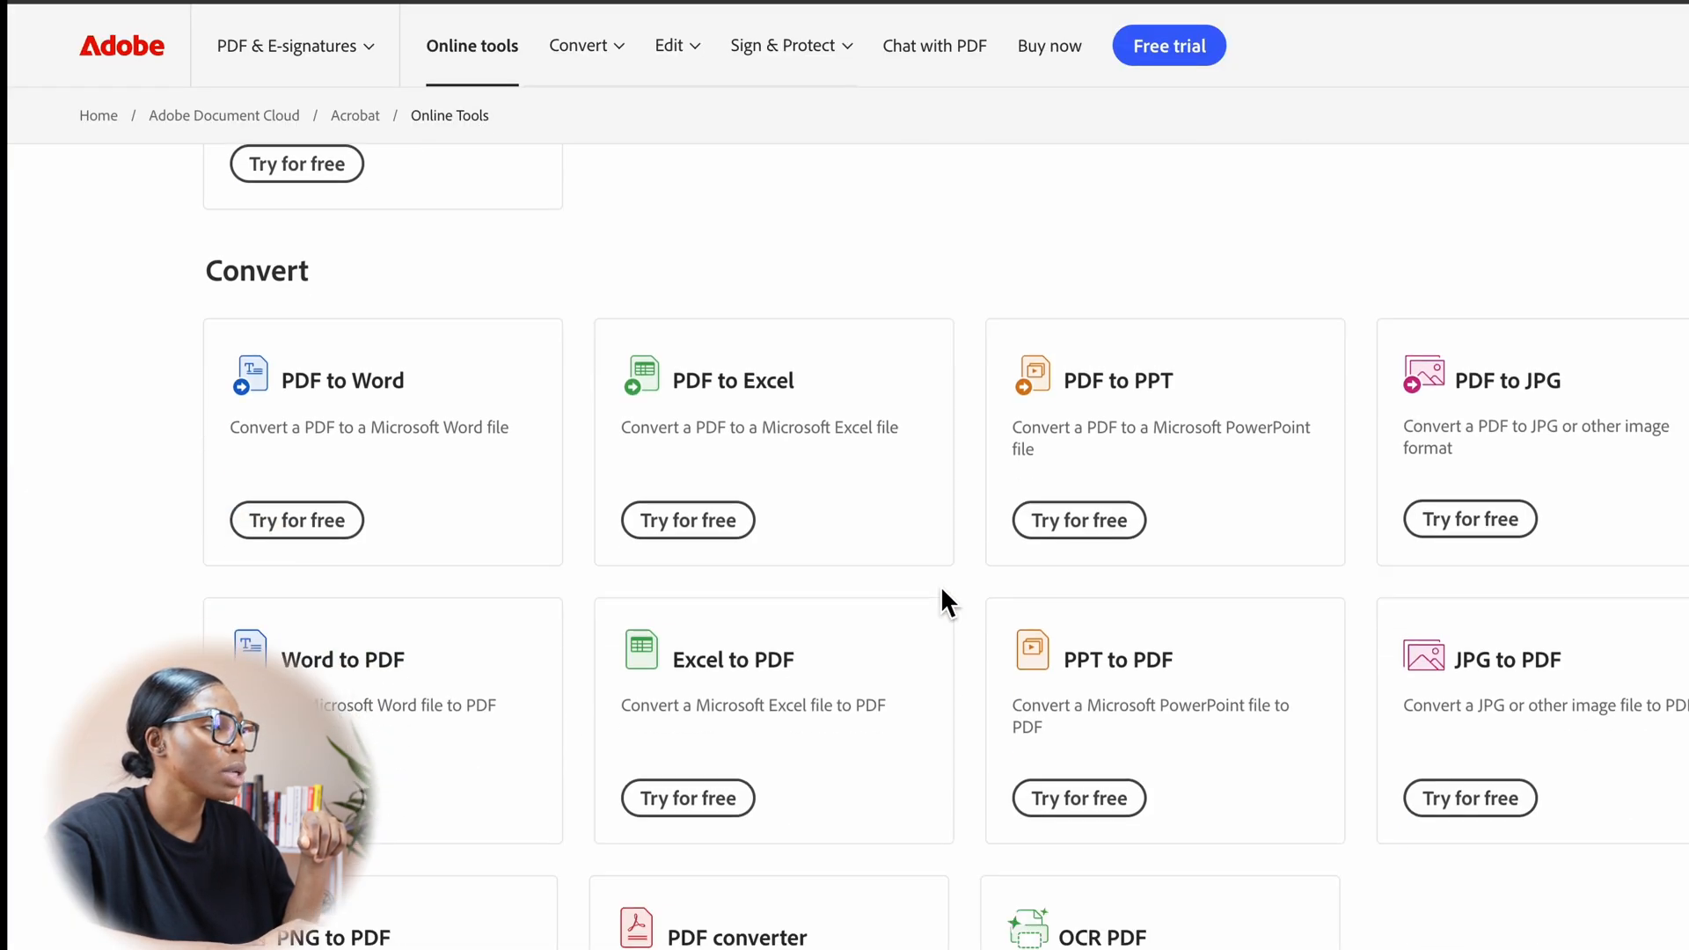
{"action": "scroll", "scroll_direction": "down", "scroll_amount": 3}
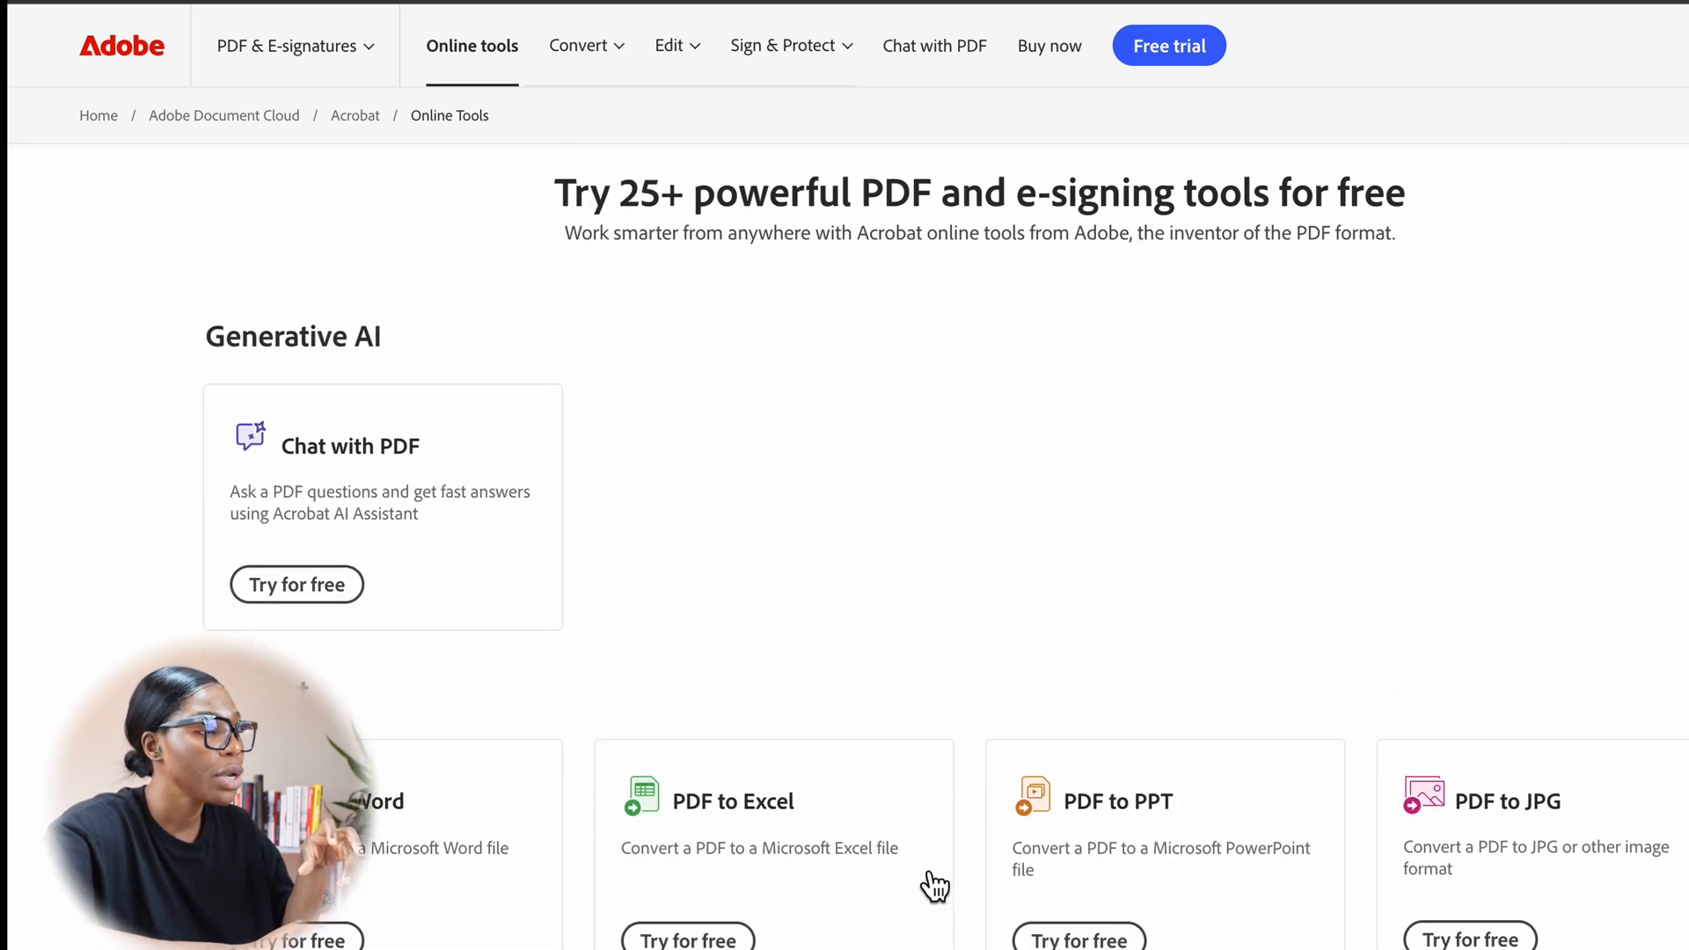
{"action": "scroll", "scroll_direction": "down", "scroll_amount": 3}
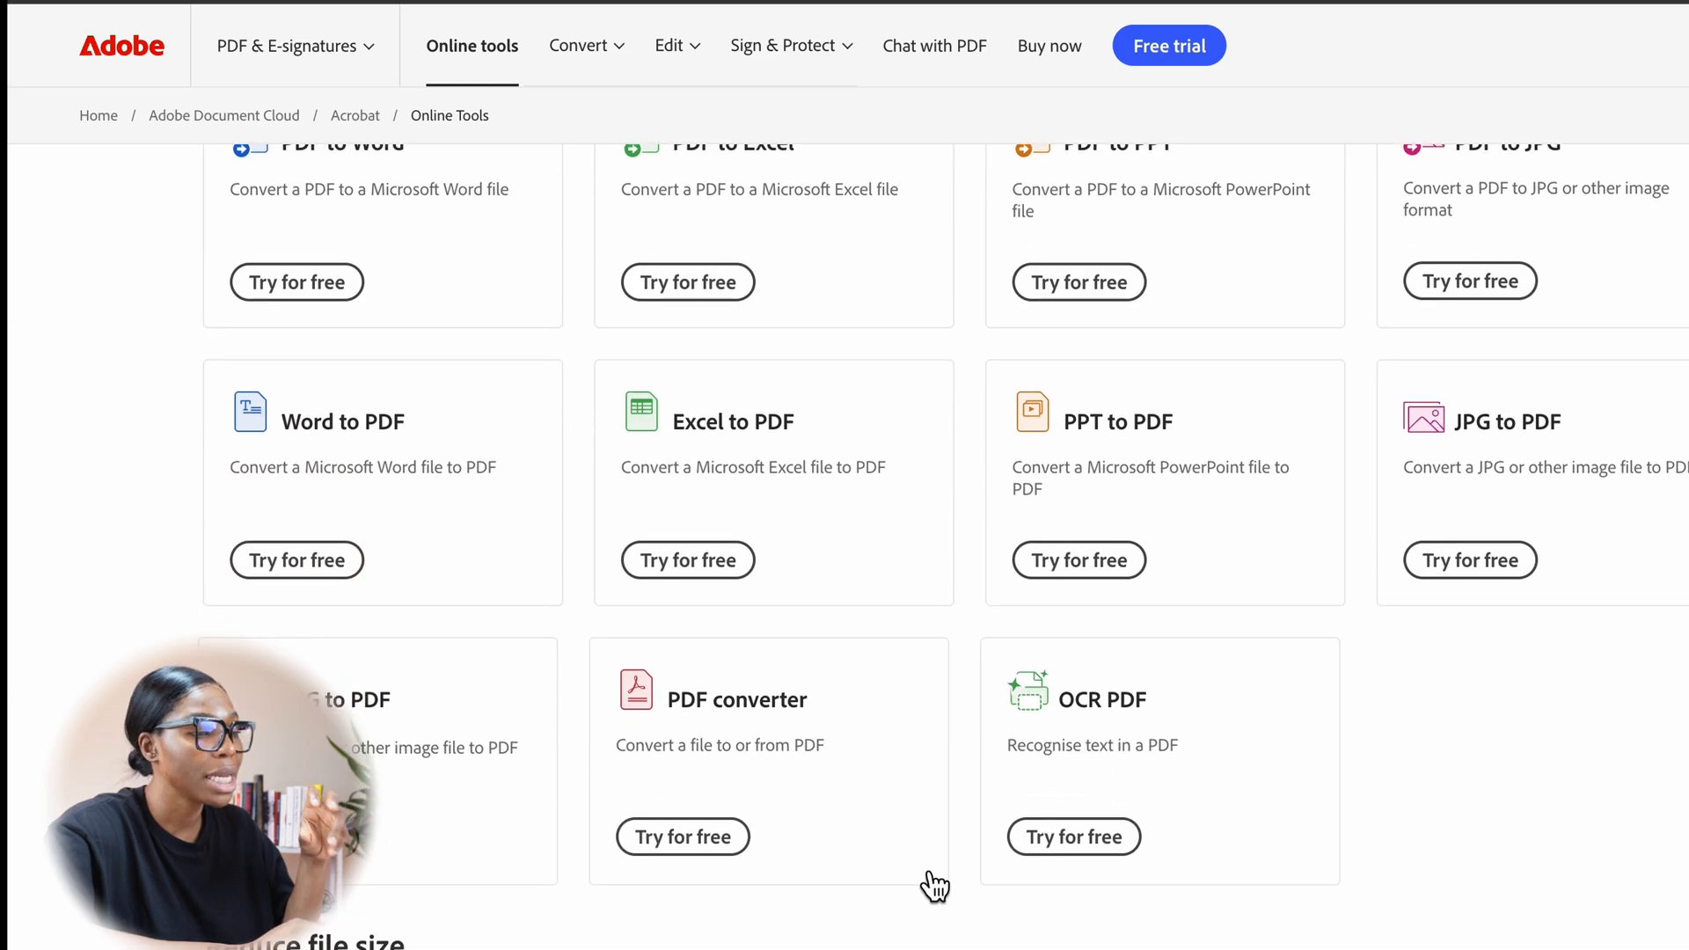
{"action": "scroll", "scroll_direction": "down", "scroll_amount": 3}
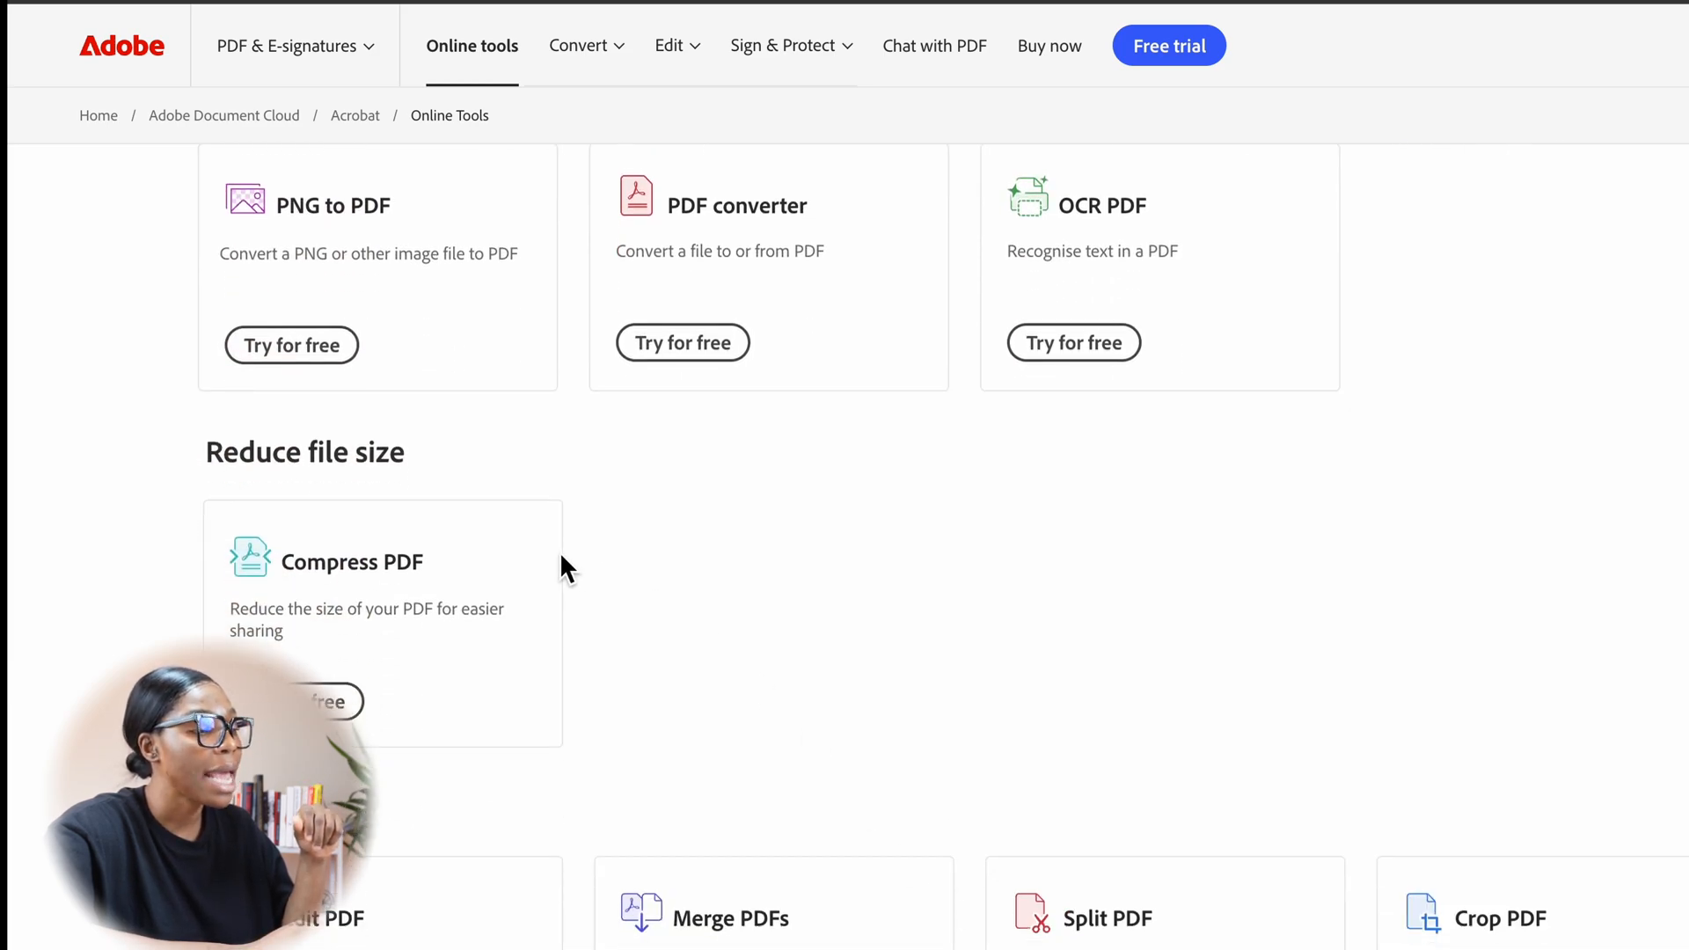
{"action": "scroll", "scroll_direction": "down", "scroll_amount": 3}
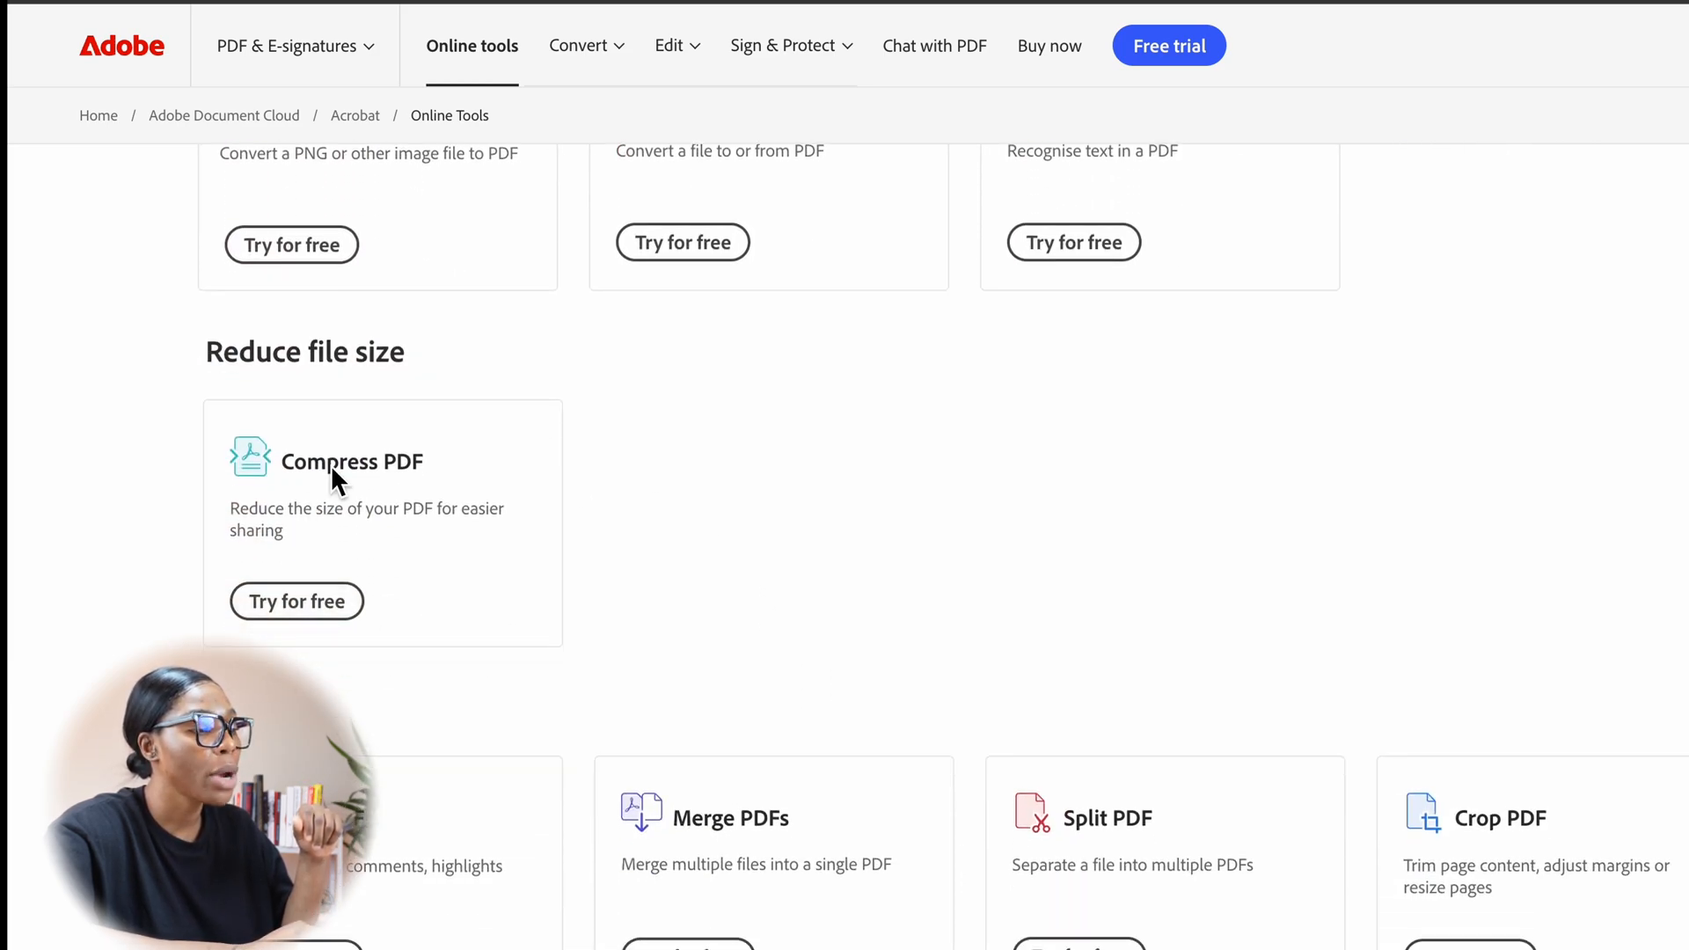
Step: Start Acrobat's Compress PDF tool and pick Large PDF file sample A.pdf from Downloads
{"action": "left_click", "coordinate": [296, 601]}
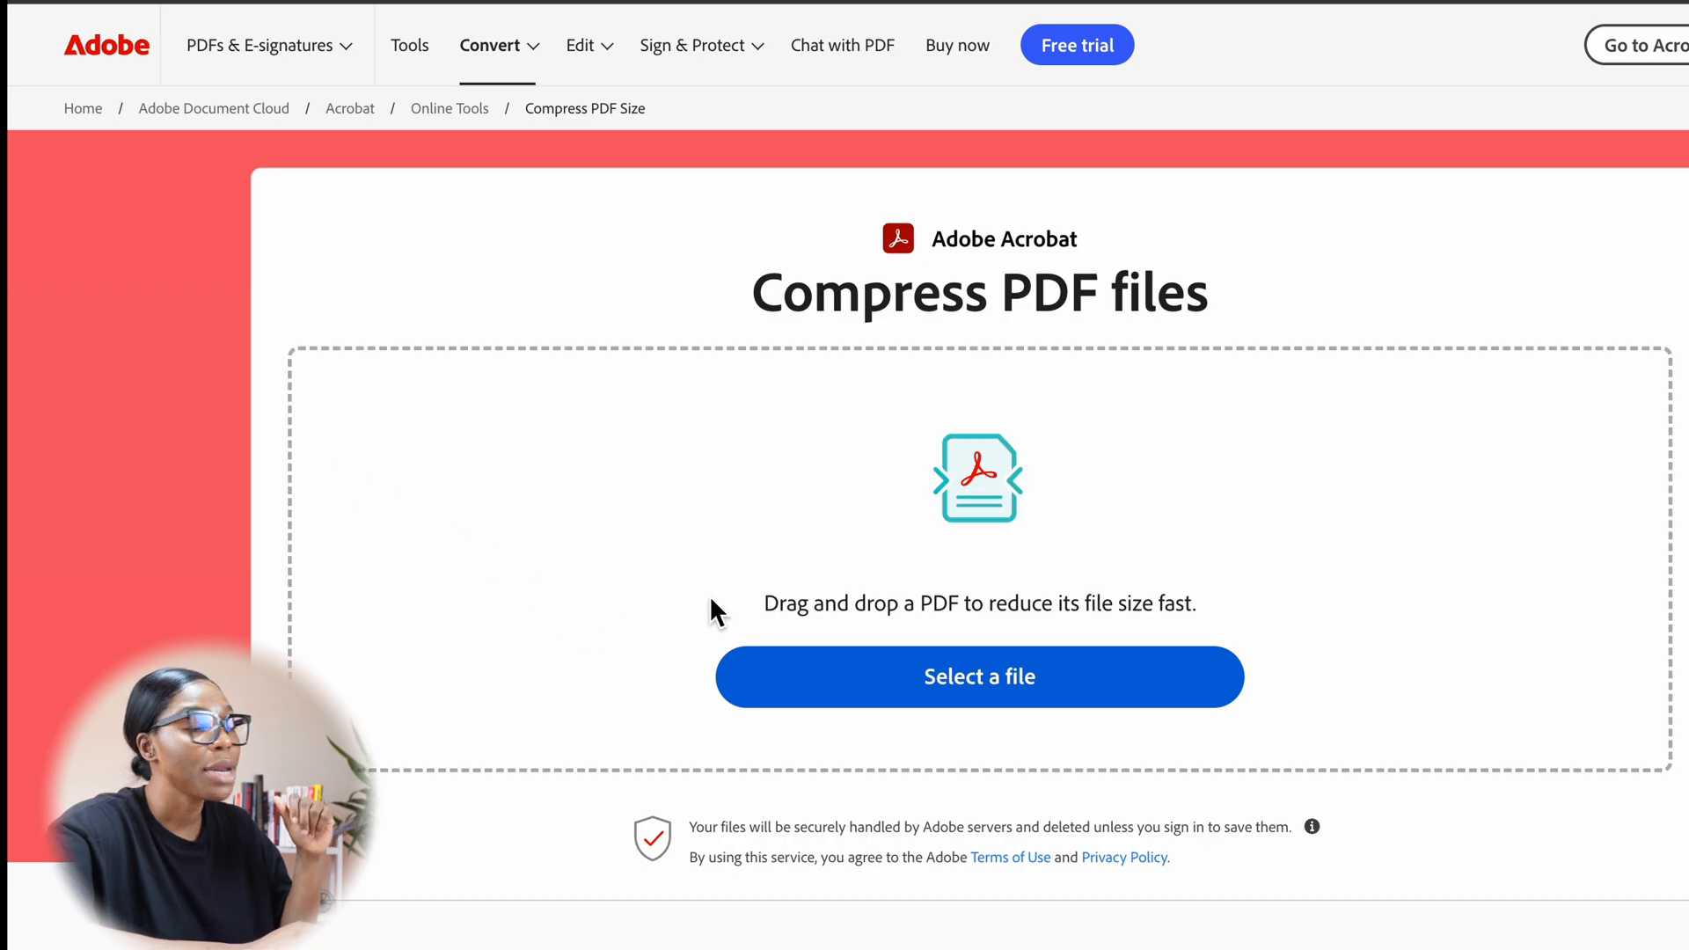
{"action": "left_click", "coordinate": [978, 676]}
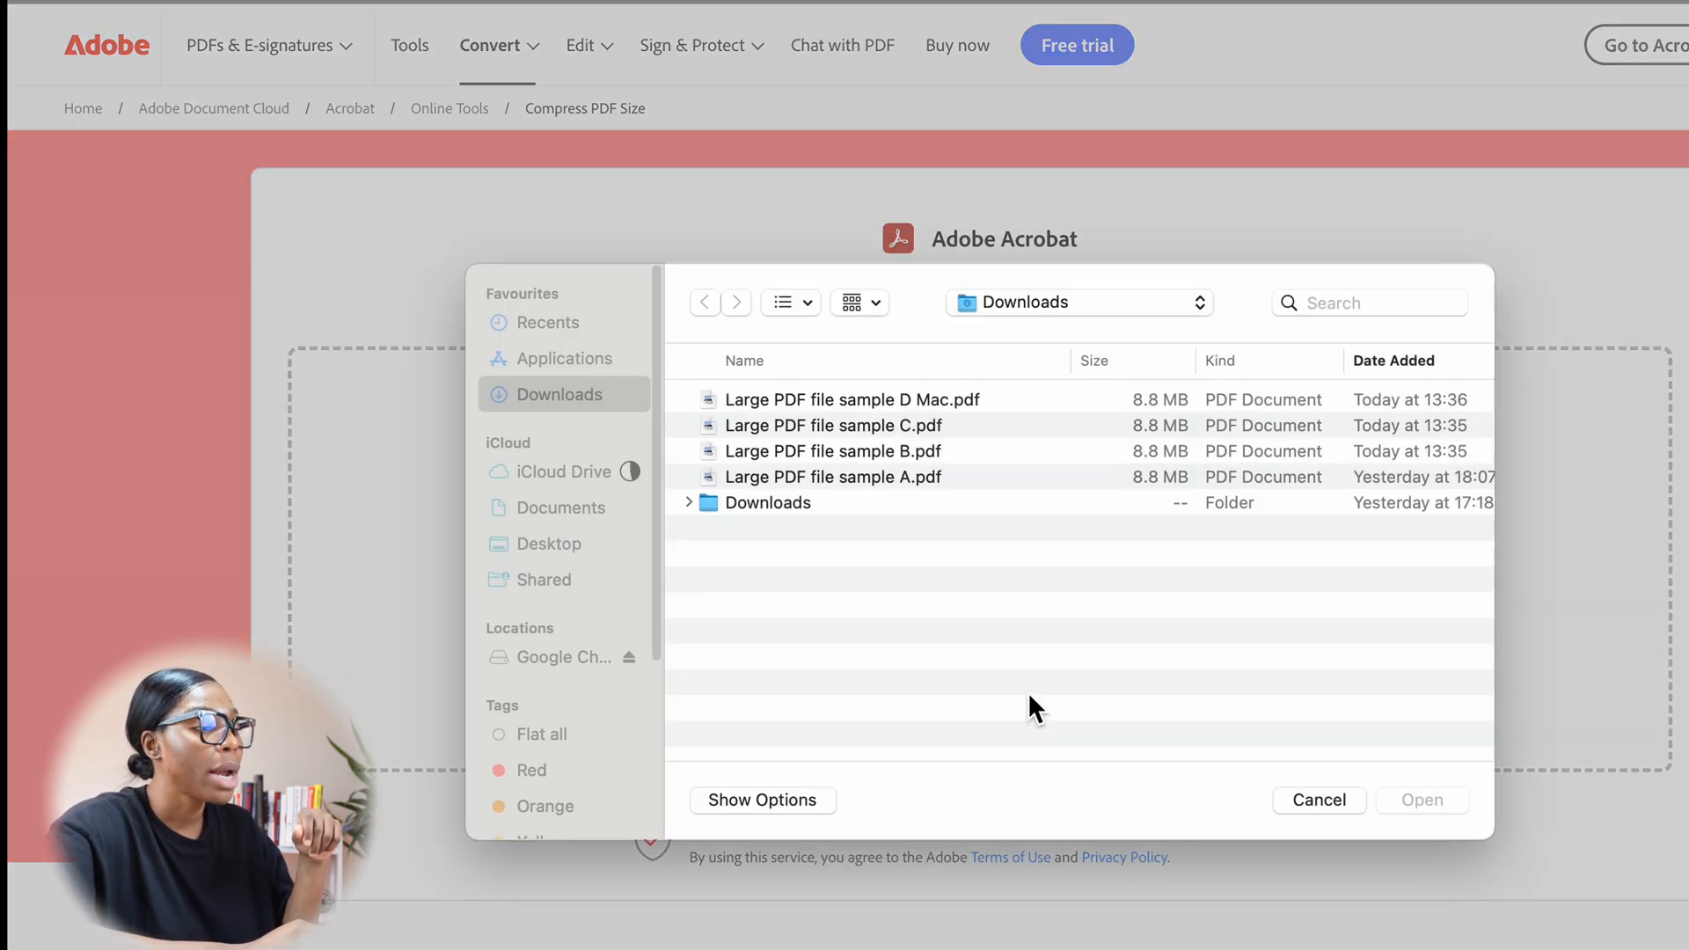
{"action": "left_click", "coordinate": [834, 478]}
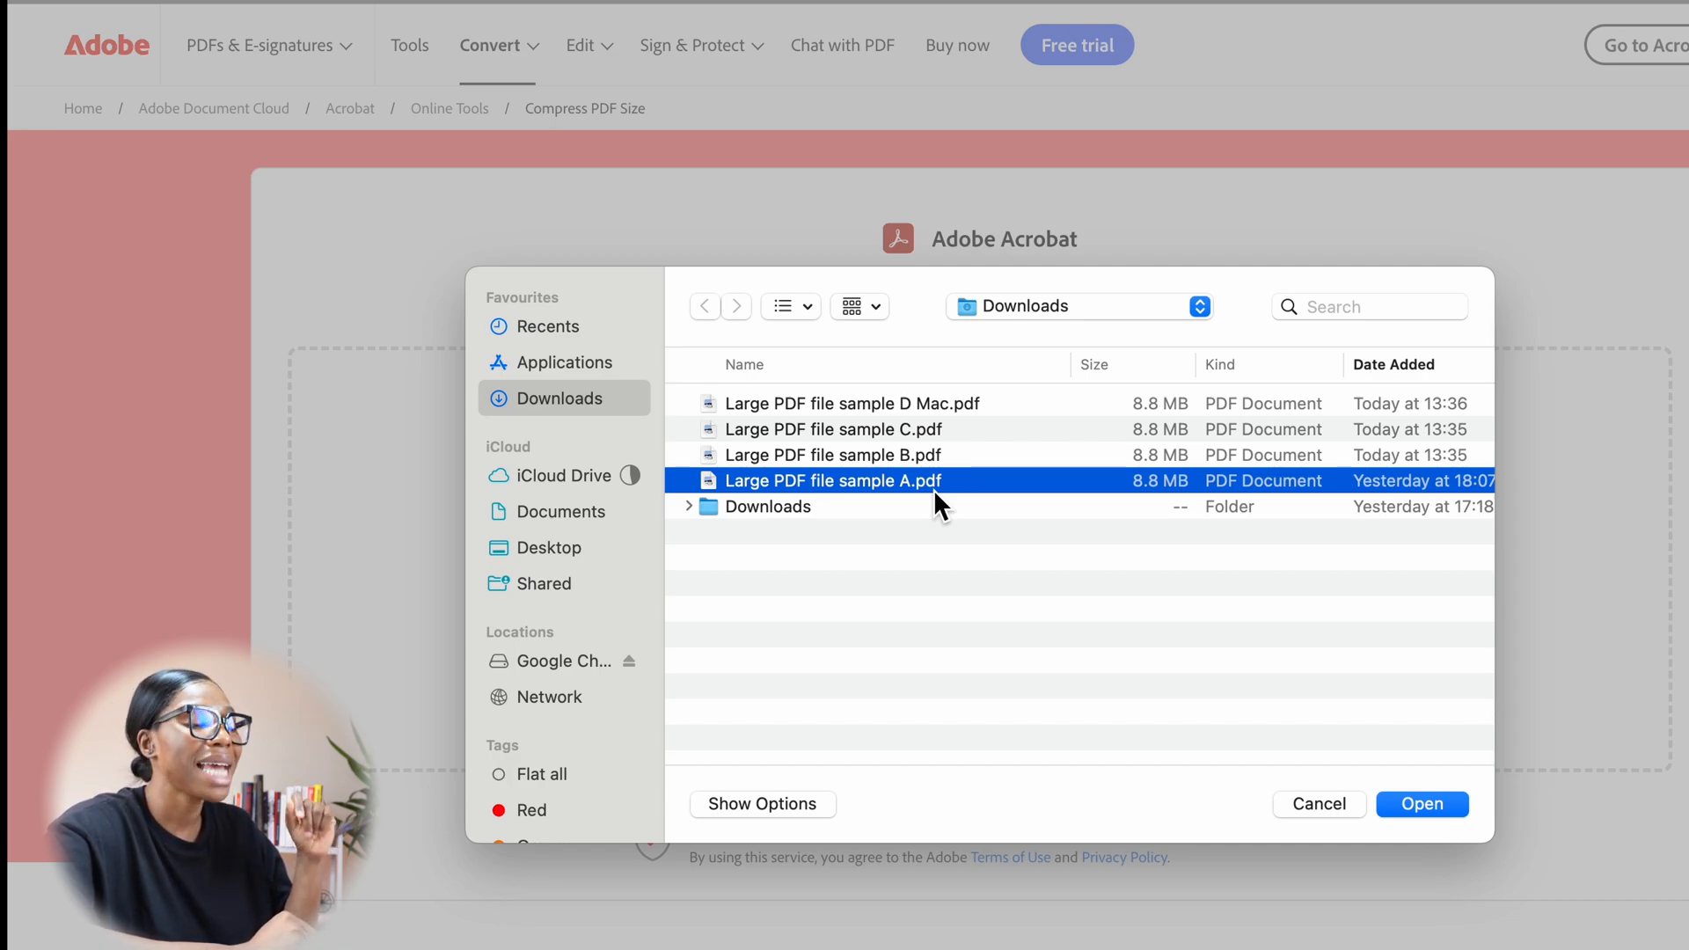
{"action": "mouse_move", "coordinate": [1358, 793]}
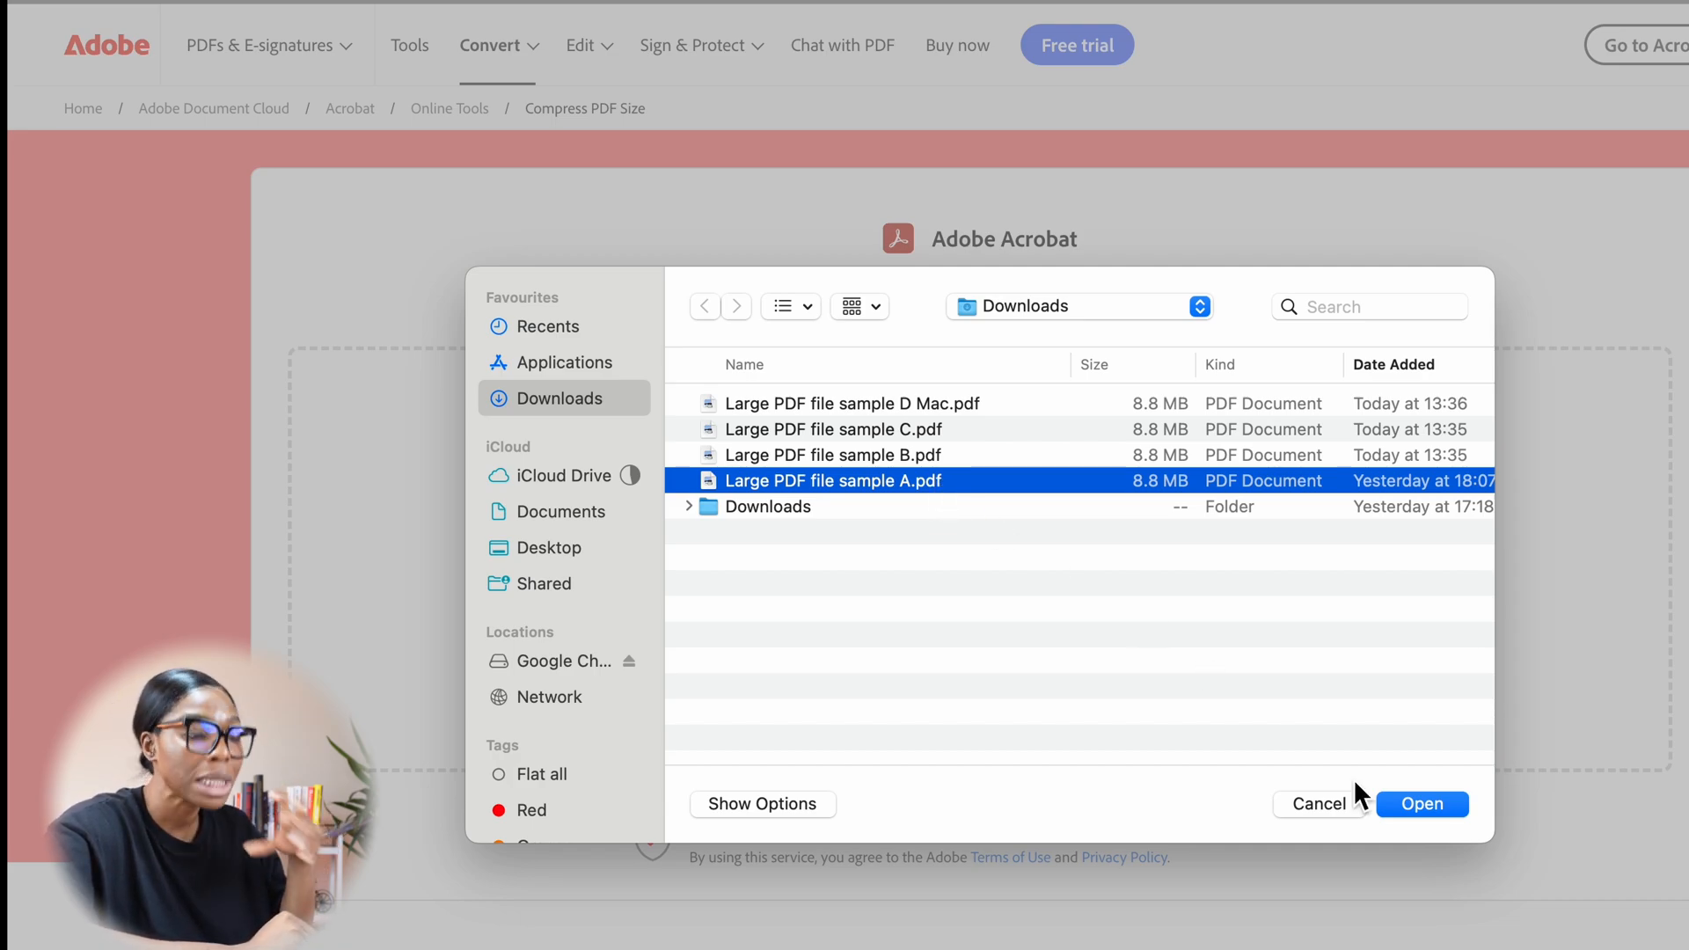
Step: Upload sample A and compress it at the High level, estimated at 2.7MB
{"action": "left_click", "coordinate": [1421, 804]}
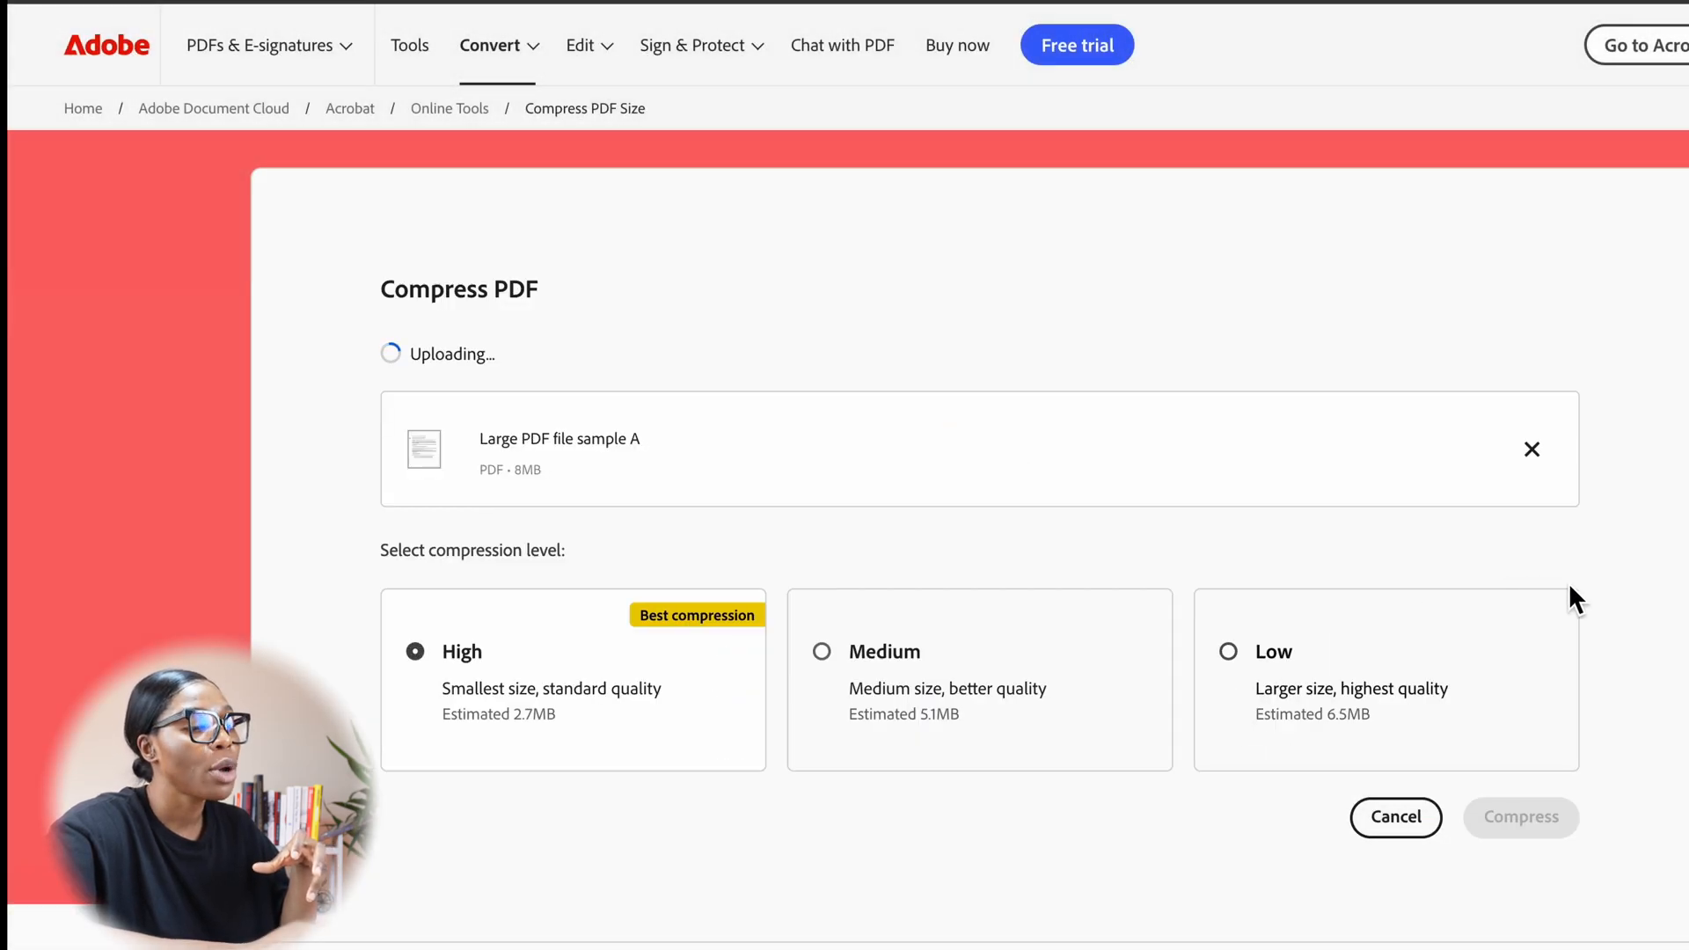
{"action": "mouse_move", "coordinate": [1601, 633]}
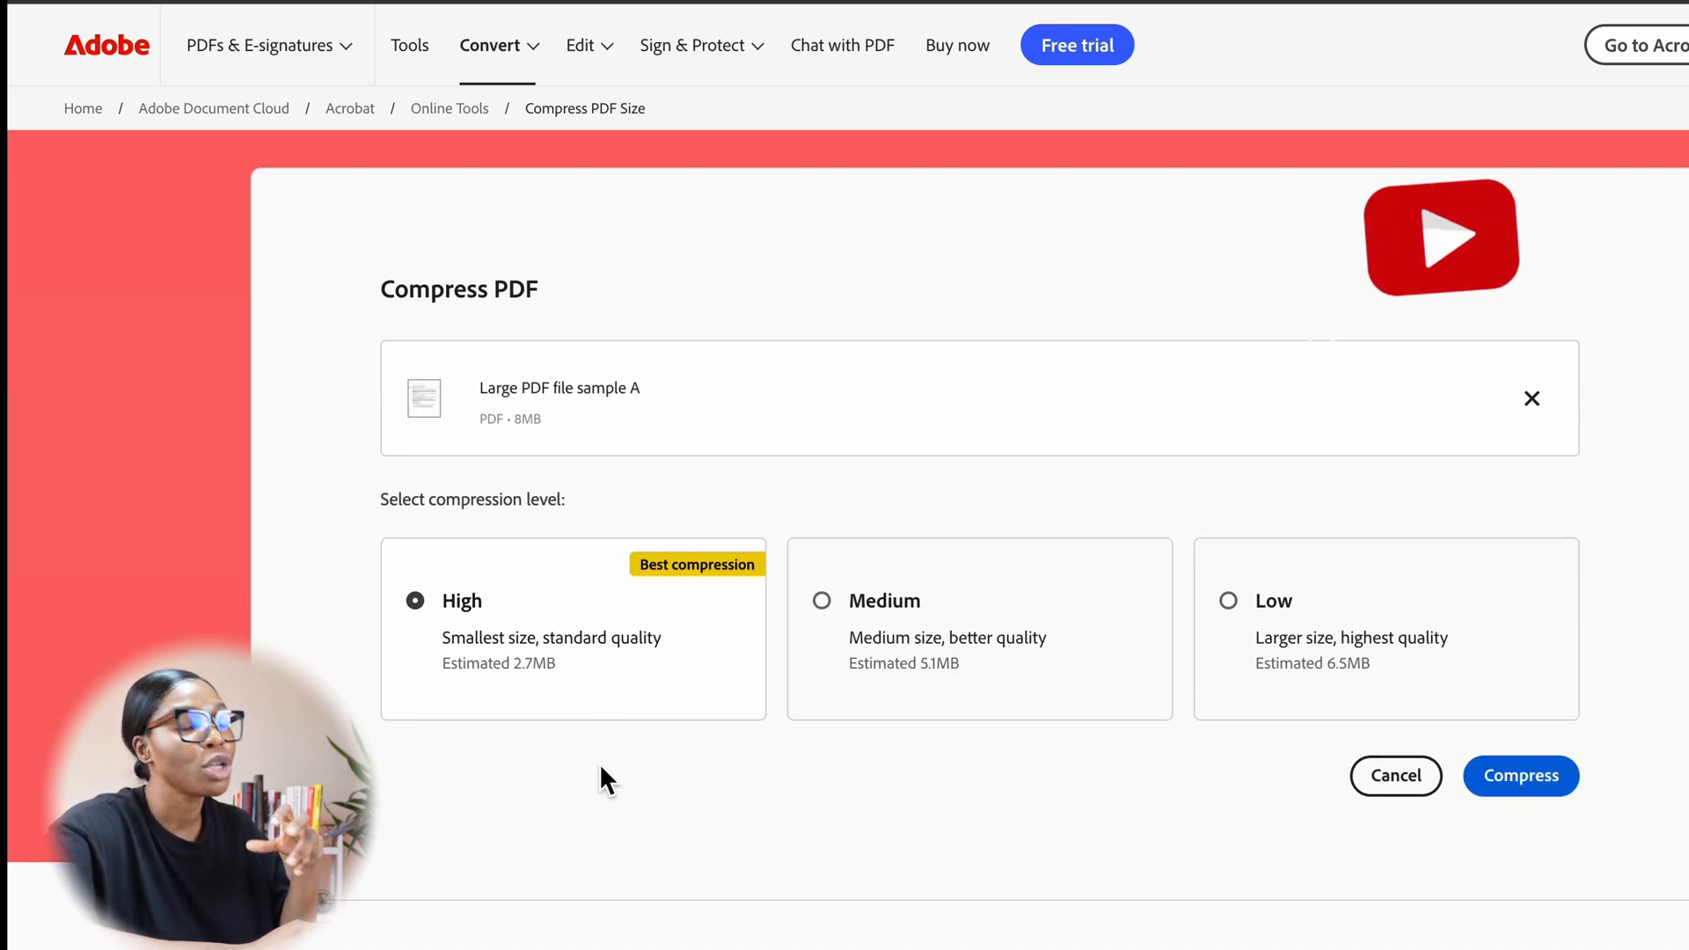
{"action": "left_click", "coordinate": [1442, 235]}
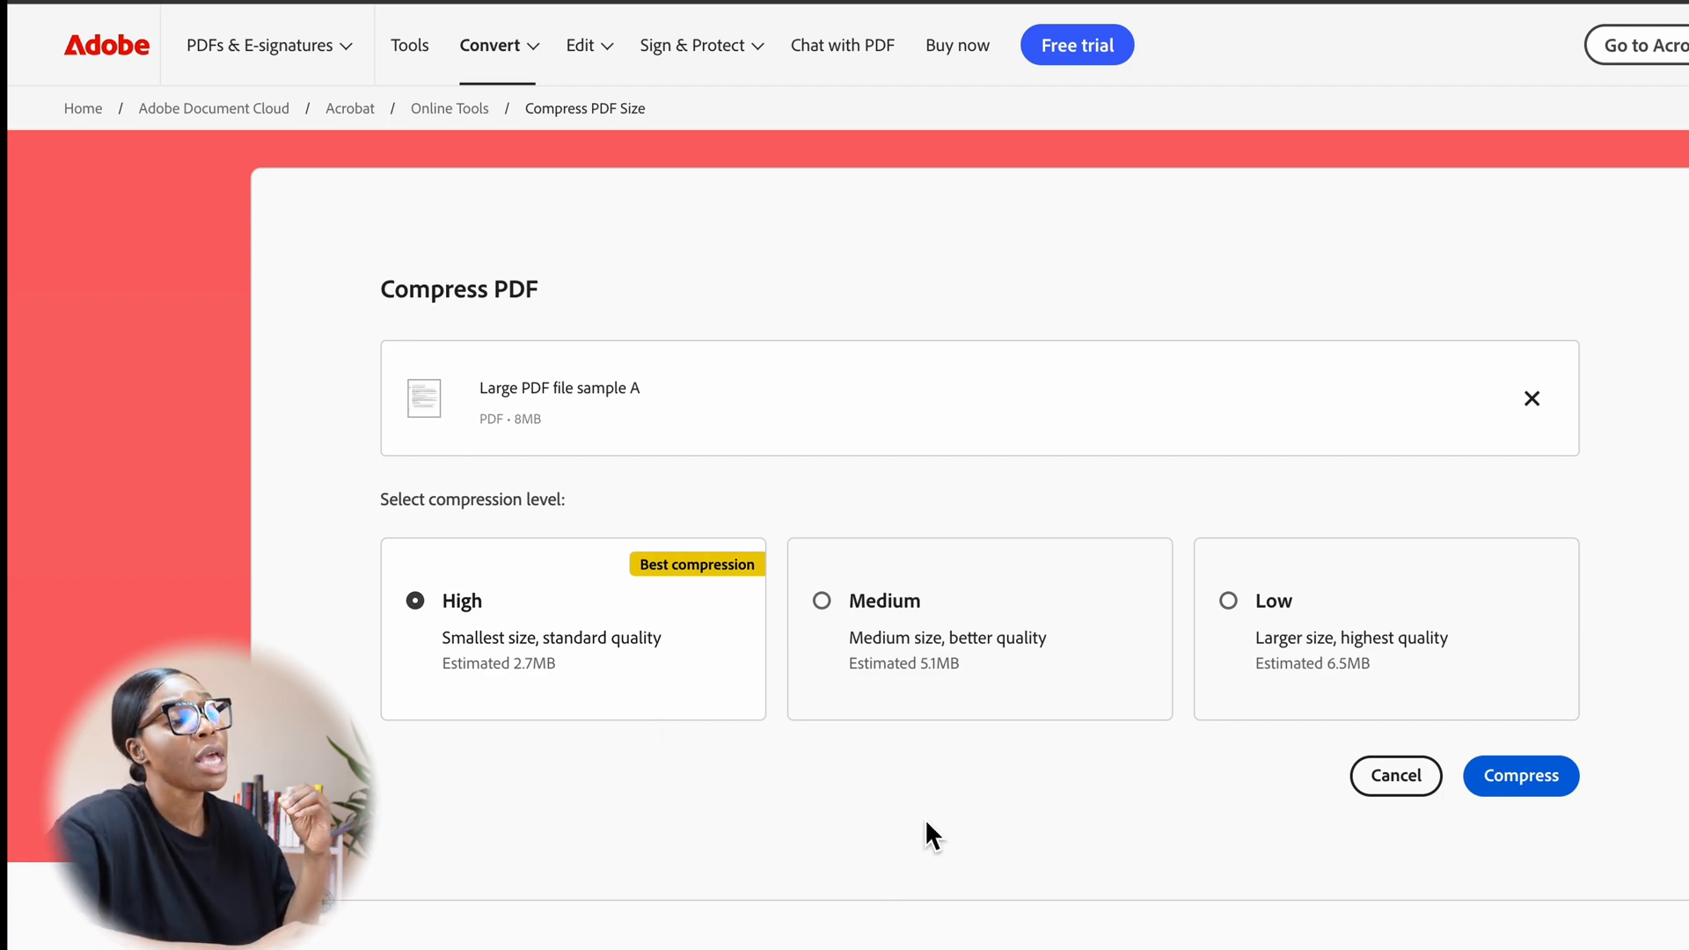
{"action": "mouse_move", "coordinate": [961, 706]}
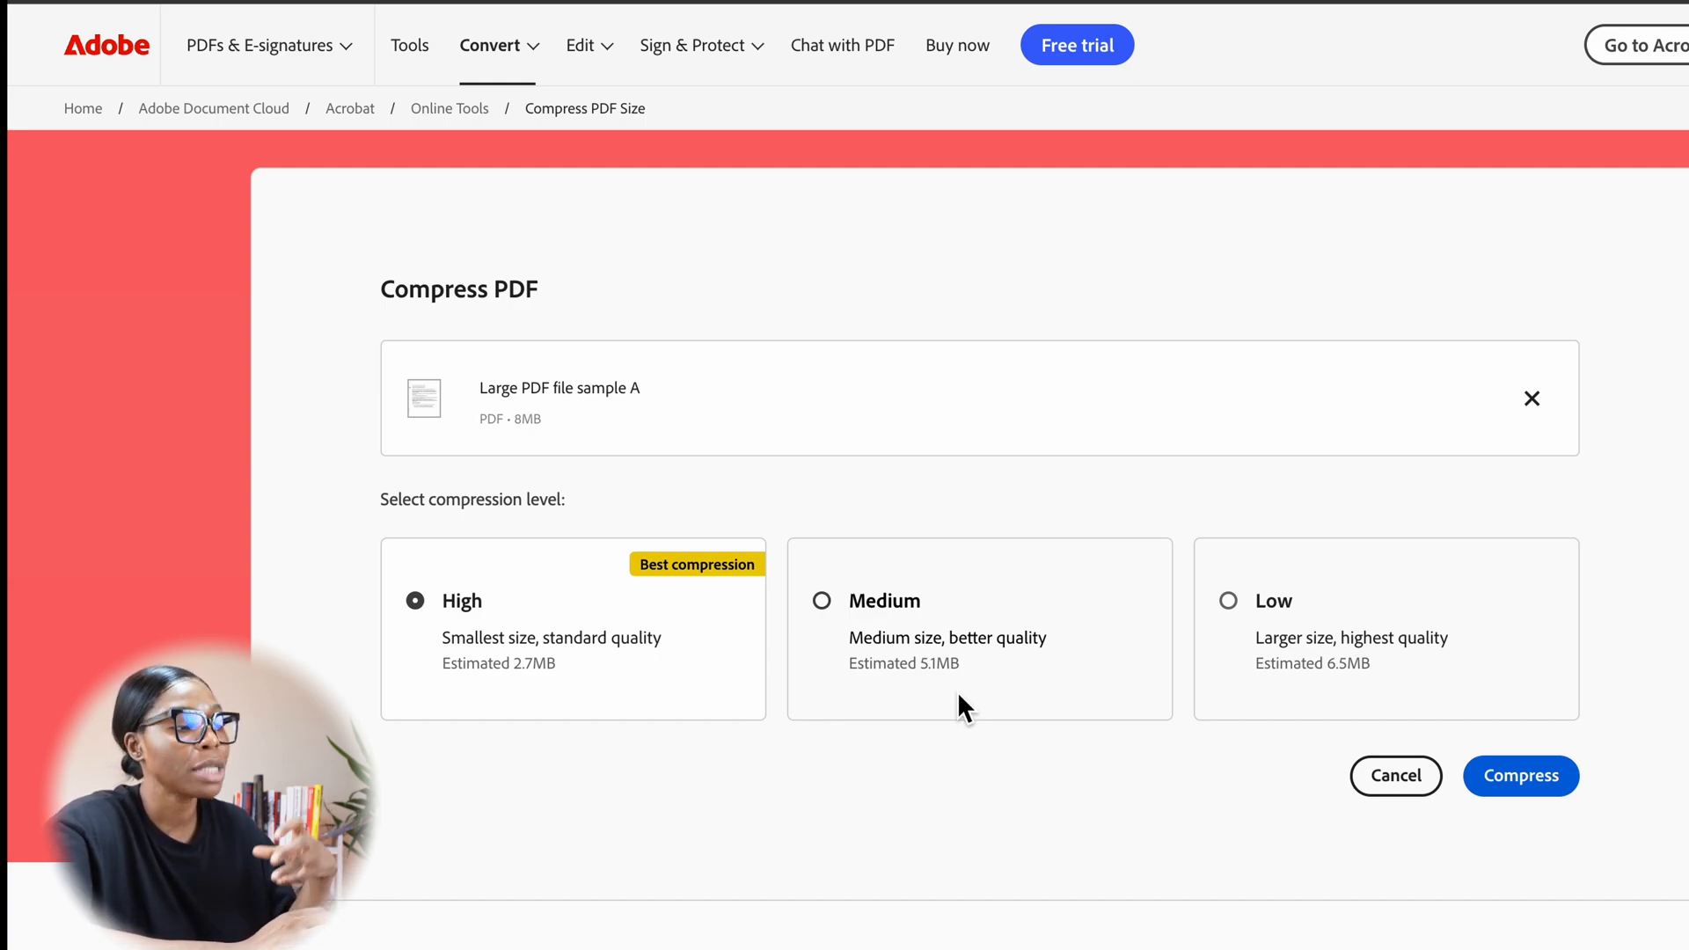
{"action": "mouse_move", "coordinate": [1039, 695]}
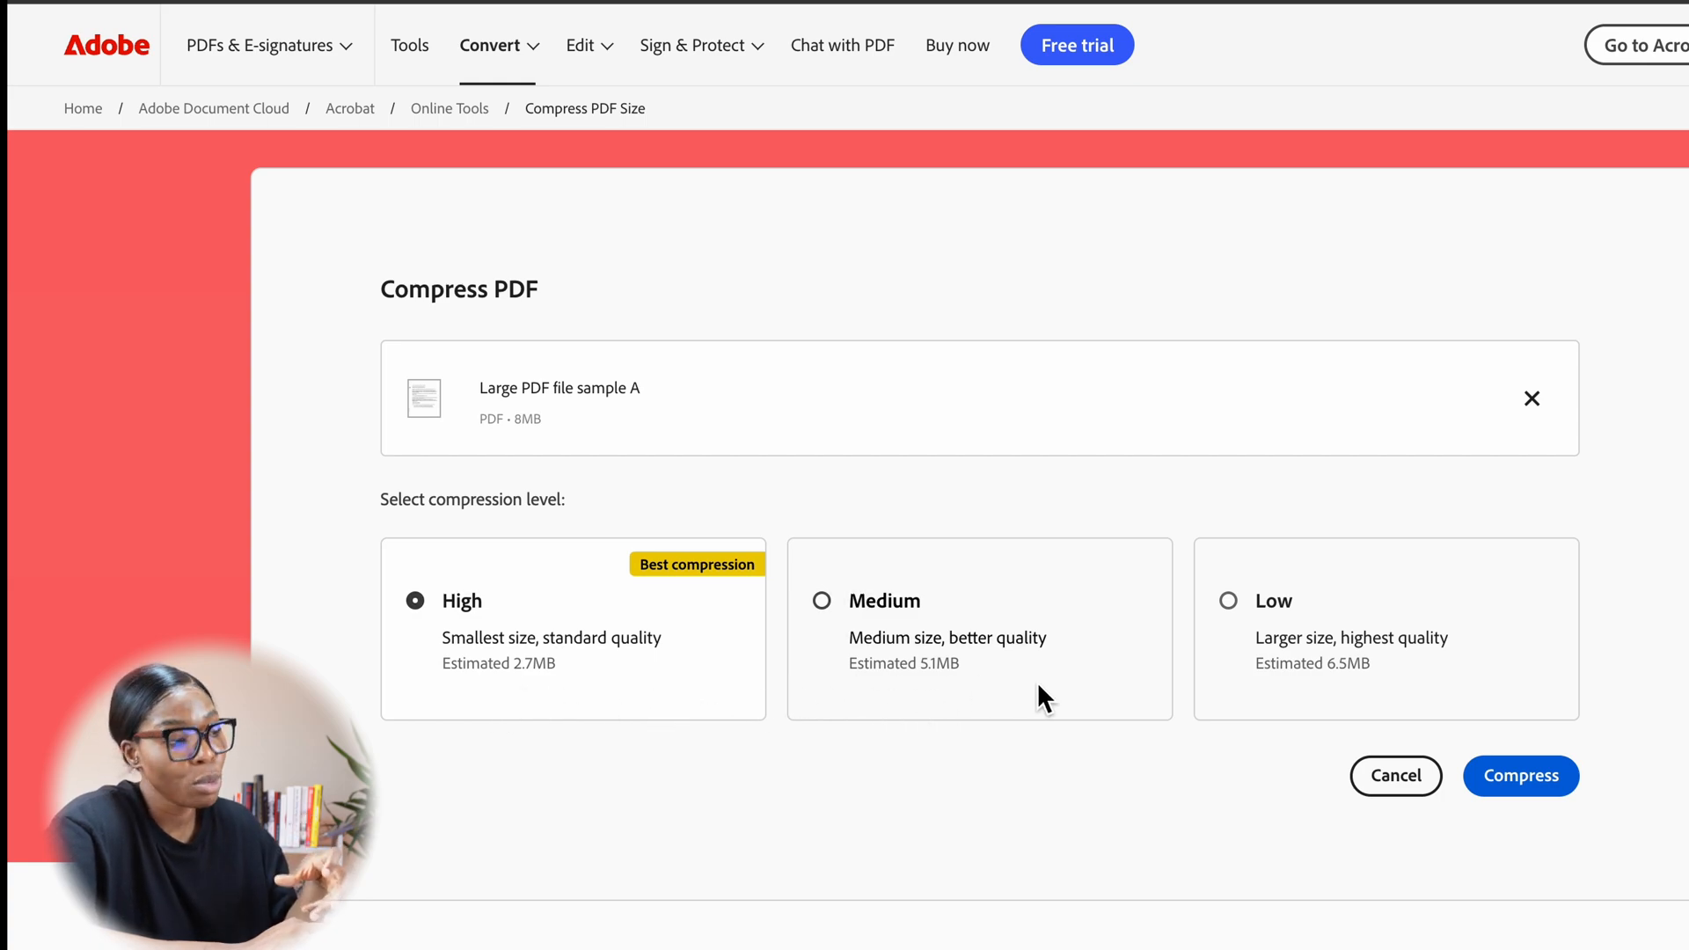
{"action": "mouse_move", "coordinate": [1407, 676]}
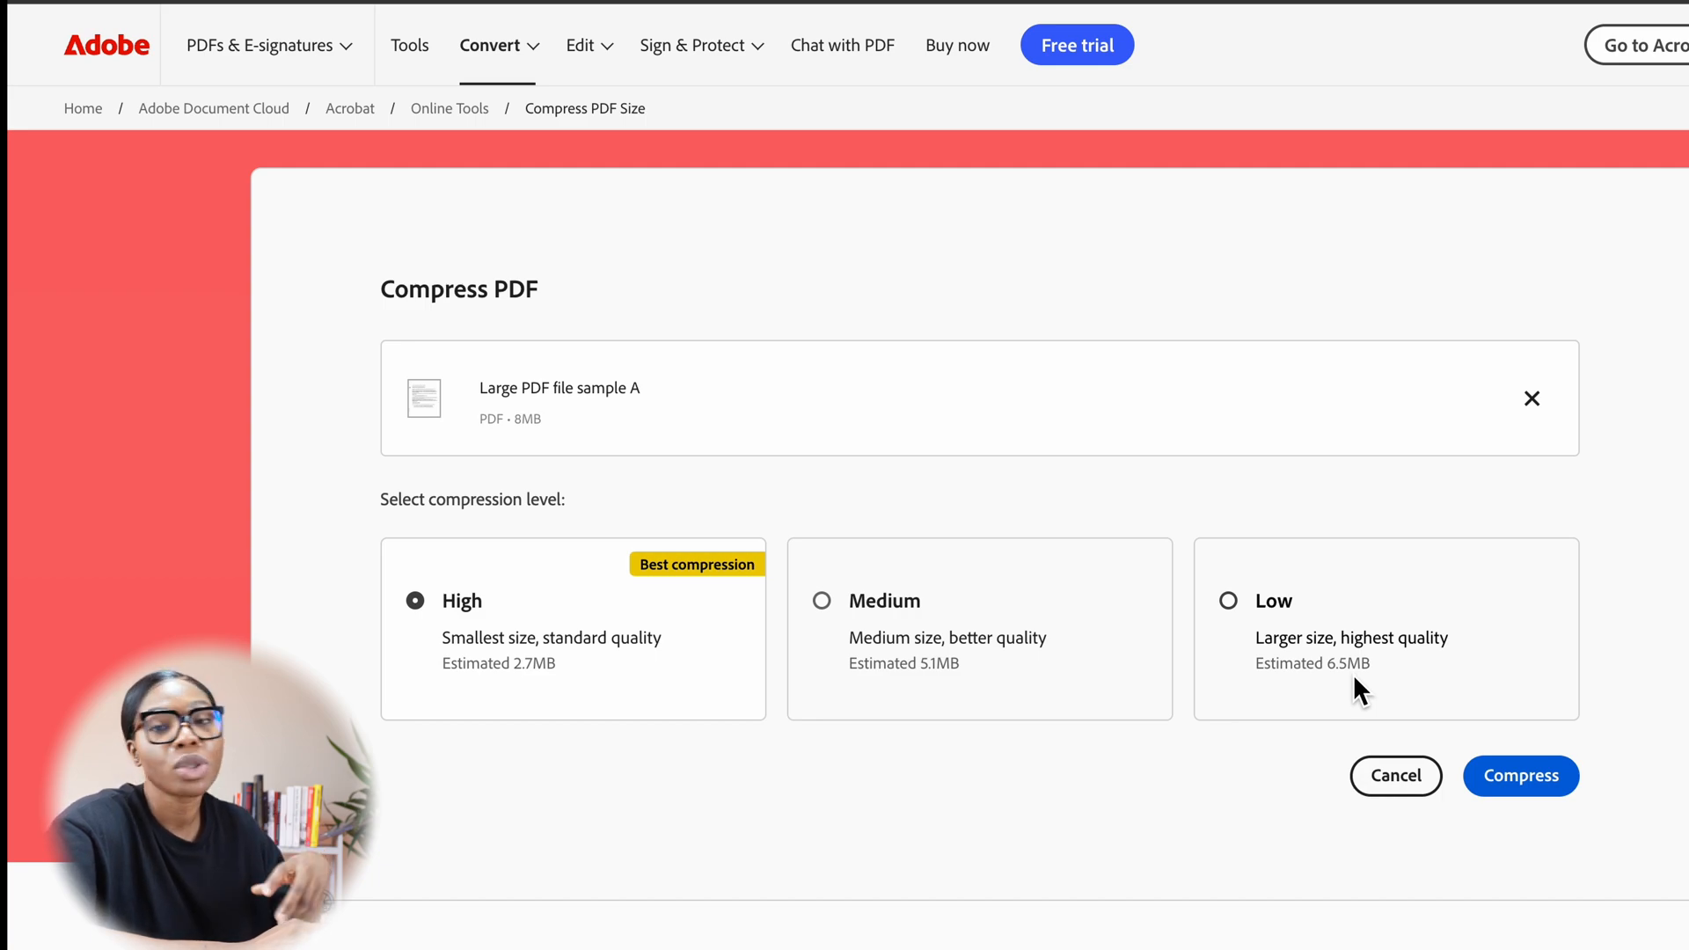
{"action": "mouse_move", "coordinate": [812, 700]}
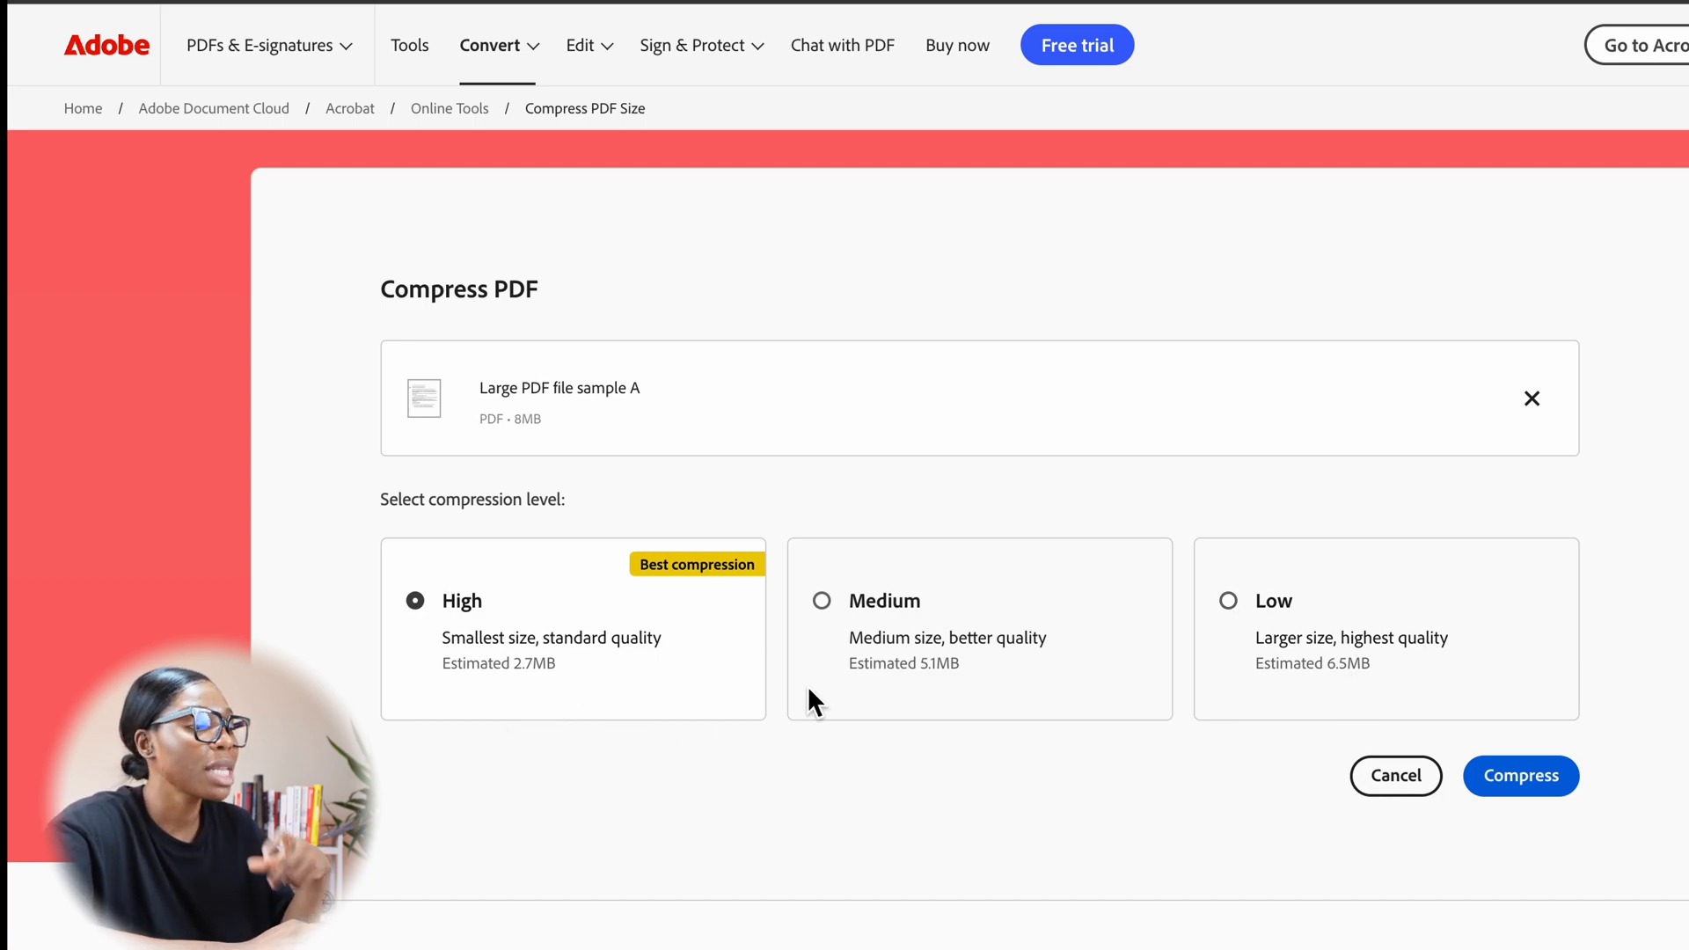
{"action": "left_click", "coordinate": [1520, 776]}
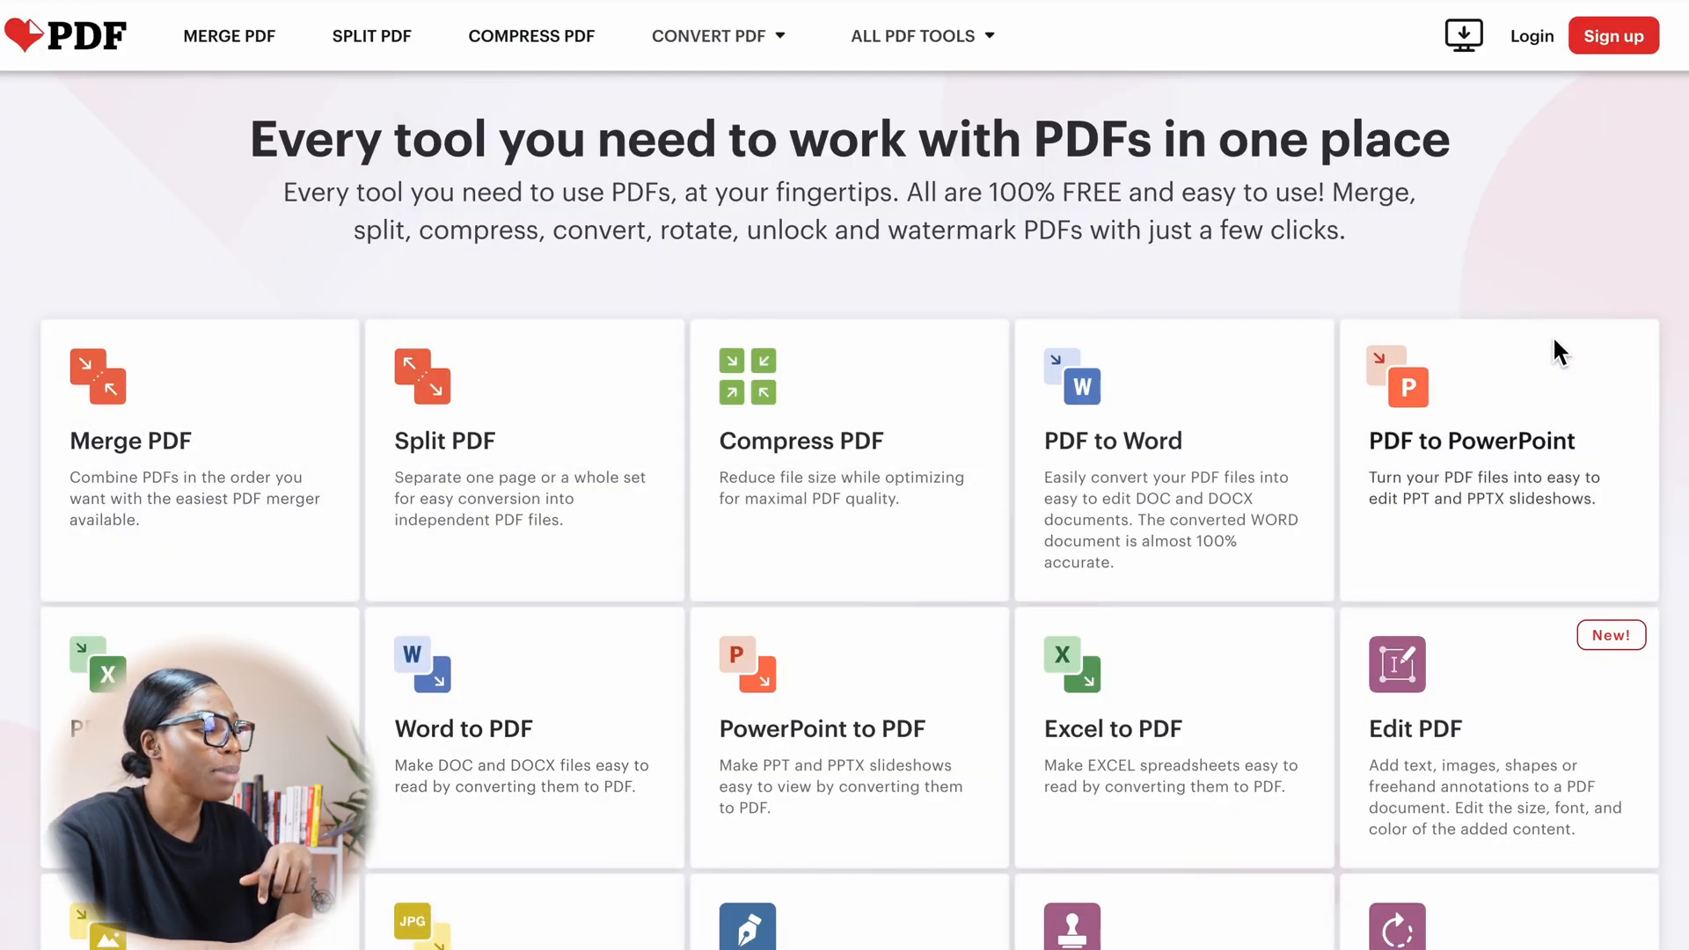
{"action": "mouse_move", "coordinate": [1596, 302]}
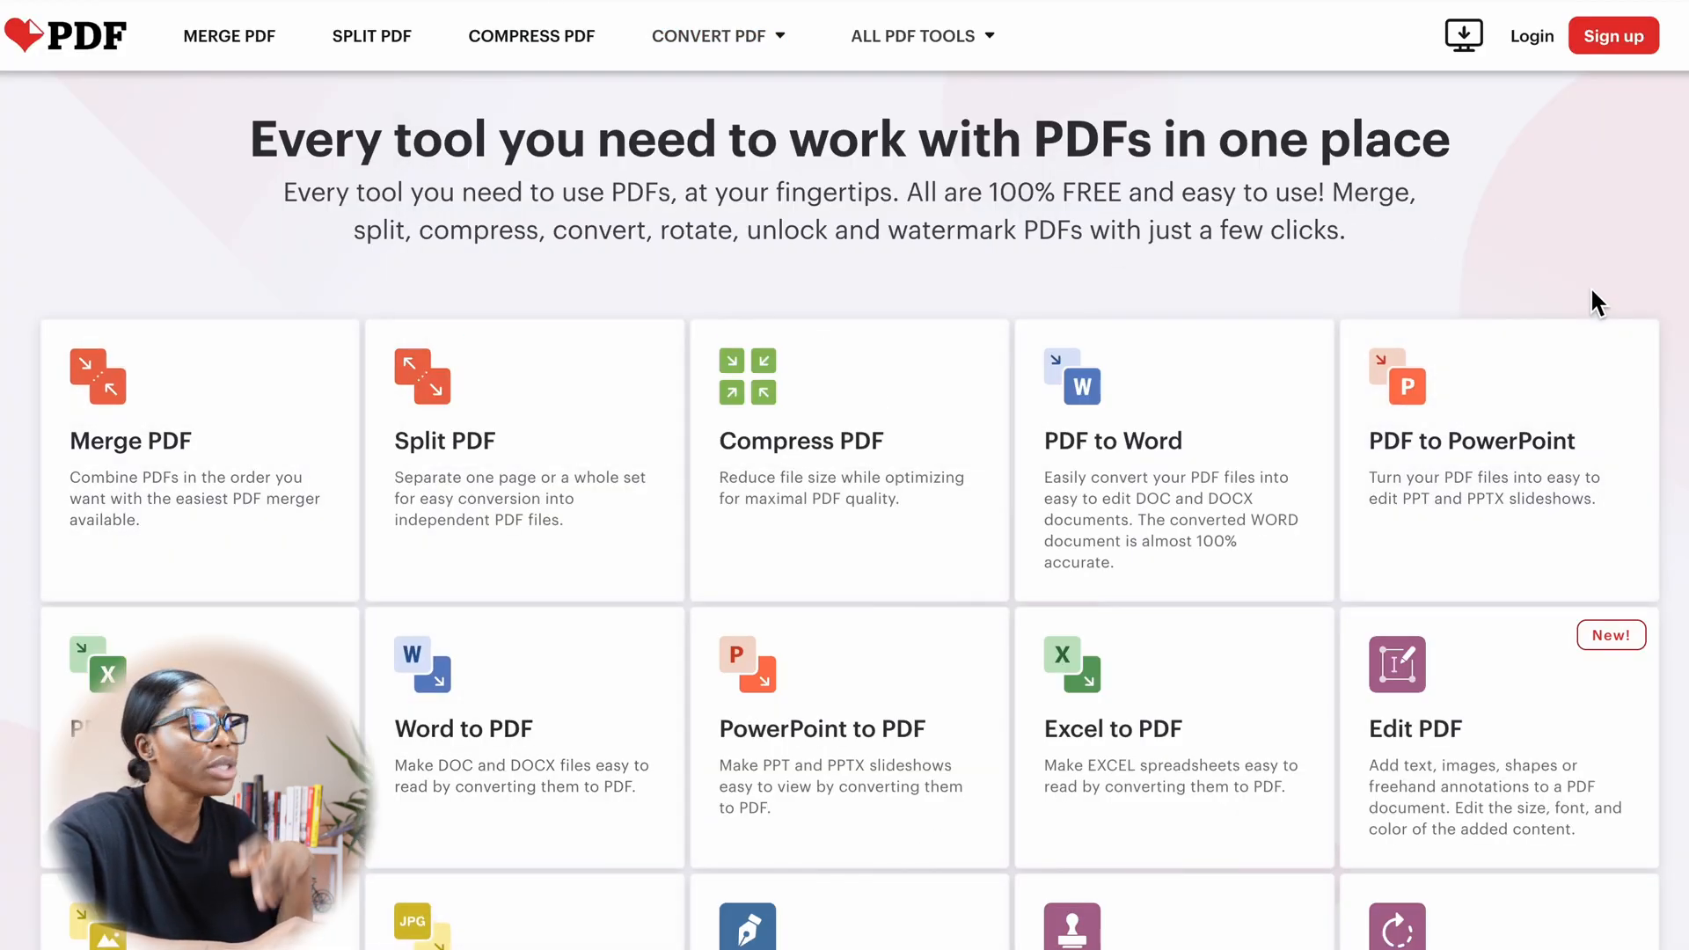
Step: Go to iLovePDF's Compress PDF files tool from the home page
{"action": "scroll", "scroll_direction": "down", "scroll_amount": 3}
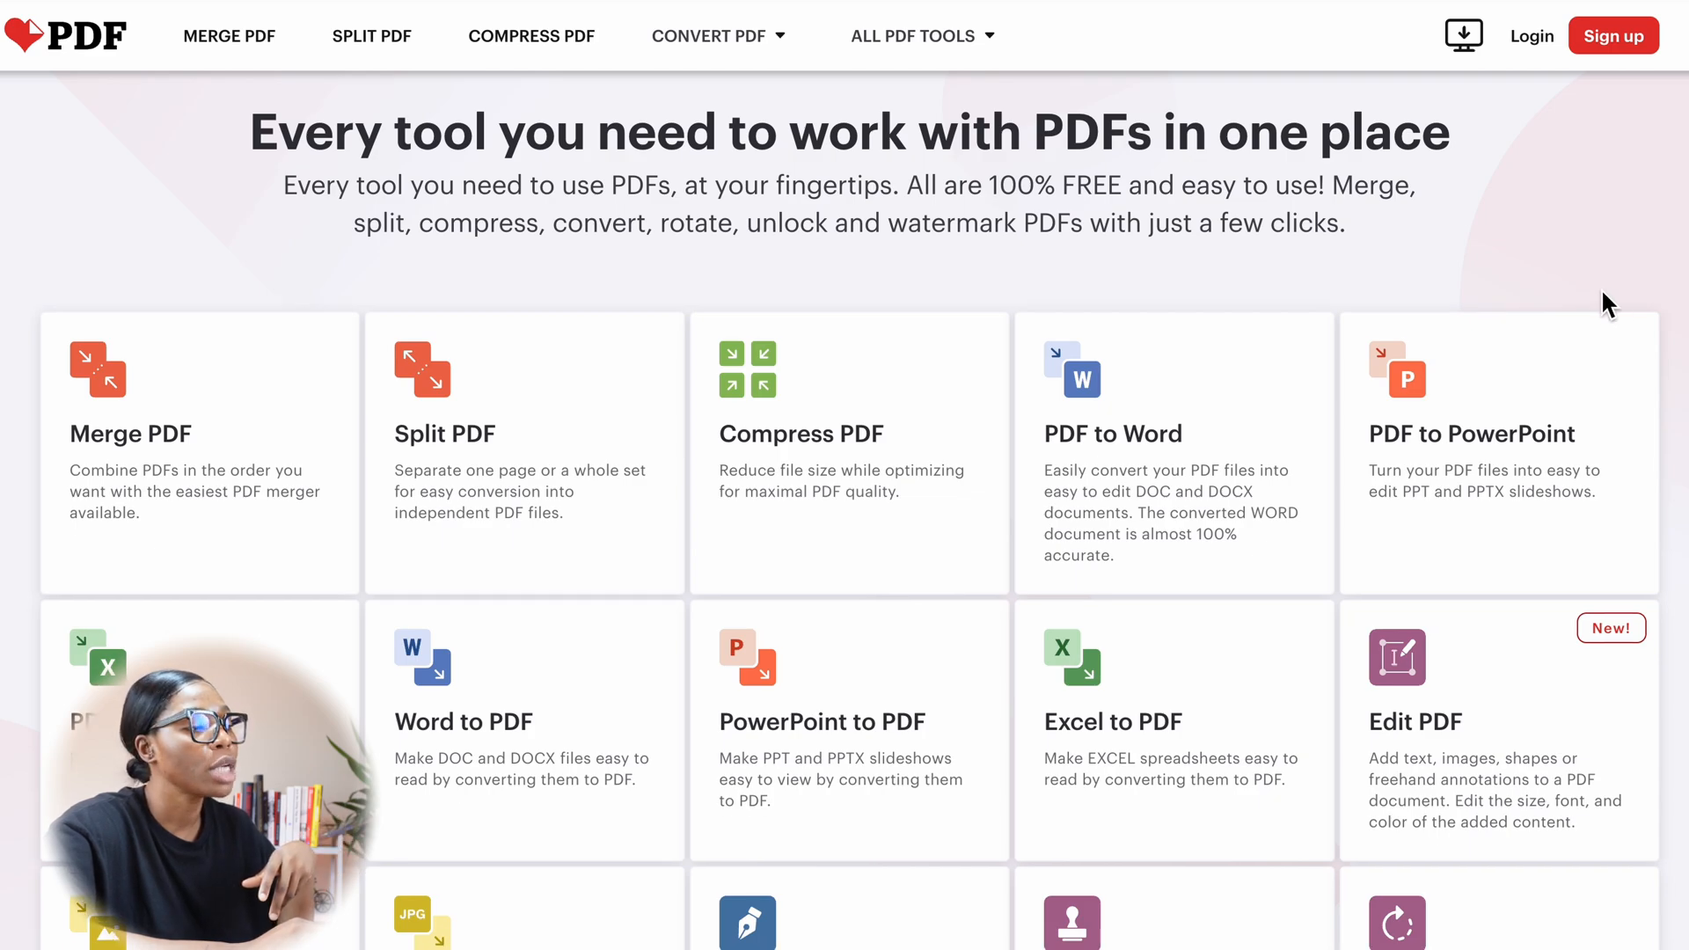
{"action": "mouse_move", "coordinate": [847, 523]}
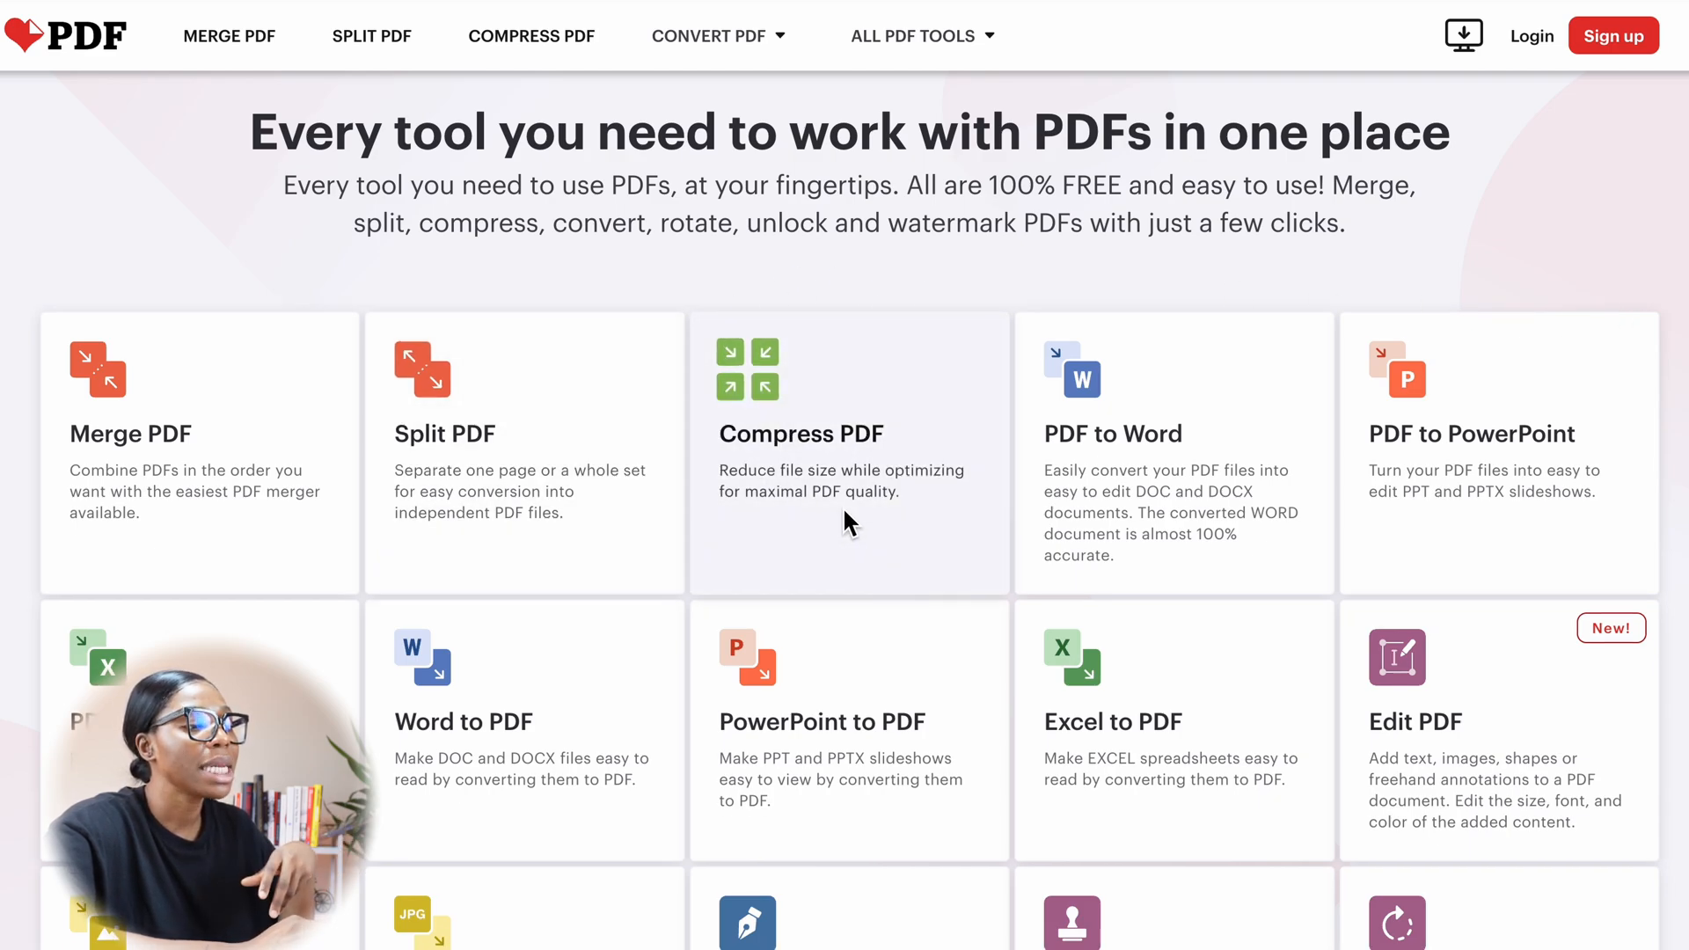
{"action": "left_click", "coordinate": [802, 433]}
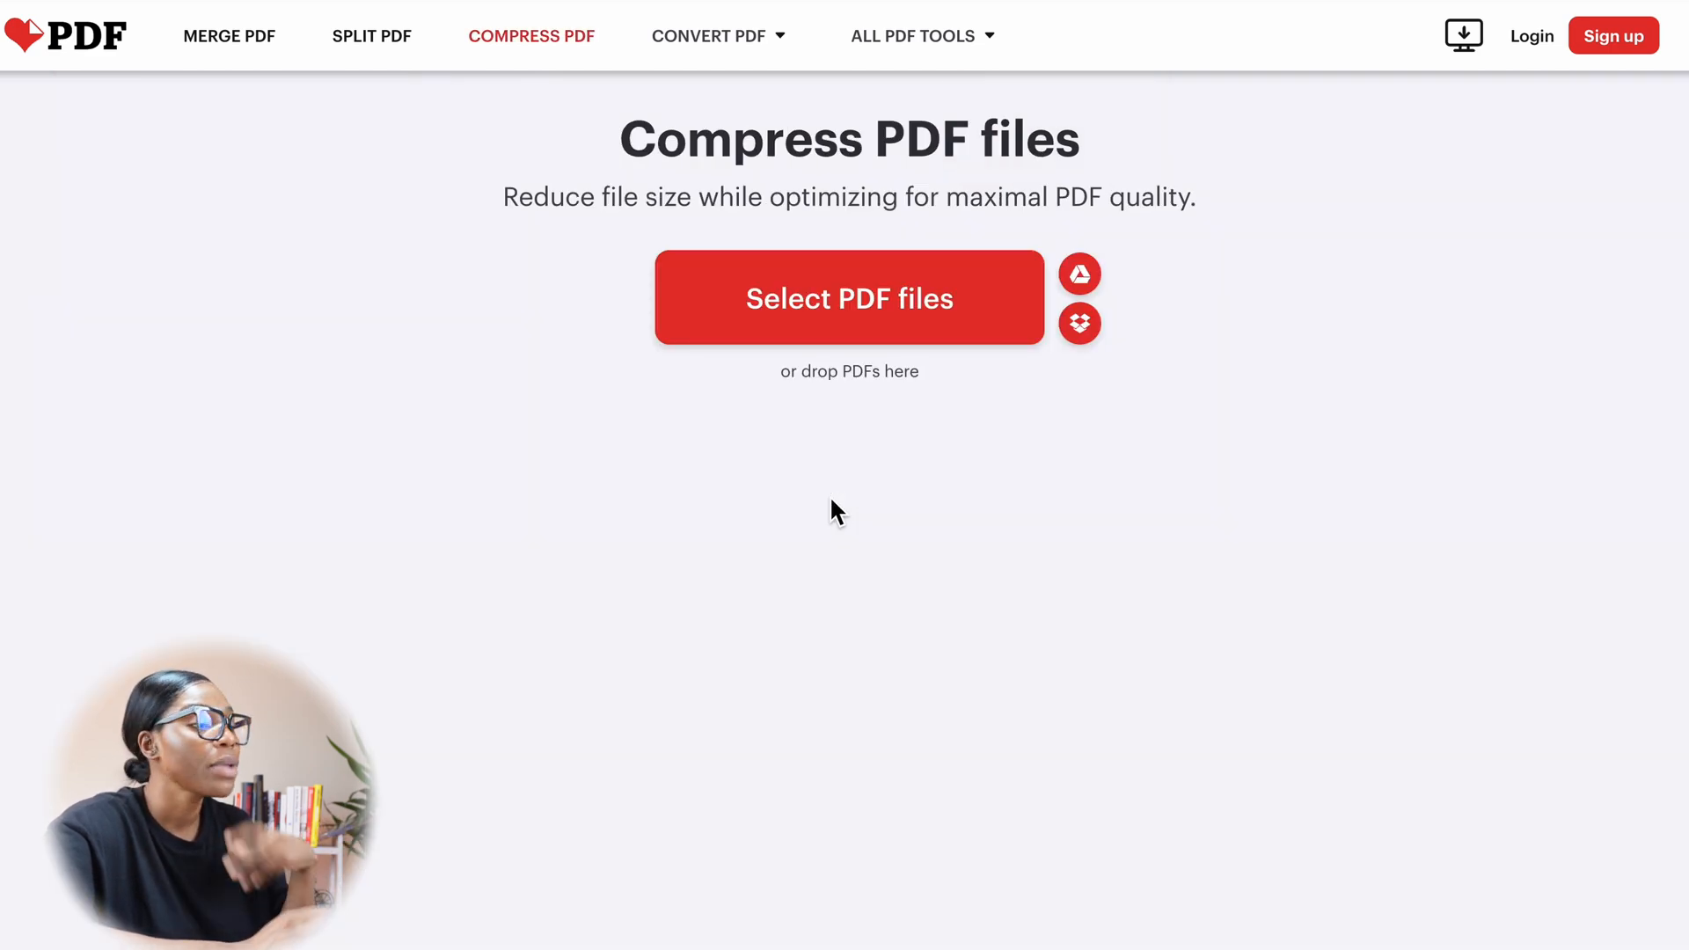
Step: Upload Large PDF file sample B.pdf from Downloads to iLovePDF's compressor
{"action": "left_click", "coordinate": [850, 297]}
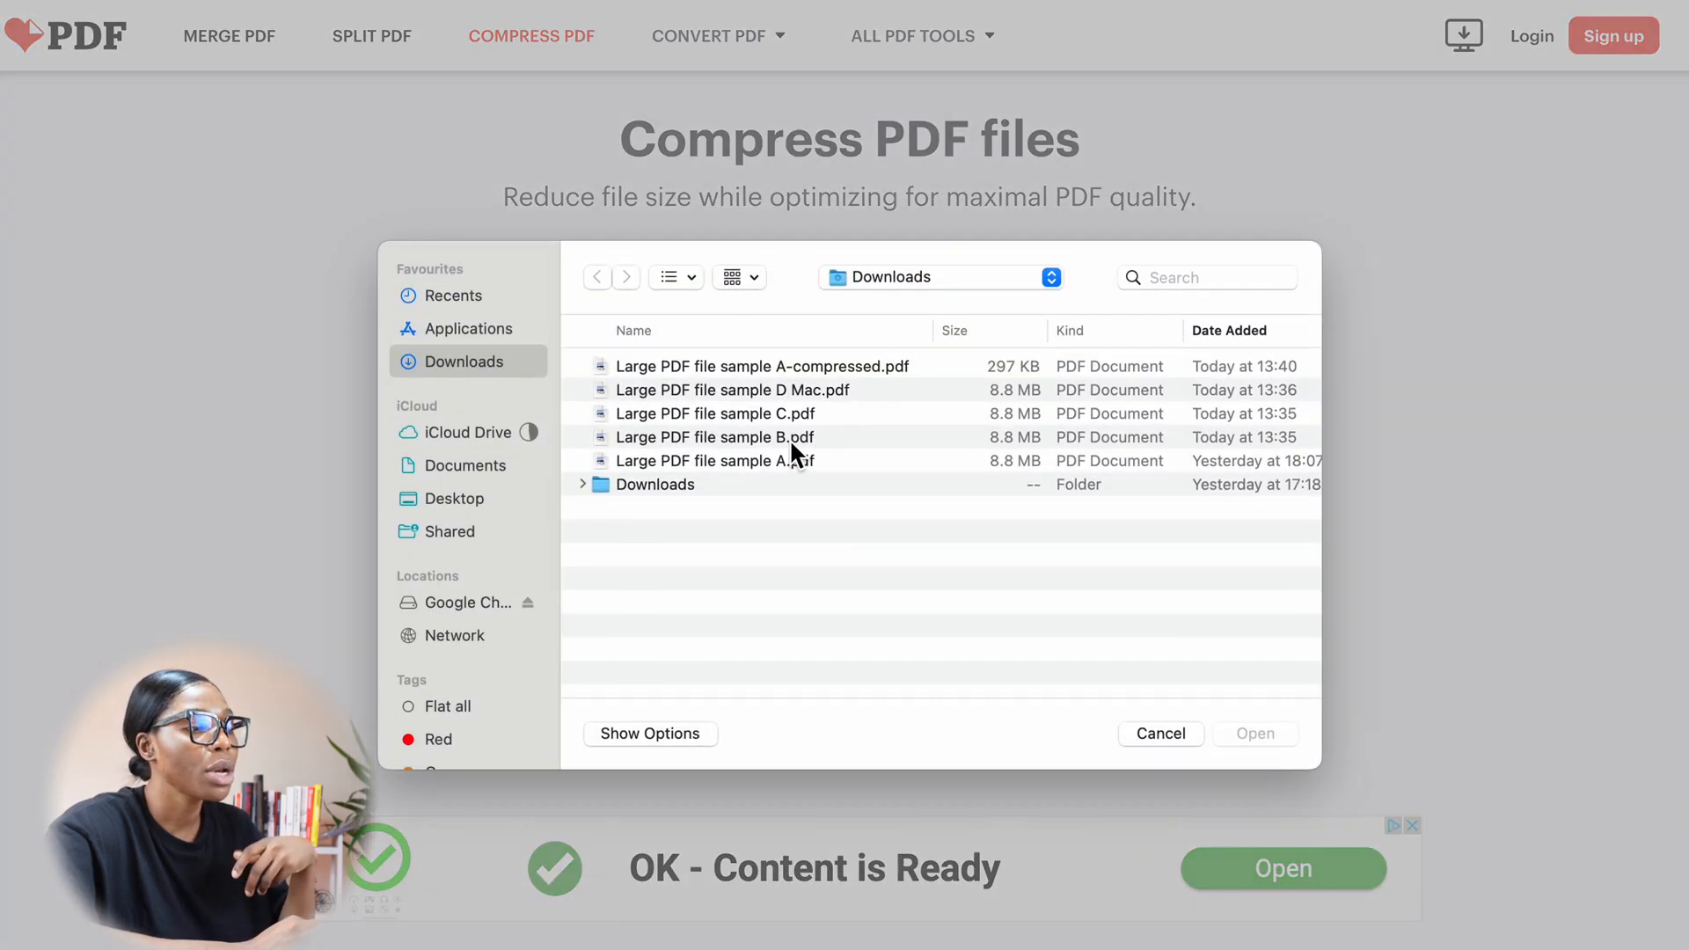
{"action": "left_click", "coordinate": [714, 437]}
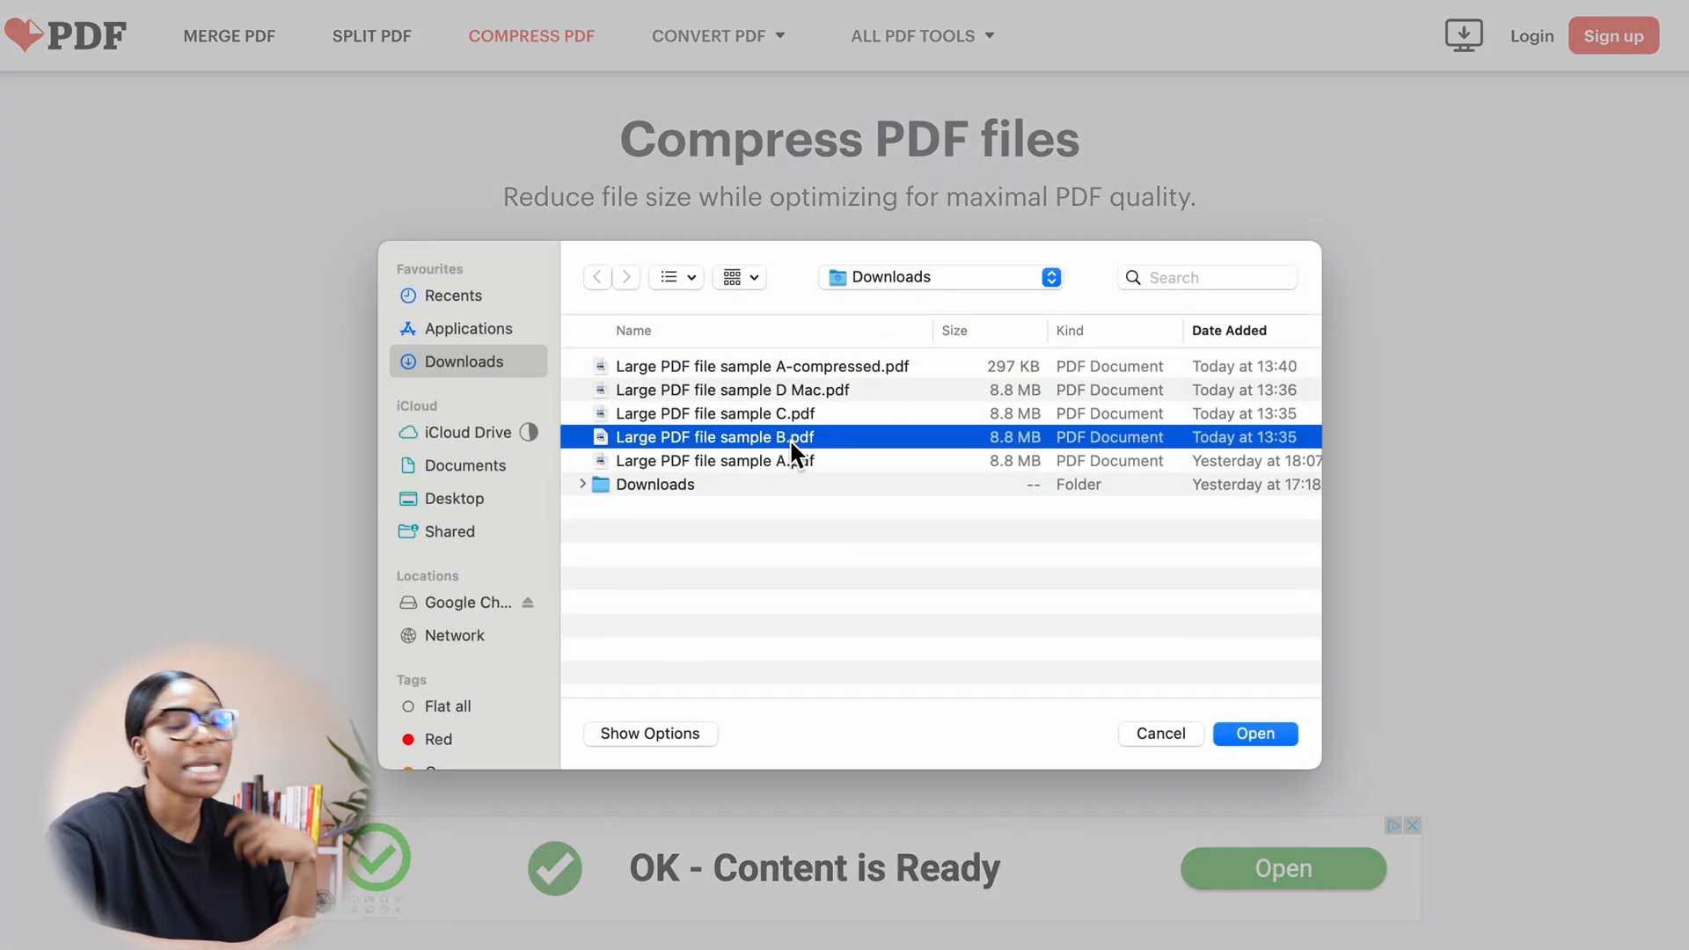
{"action": "left_click", "coordinate": [1256, 733]}
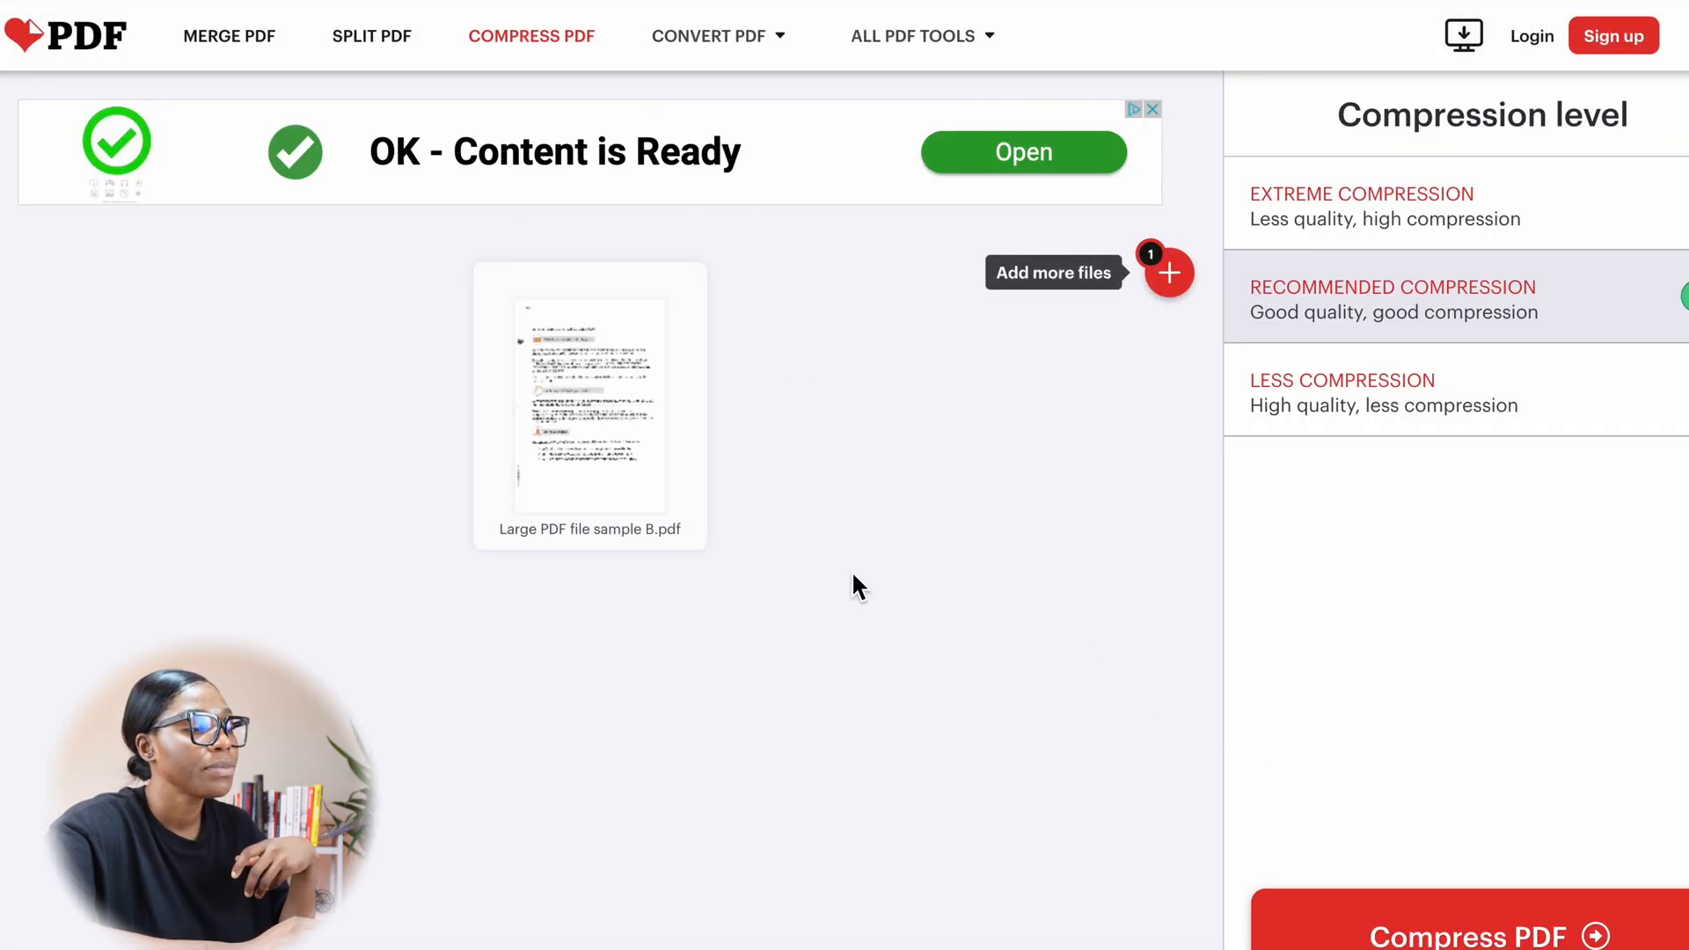
{"action": "mouse_move", "coordinate": [1398, 230]}
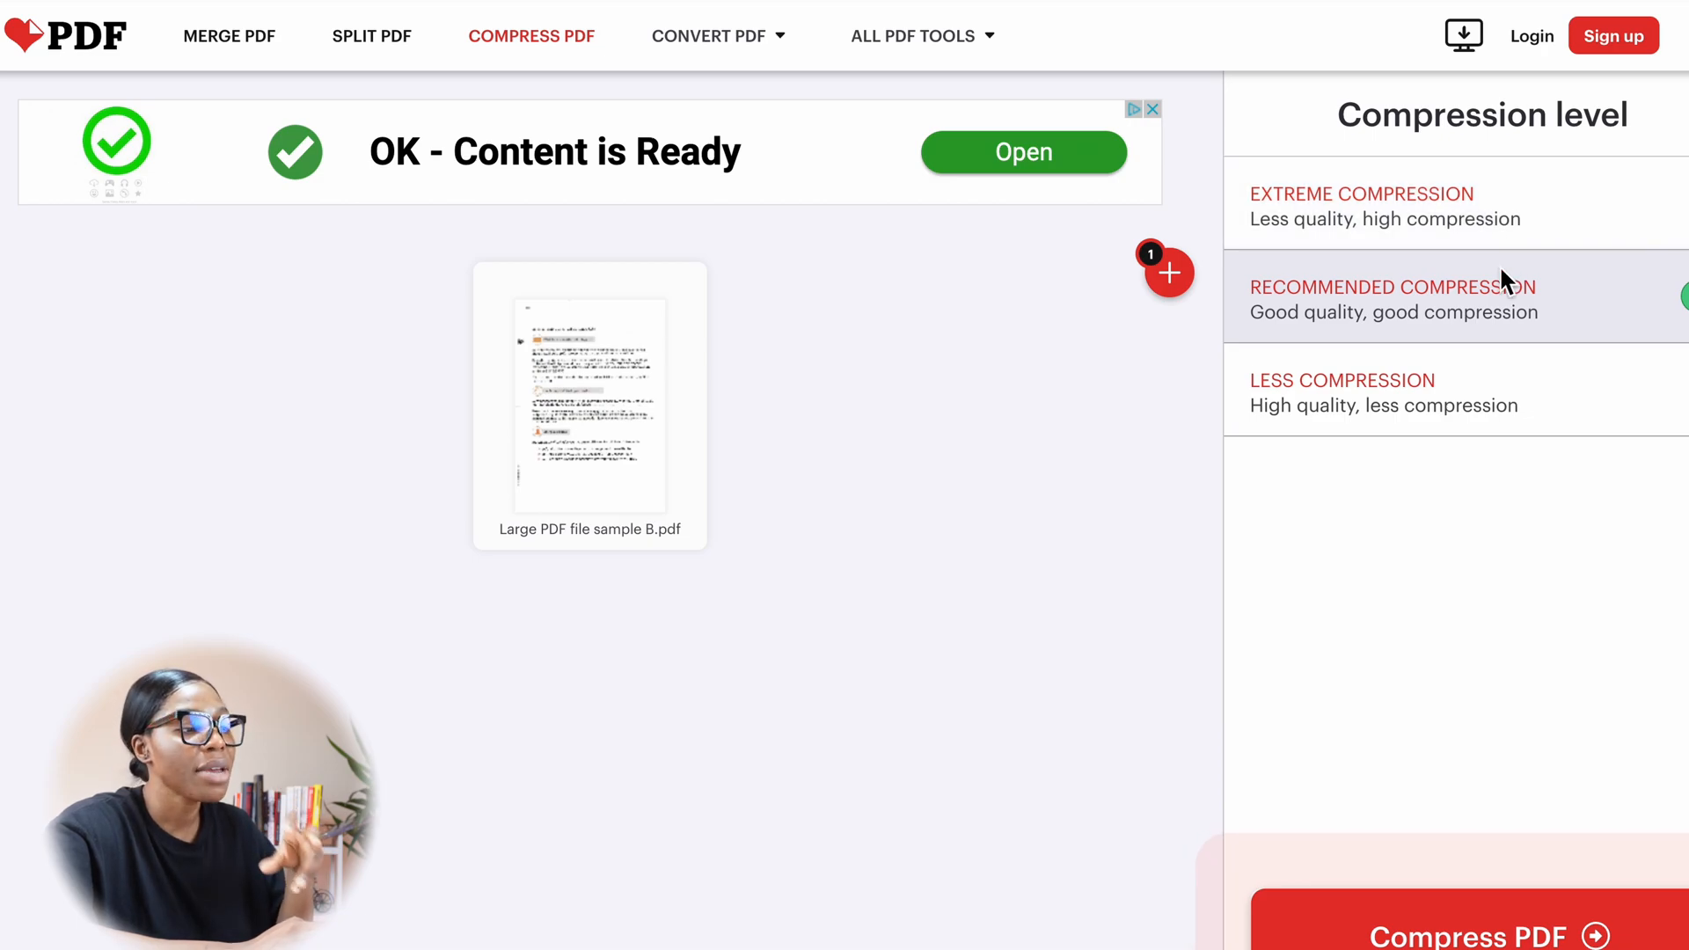
{"action": "mouse_move", "coordinate": [1478, 390]}
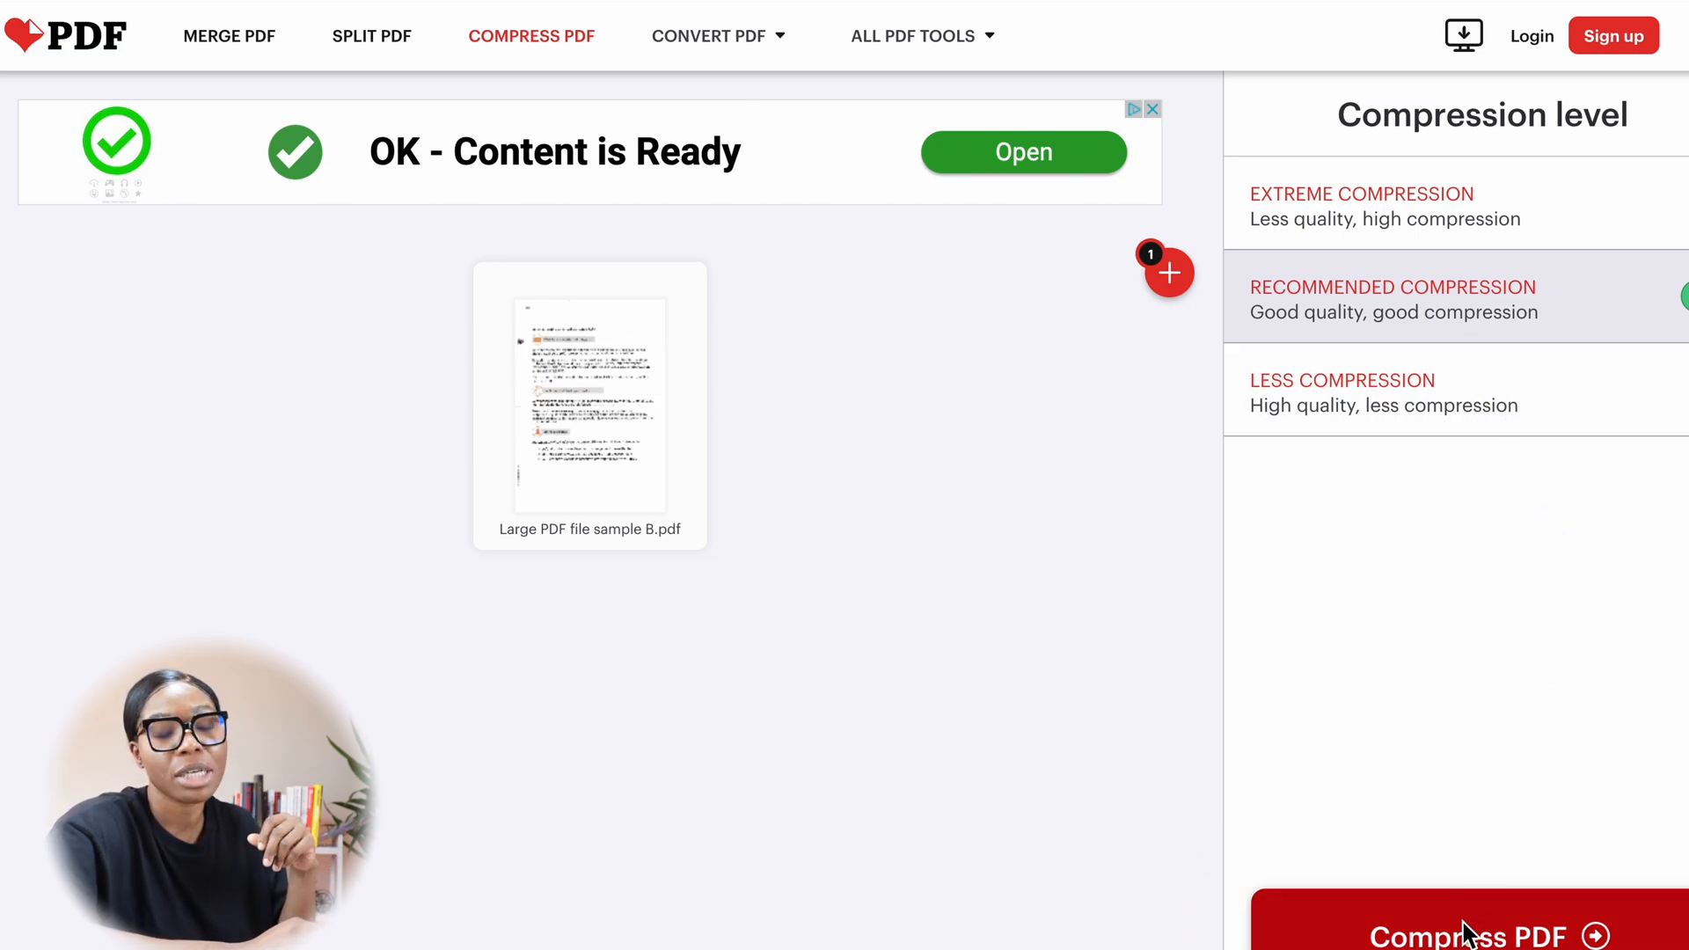
Step: Compress sample B at Recommended level, shrinking 8.44 MB to 678.63 KB
{"action": "left_click", "coordinate": [1474, 936]}
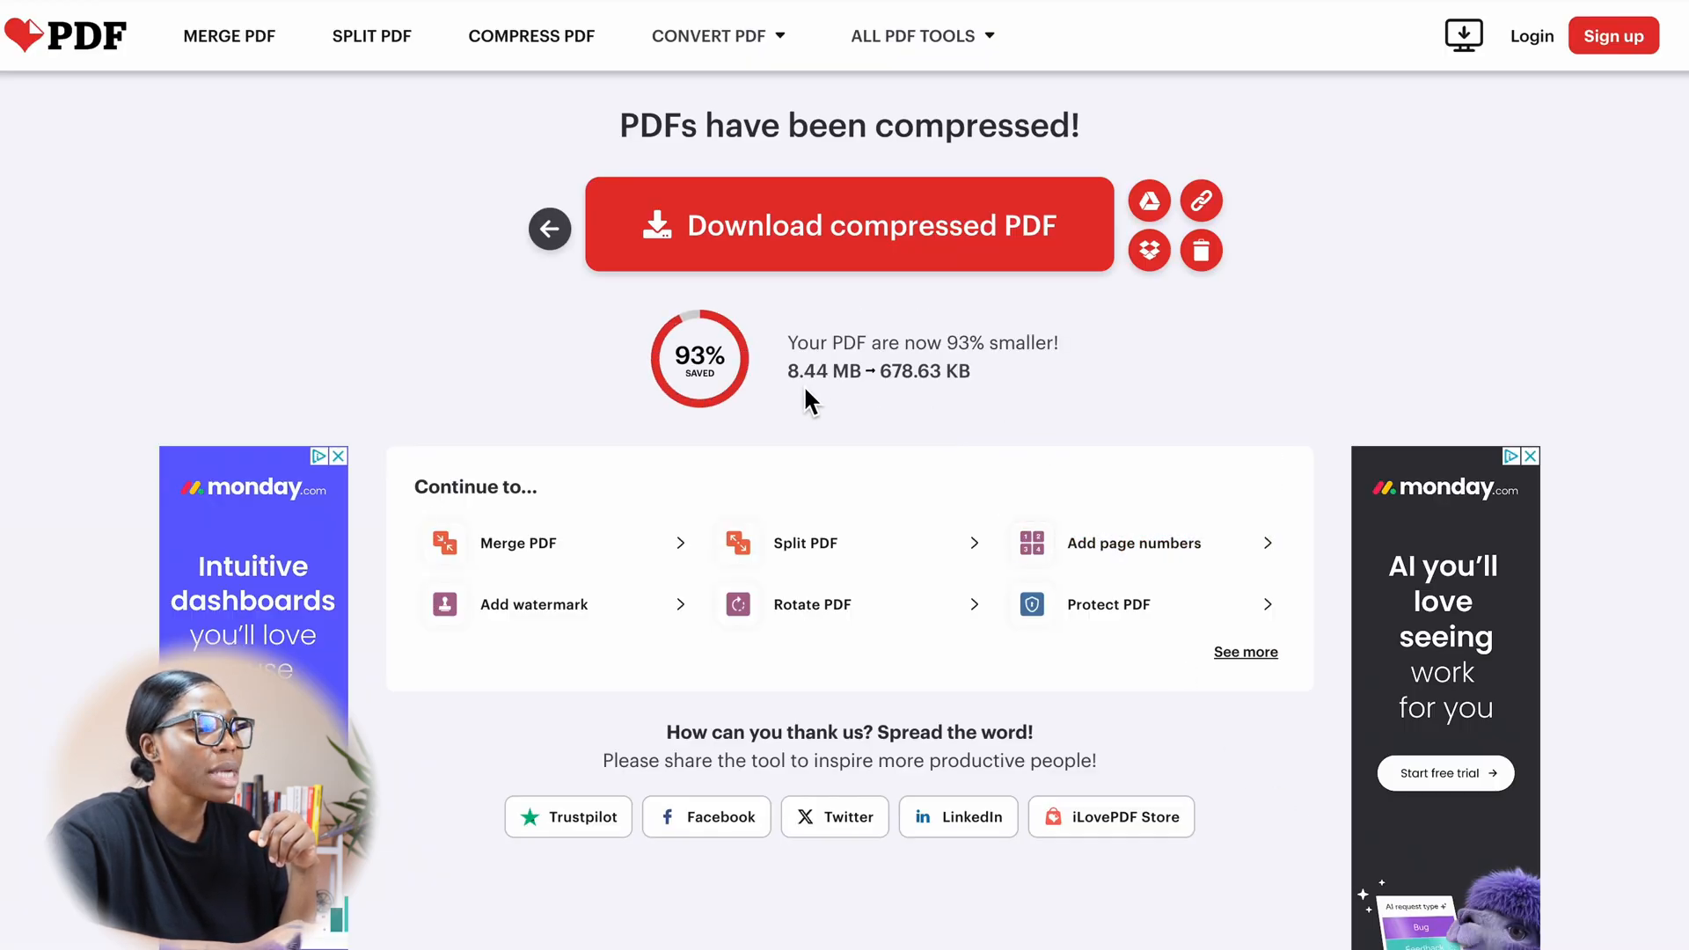
Step: Download the compressed sample B into Downloads as Large PDF file sample B_compressed.pdf
{"action": "left_click", "coordinate": [848, 225]}
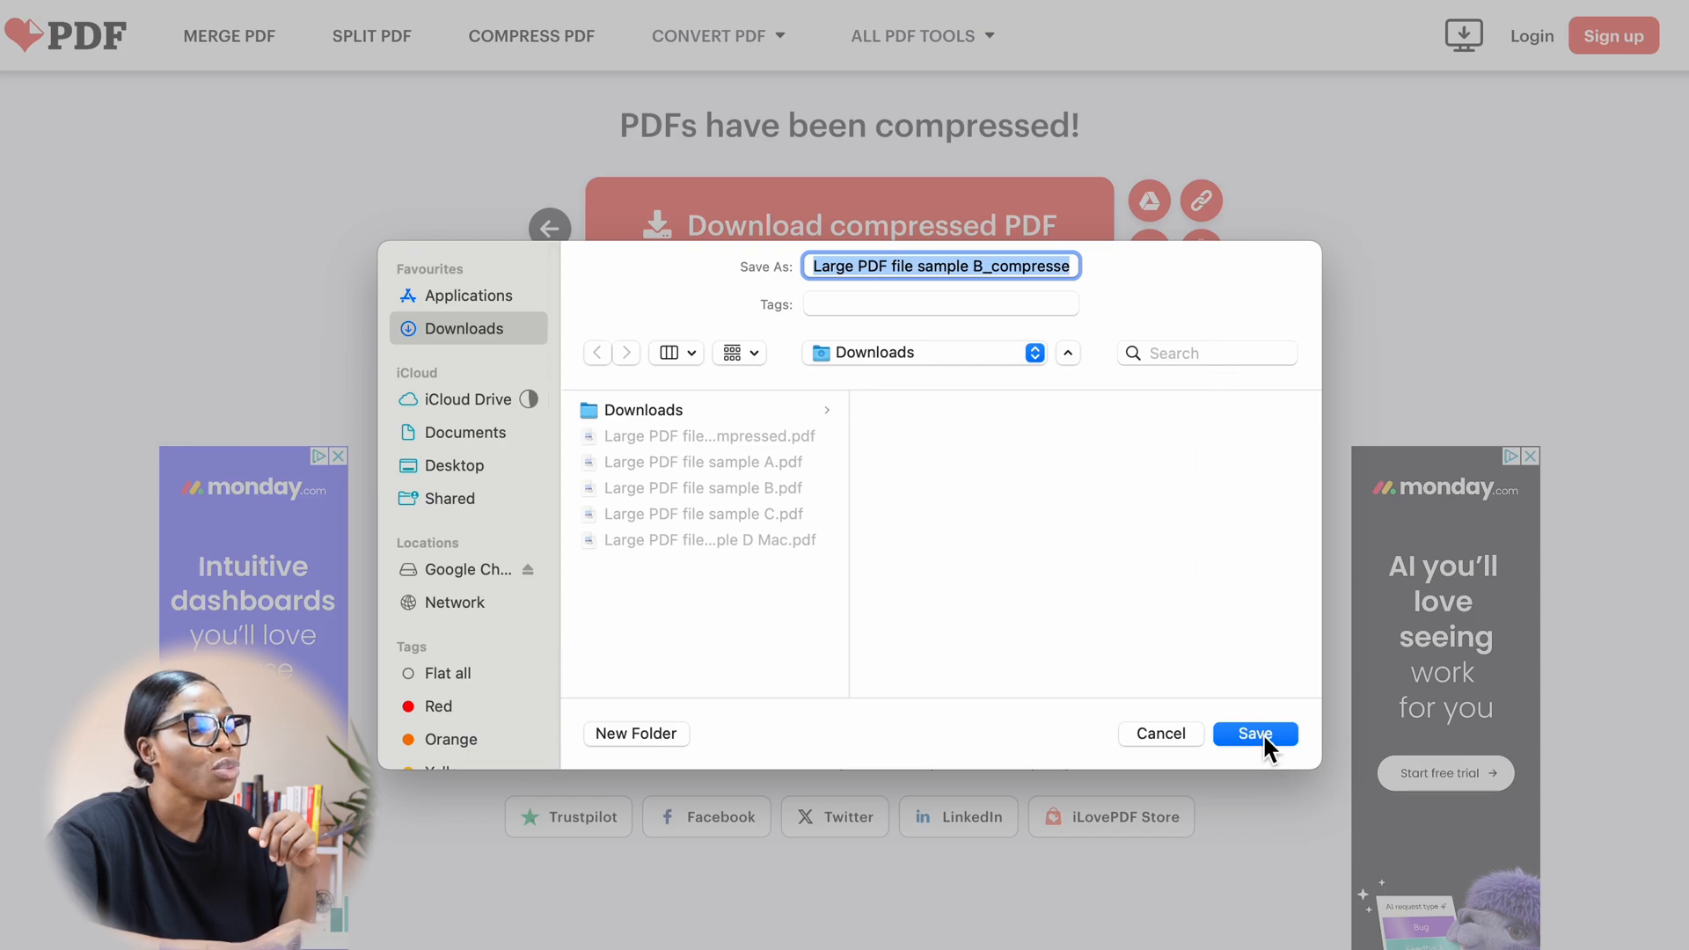
{"action": "left_click", "coordinate": [1257, 733]}
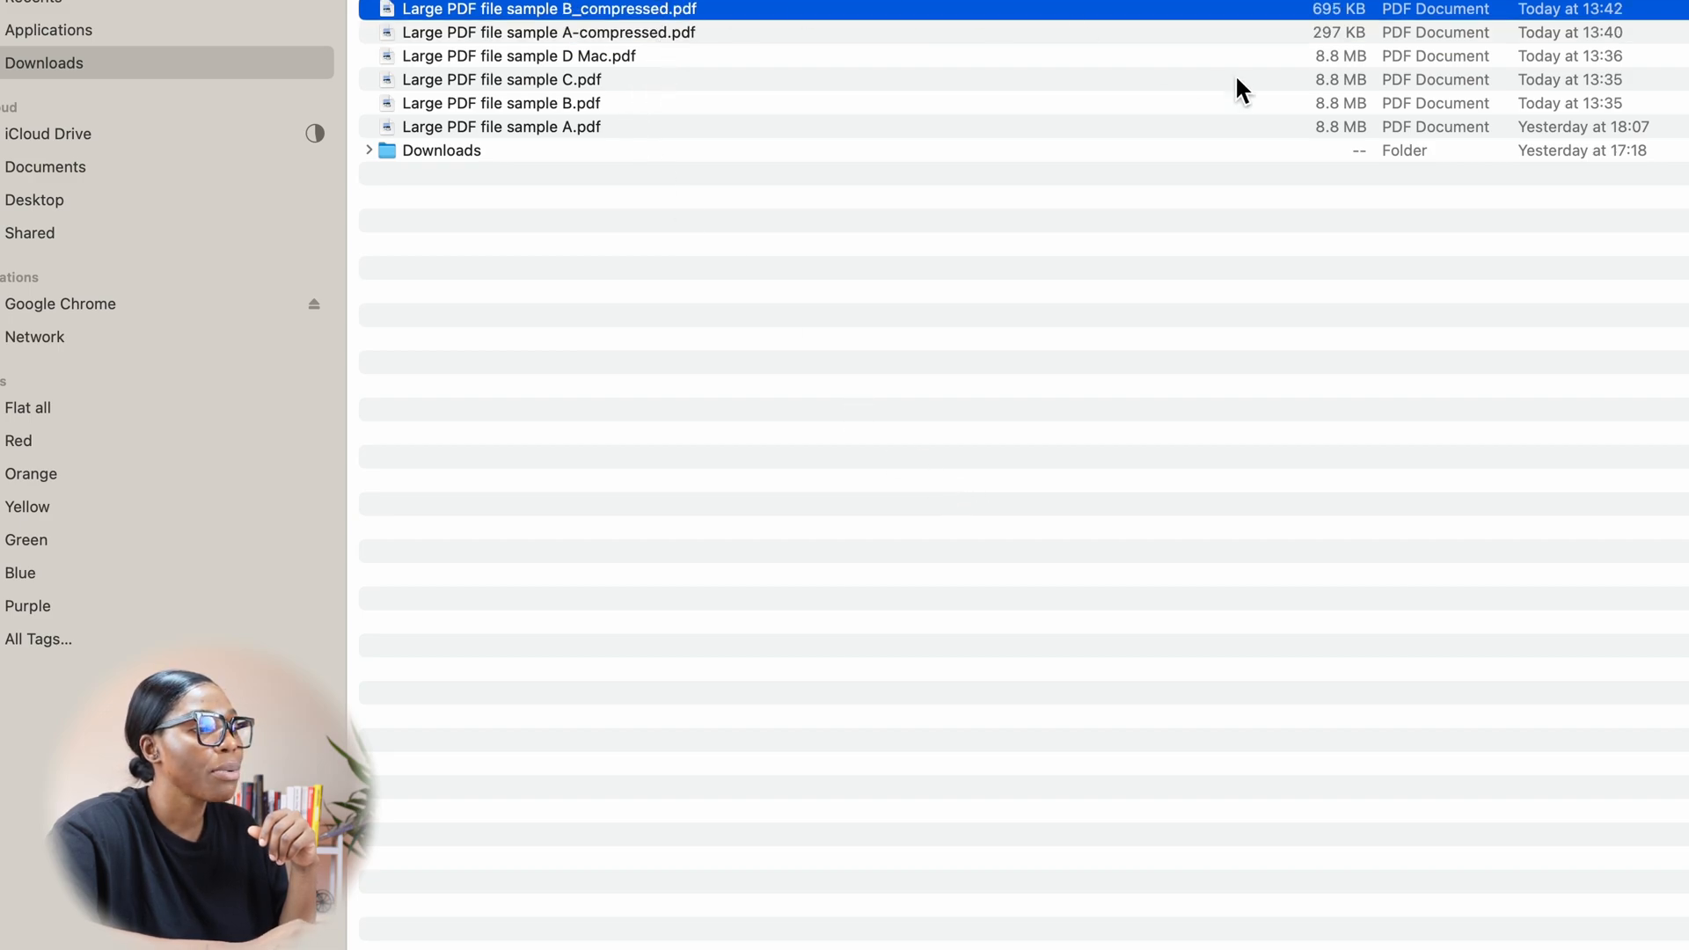
{"action": "mouse_move", "coordinate": [1351, 53]}
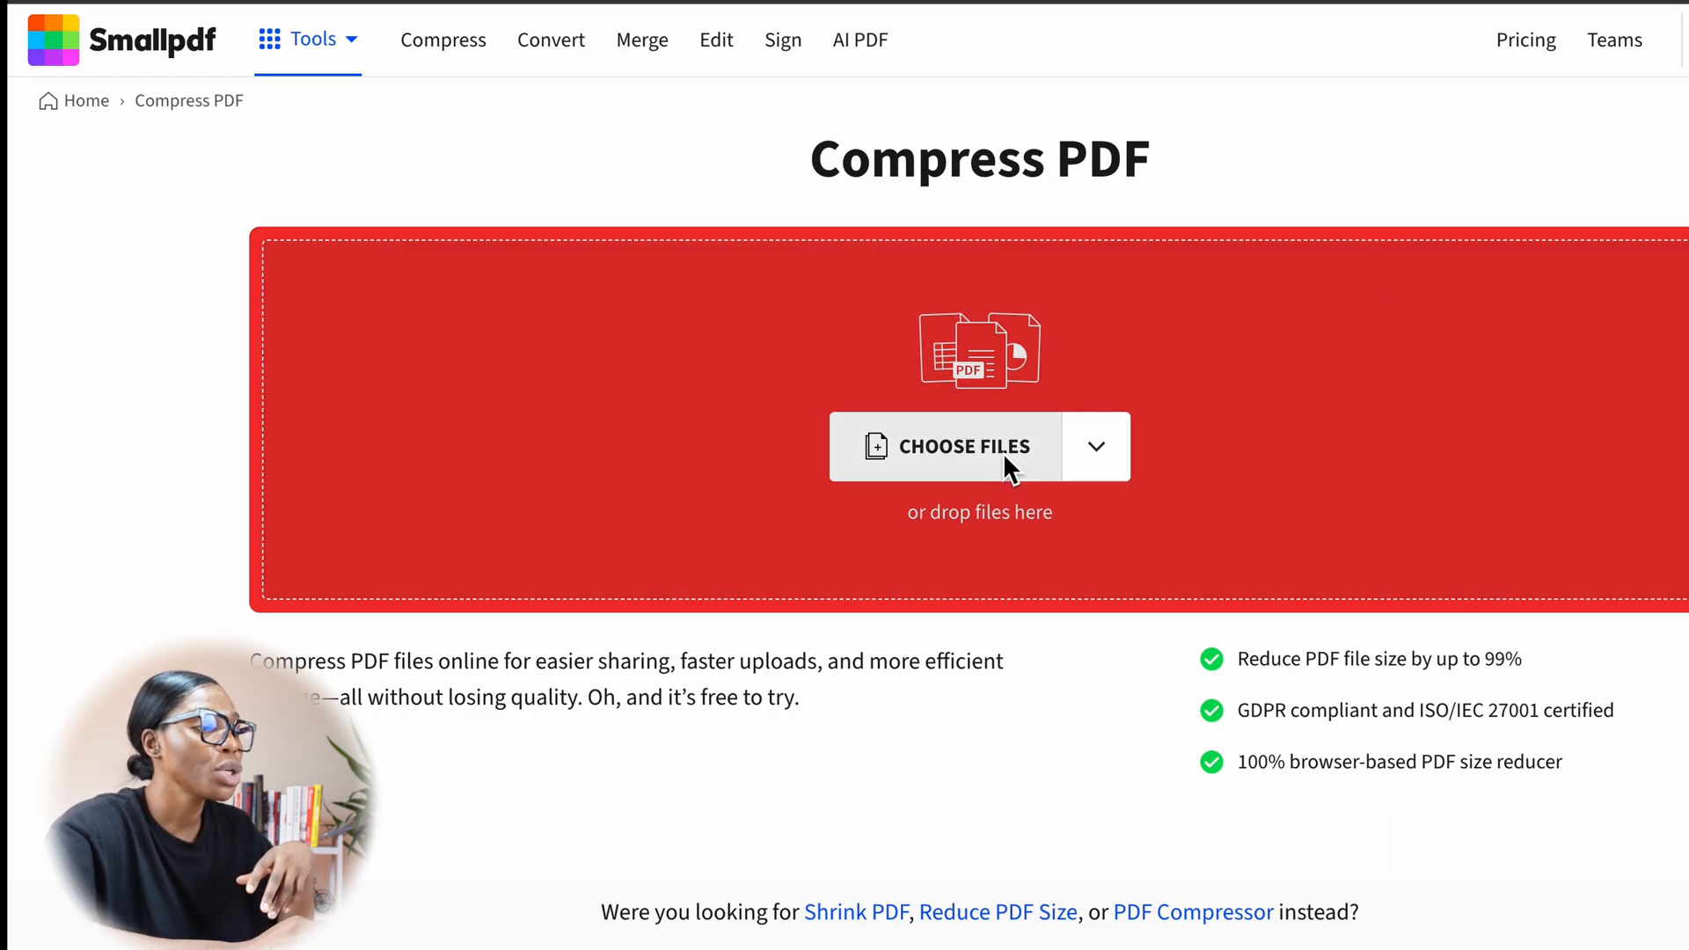
Step: Upload Large PDF file sample C.pdf to Smallpdf and compress it with the Strong level
{"action": "left_click", "coordinate": [964, 447]}
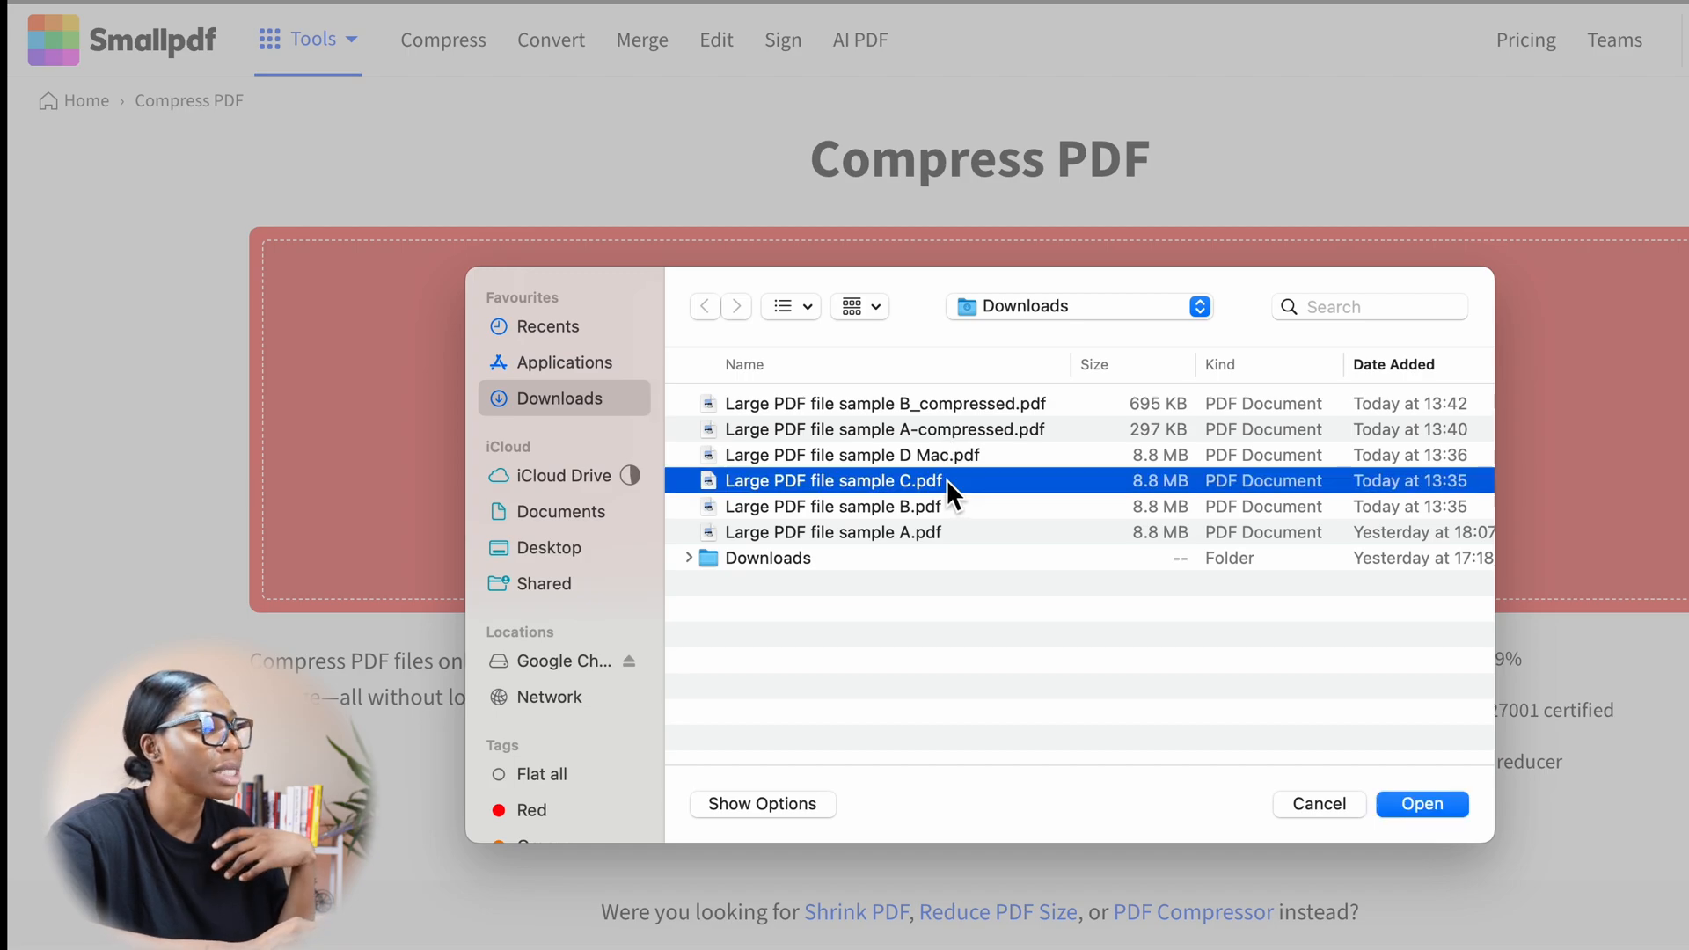
{"action": "left_click", "coordinate": [1421, 804]}
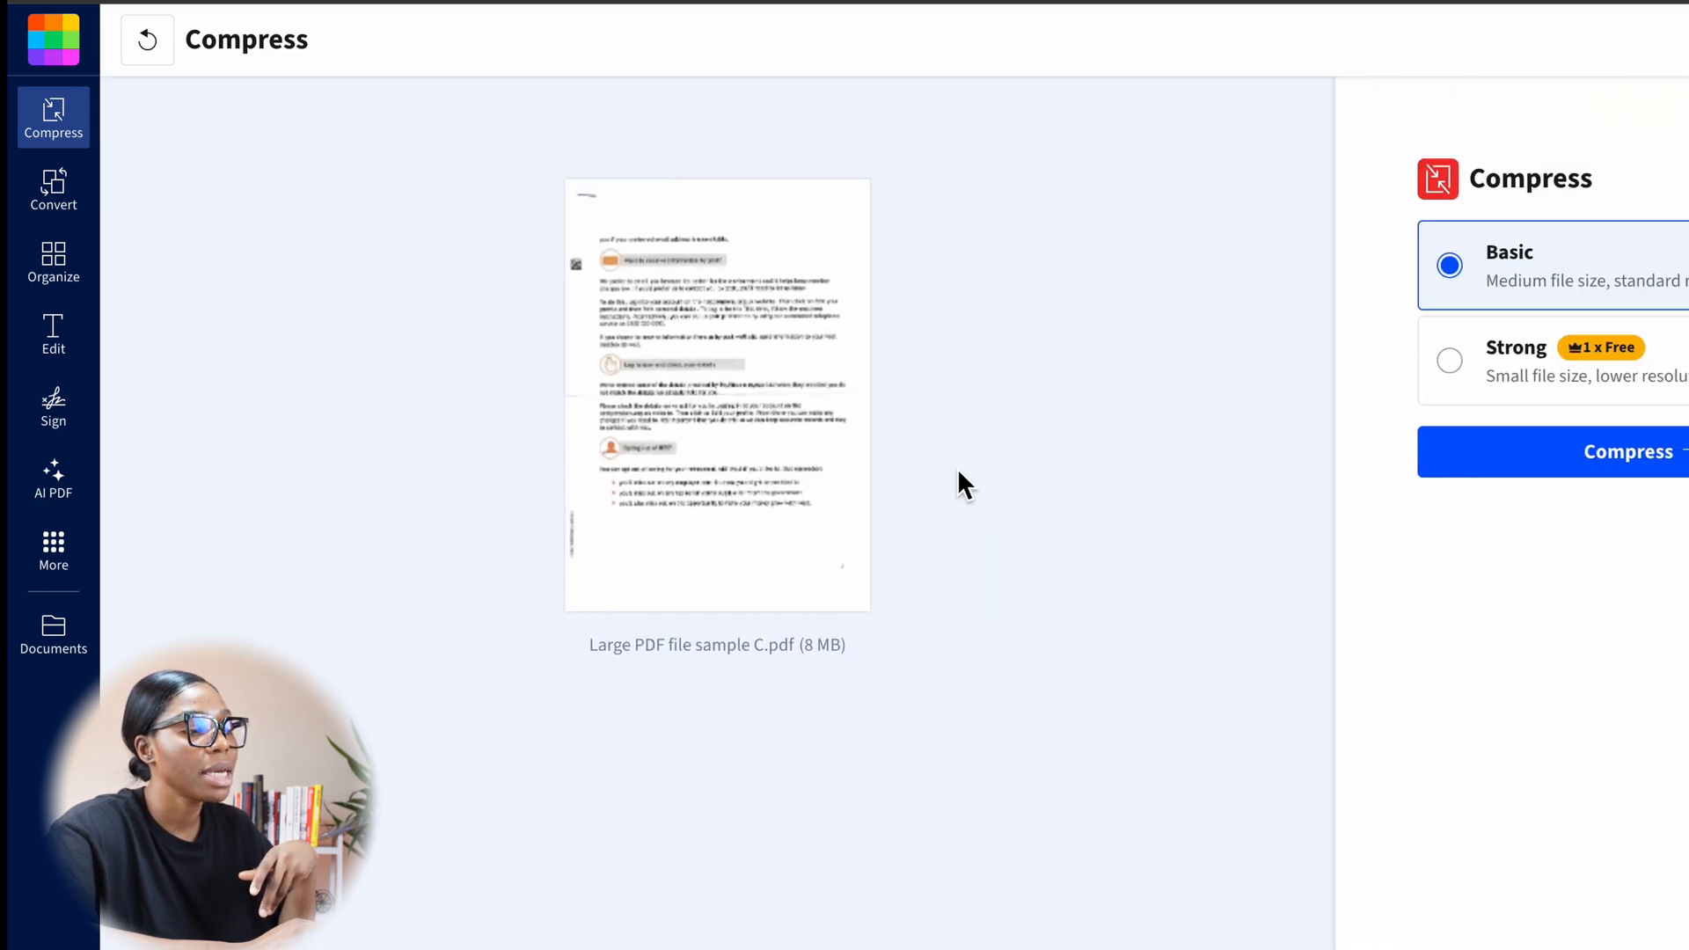
{"action": "mouse_move", "coordinate": [1335, 366]}
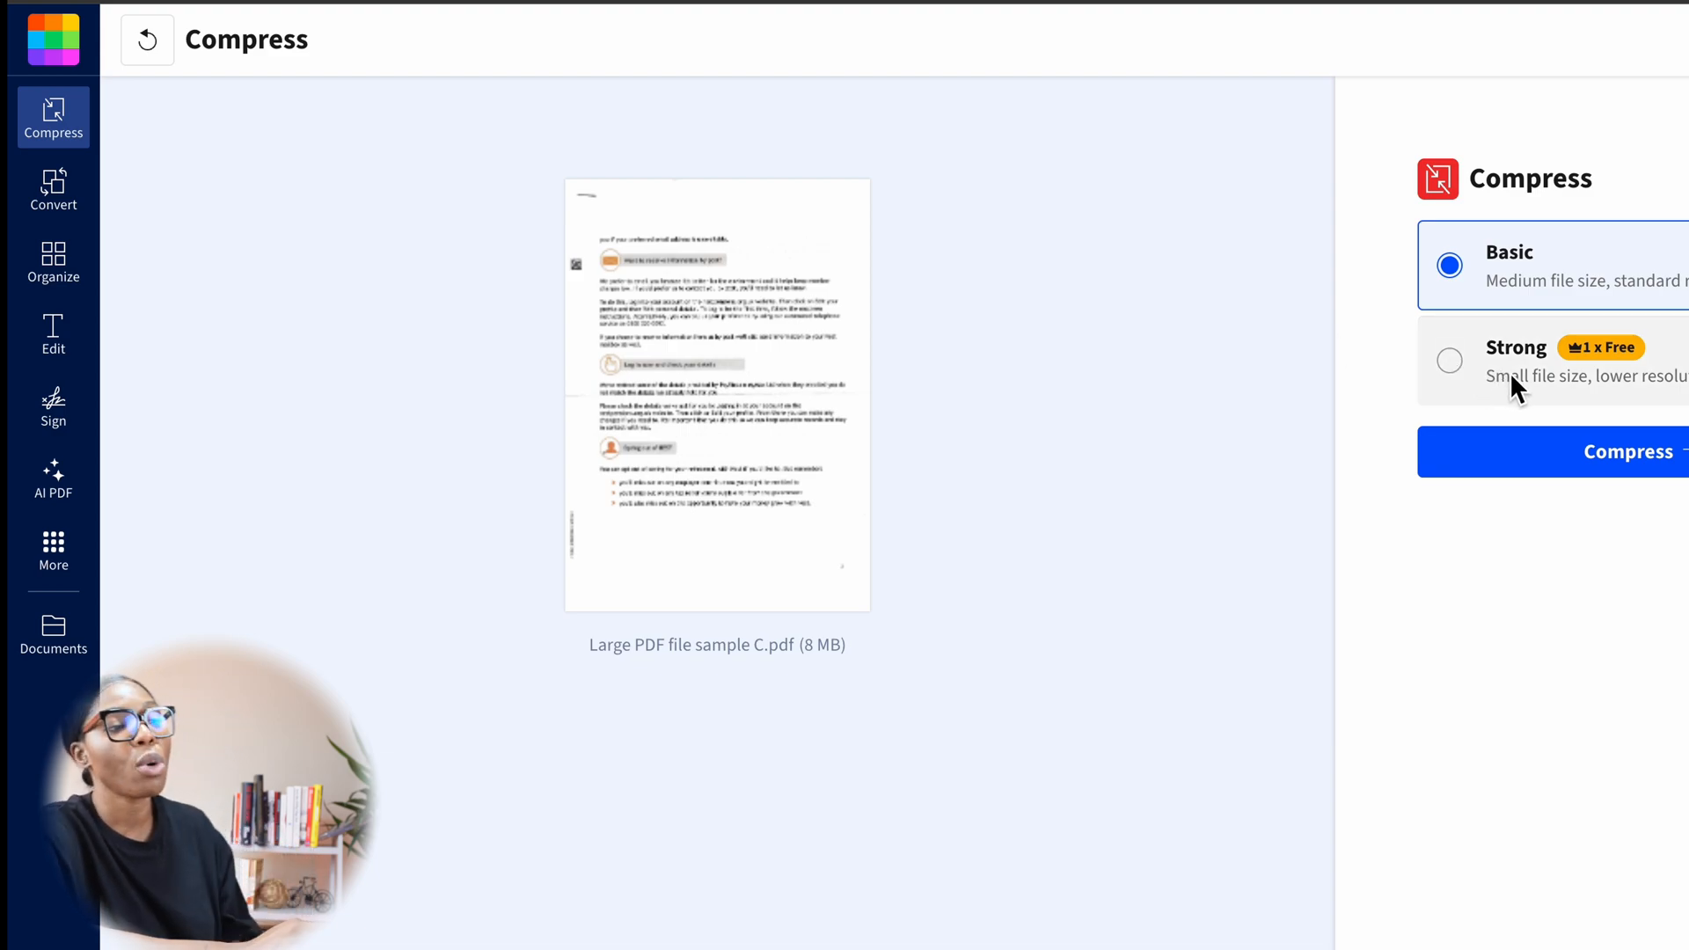
{"action": "mouse_move", "coordinate": [1534, 401]}
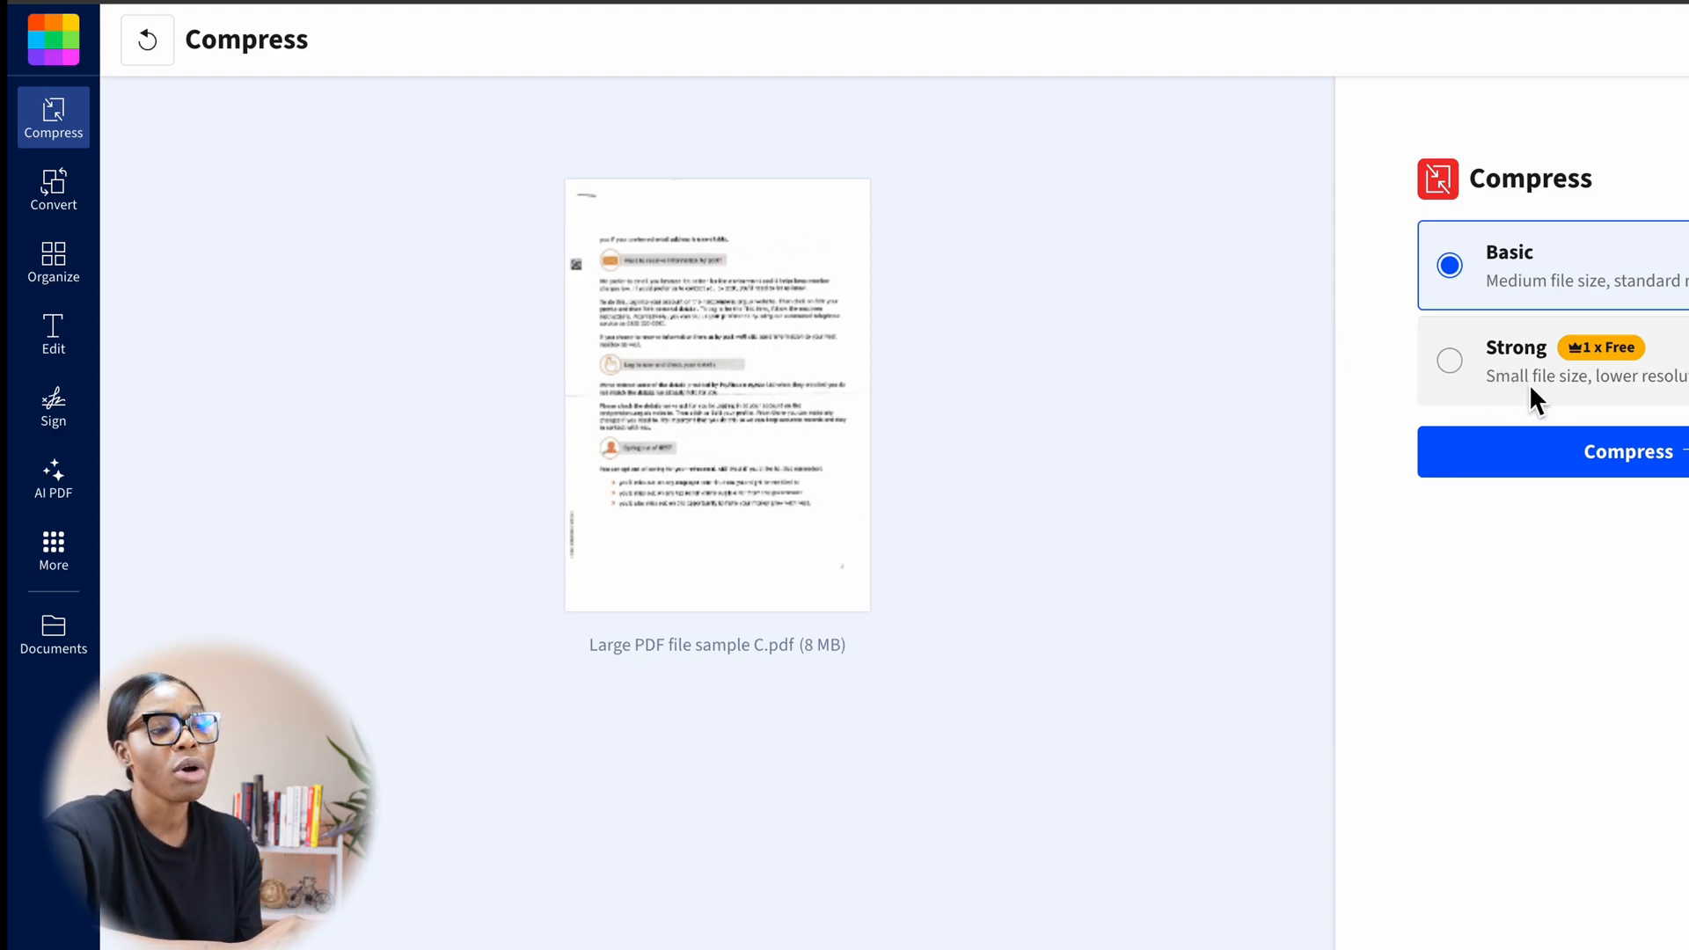
{"action": "mouse_move", "coordinate": [1555, 373]}
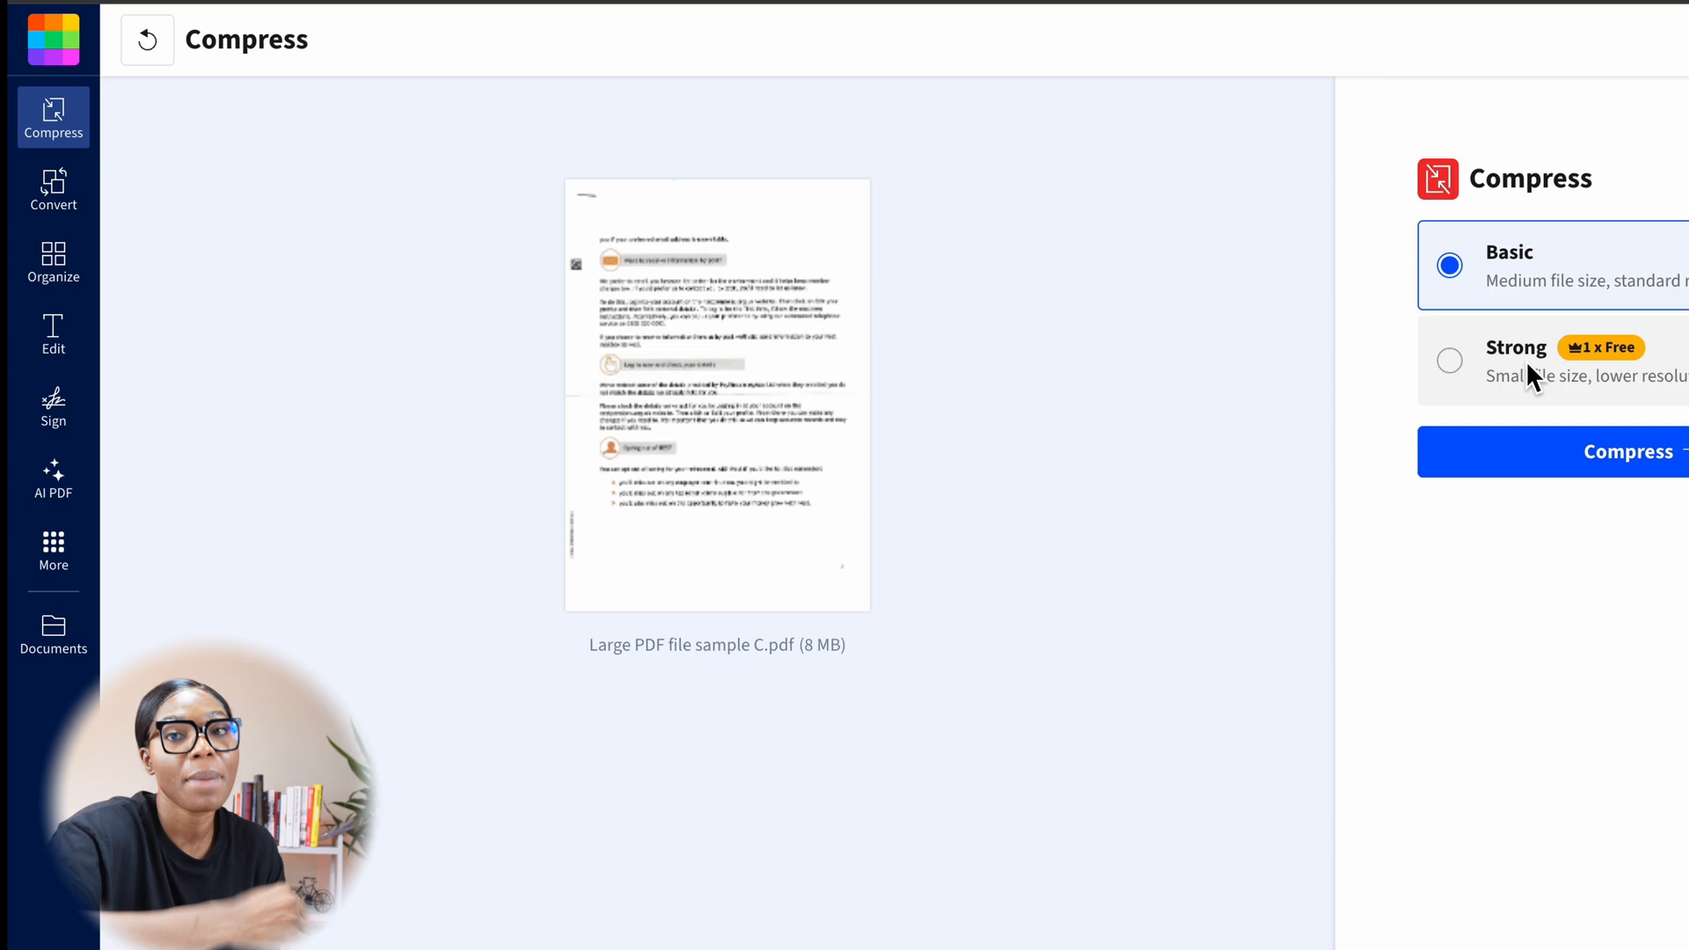
{"action": "left_click", "coordinate": [1450, 359]}
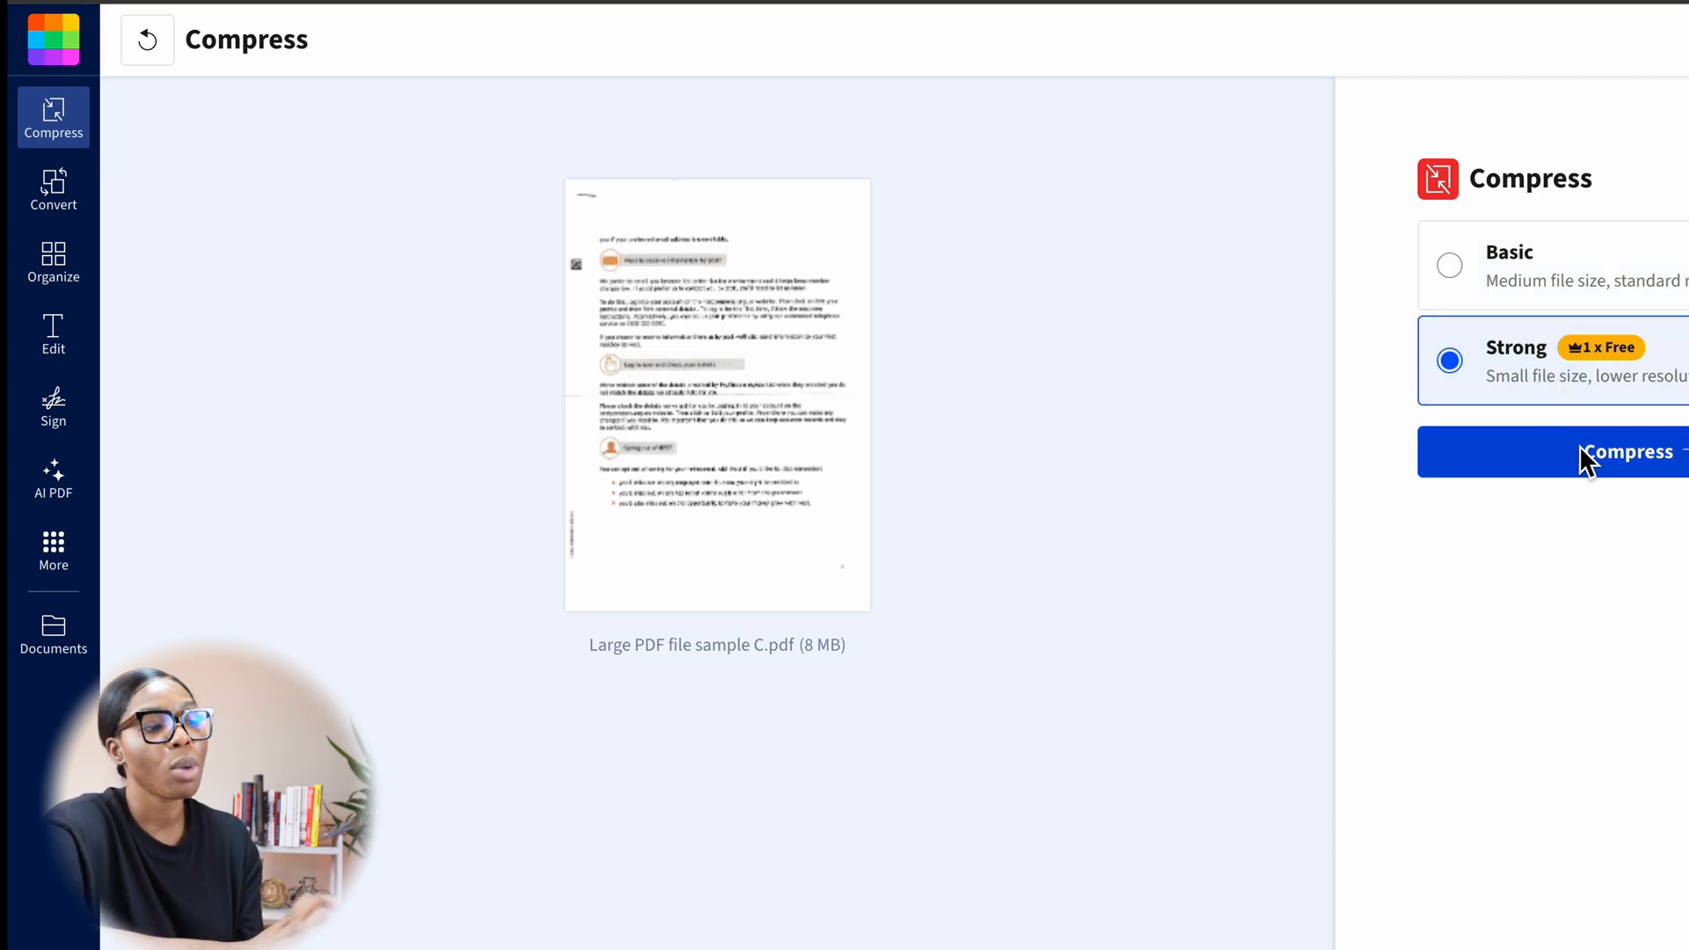
{"action": "left_click", "coordinate": [1625, 450]}
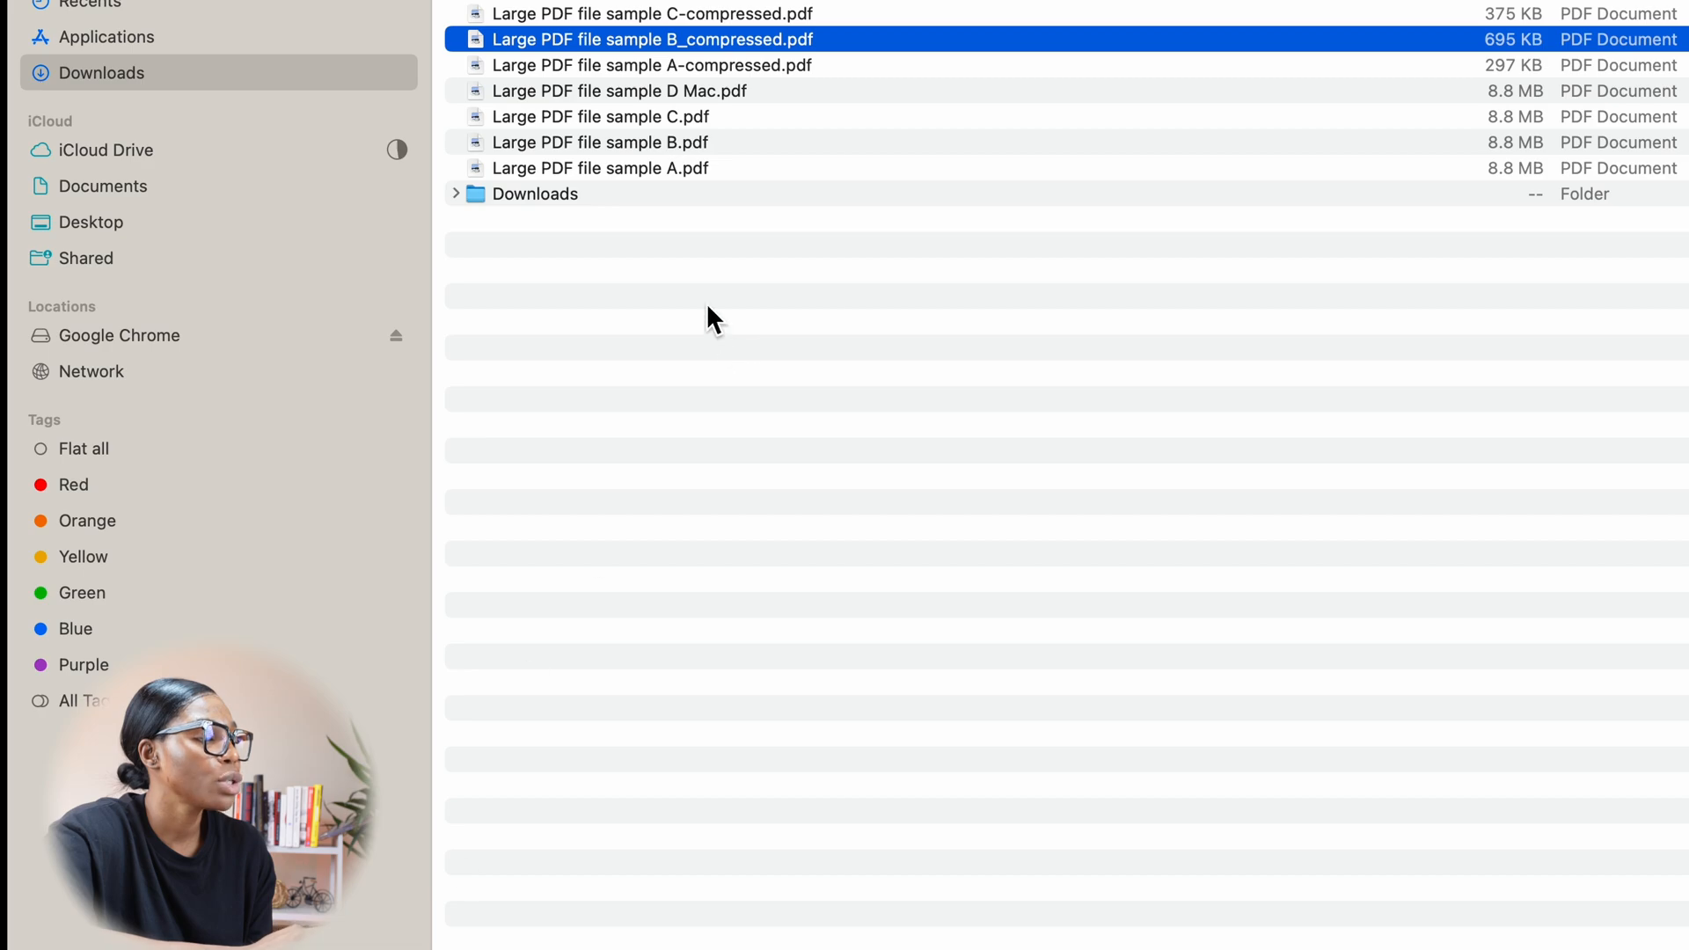
Step: Select the 375 KB Large PDF file sample C-compressed.pdf in Finder's Downloads list
{"action": "left_click", "coordinate": [642, 14]}
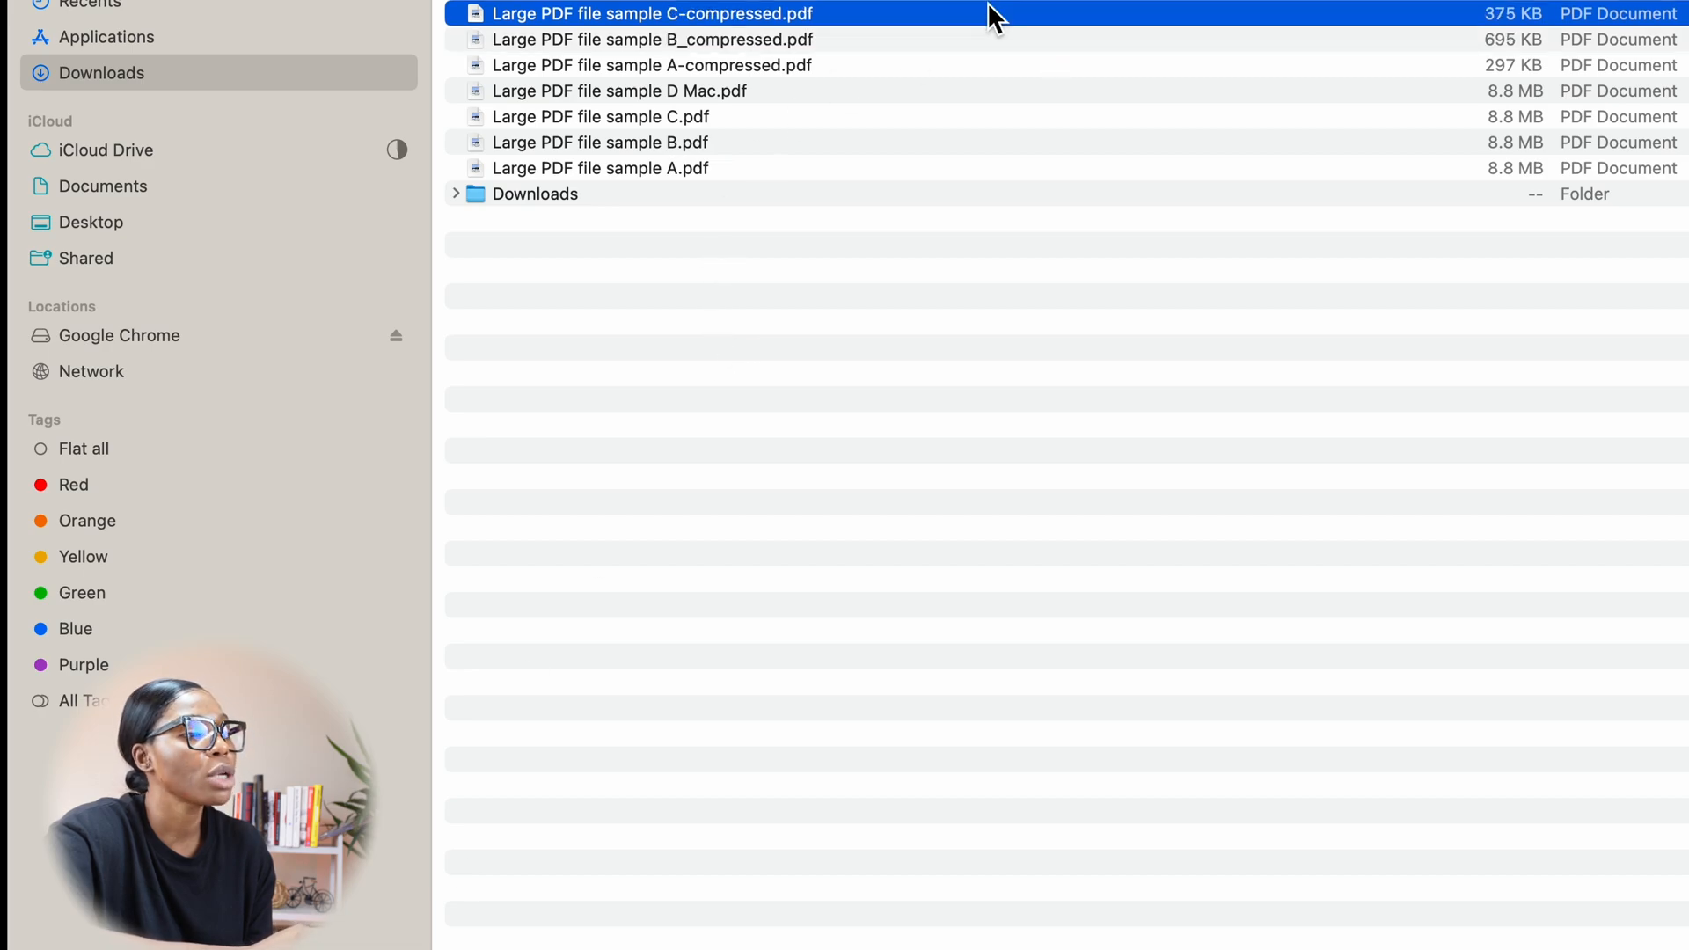
{"action": "mouse_move", "coordinate": [1161, 81]}
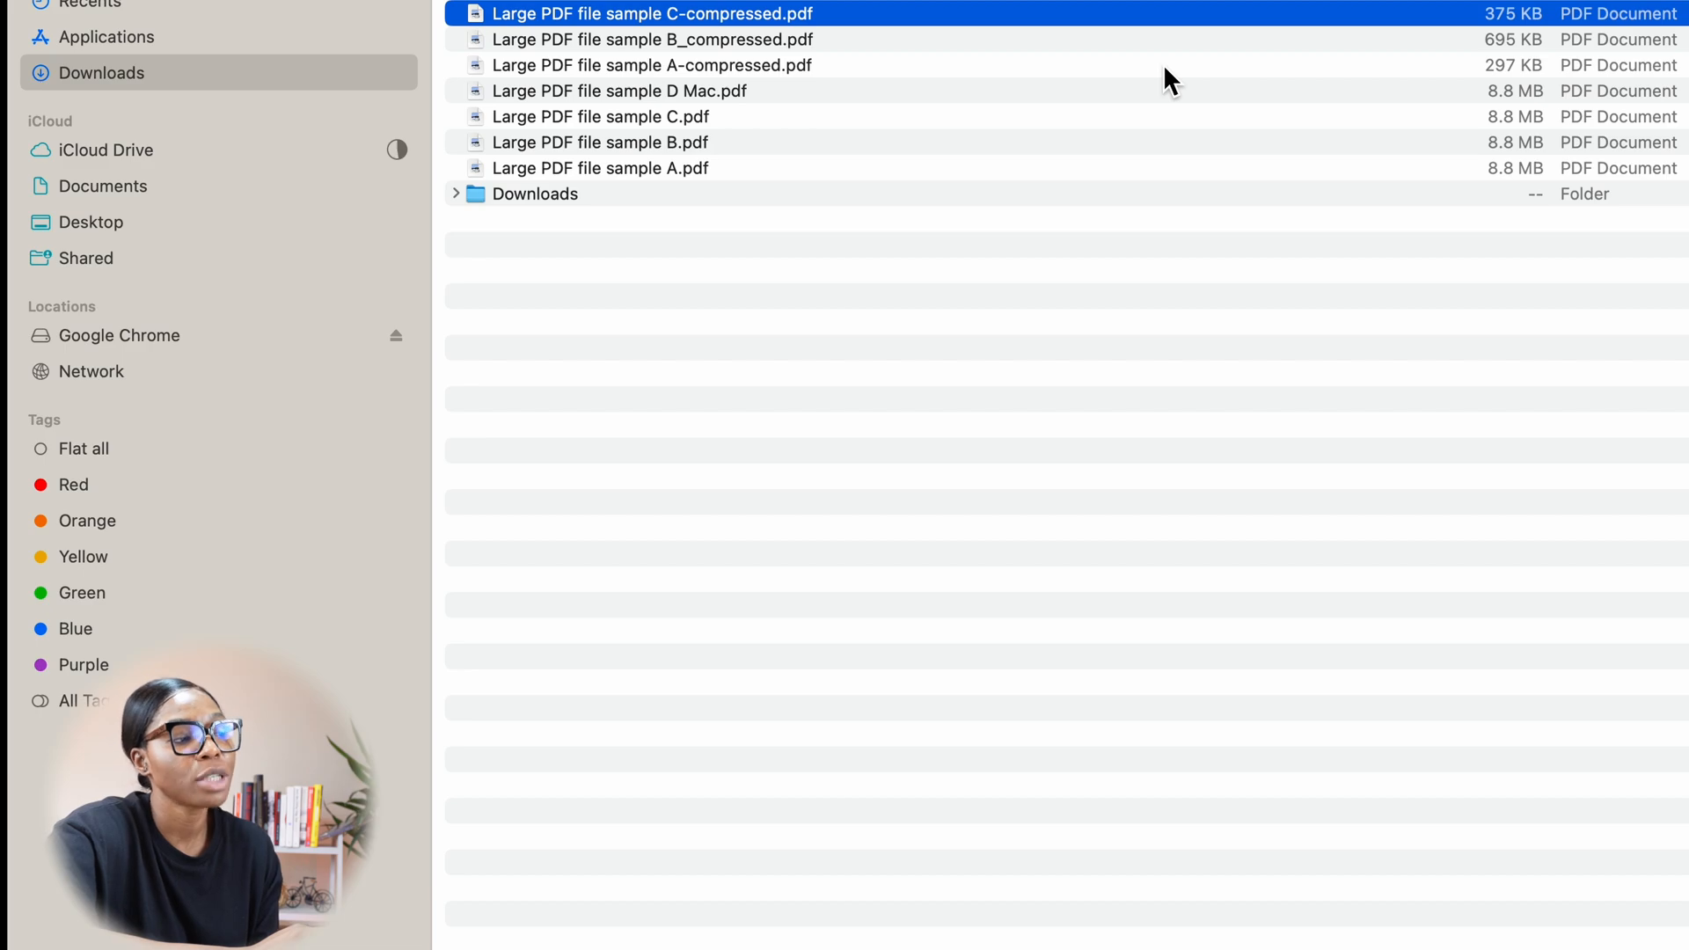
{"action": "mouse_move", "coordinate": [862, 82]}
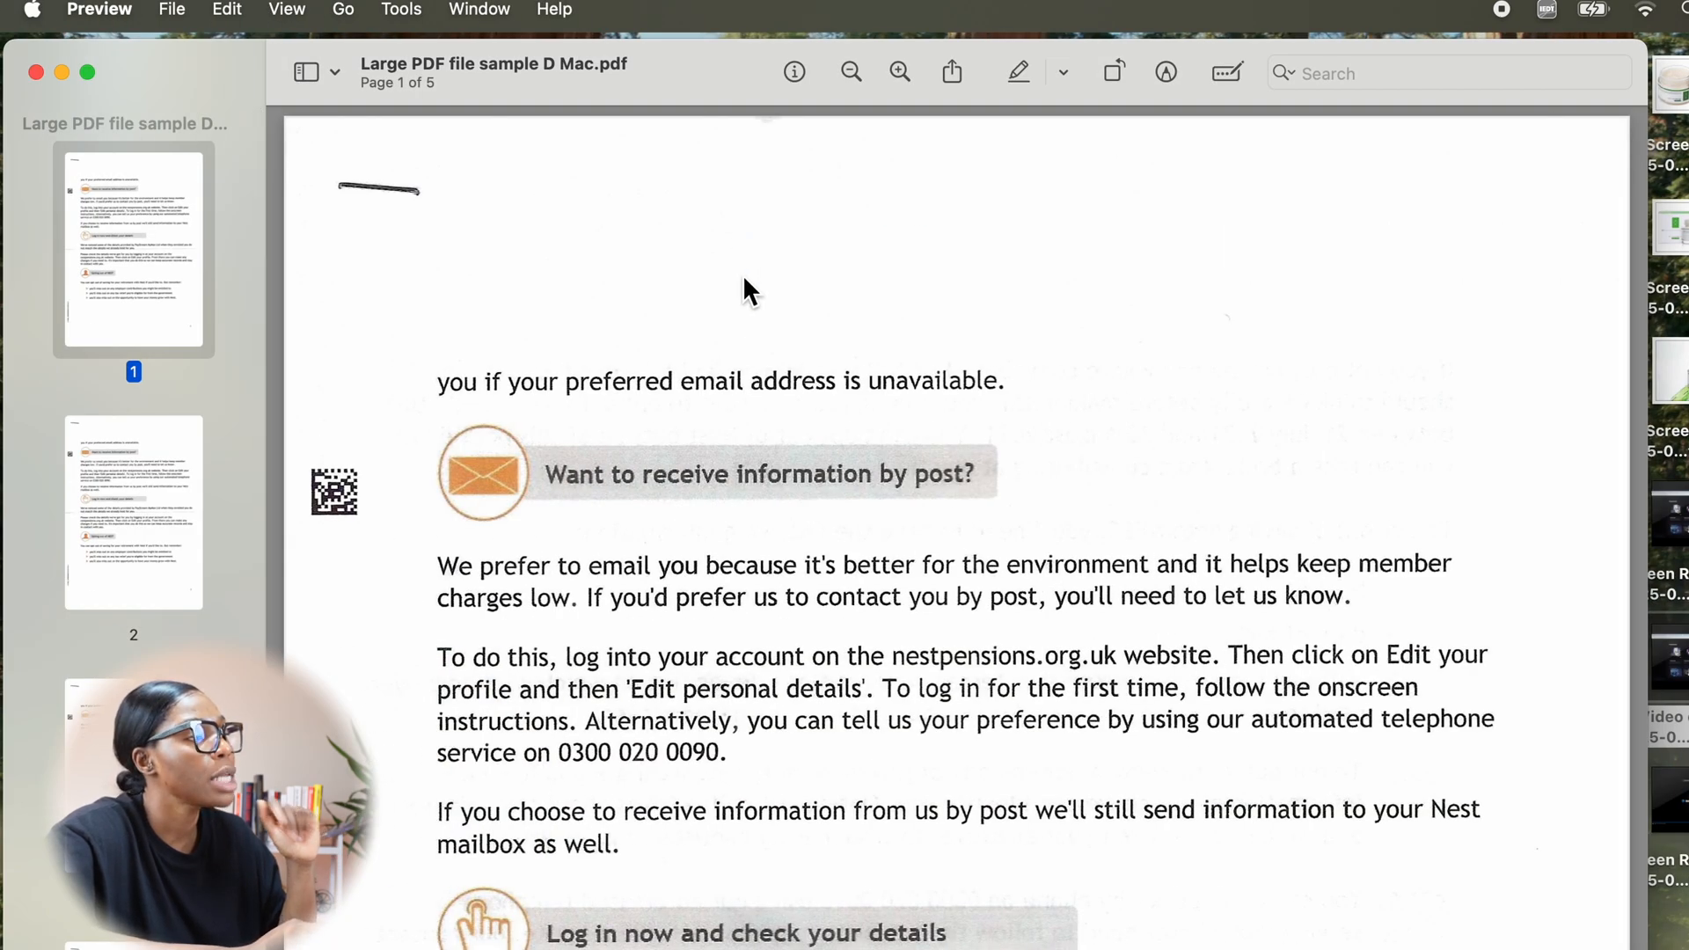
Step: Export sample D Mac as Large PDF file sample D Mac_compressed with the Reduce File Size Quartz filter
{"action": "left_click", "coordinate": [173, 10]}
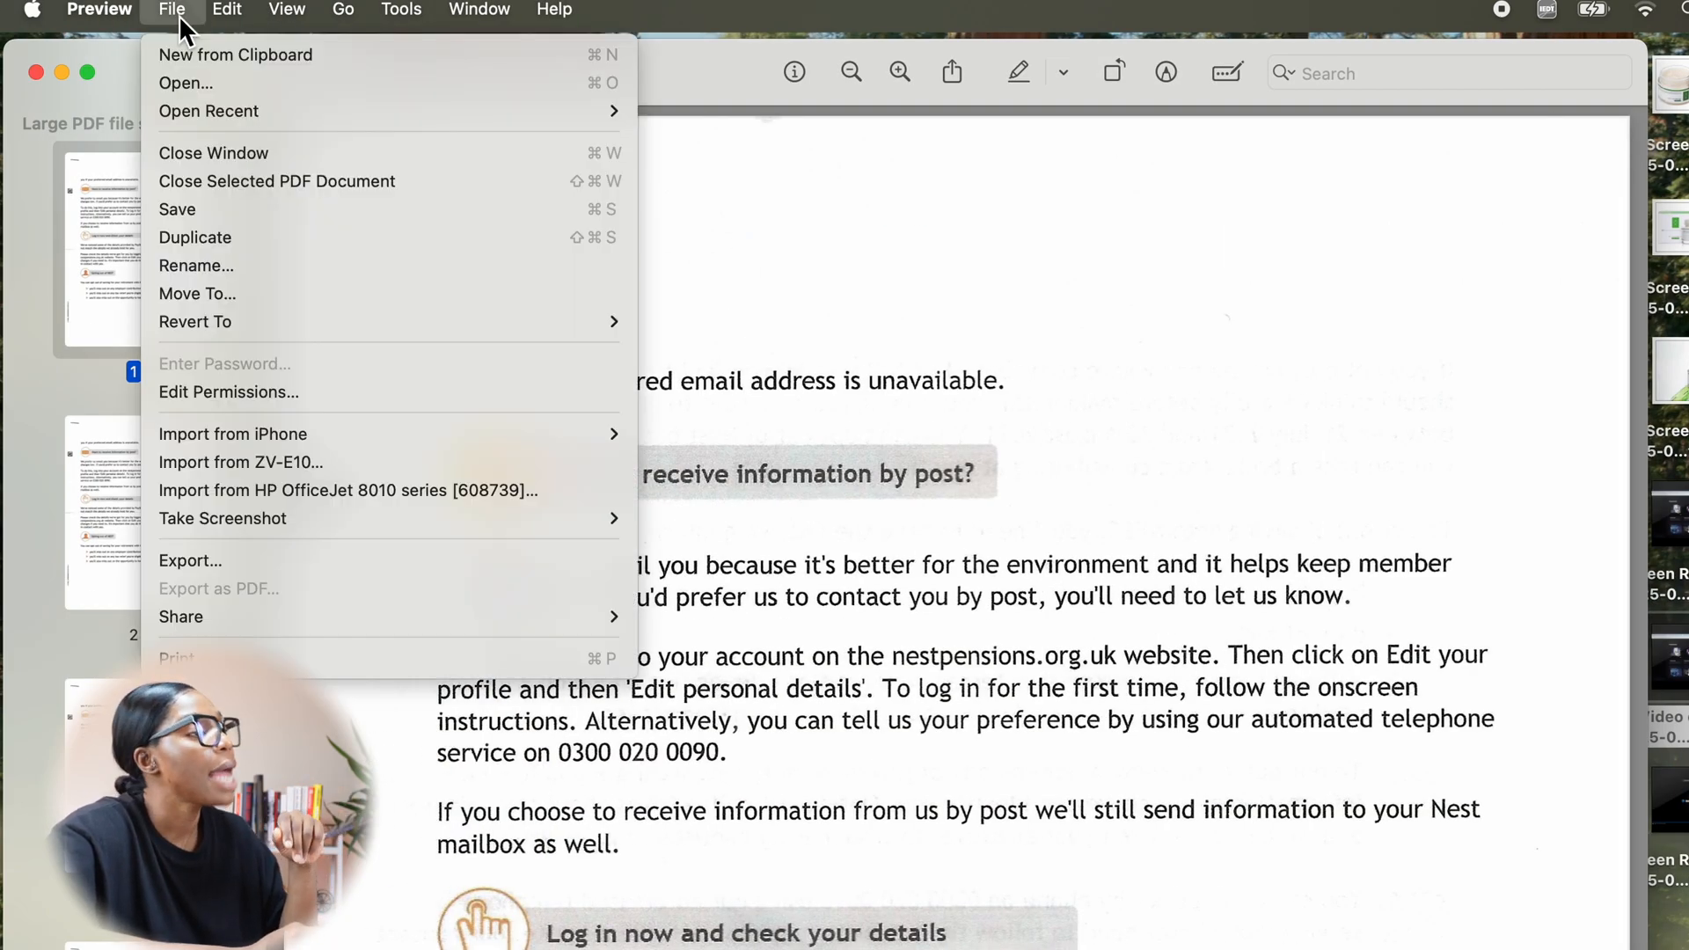
{"action": "mouse_move", "coordinate": [454, 567]}
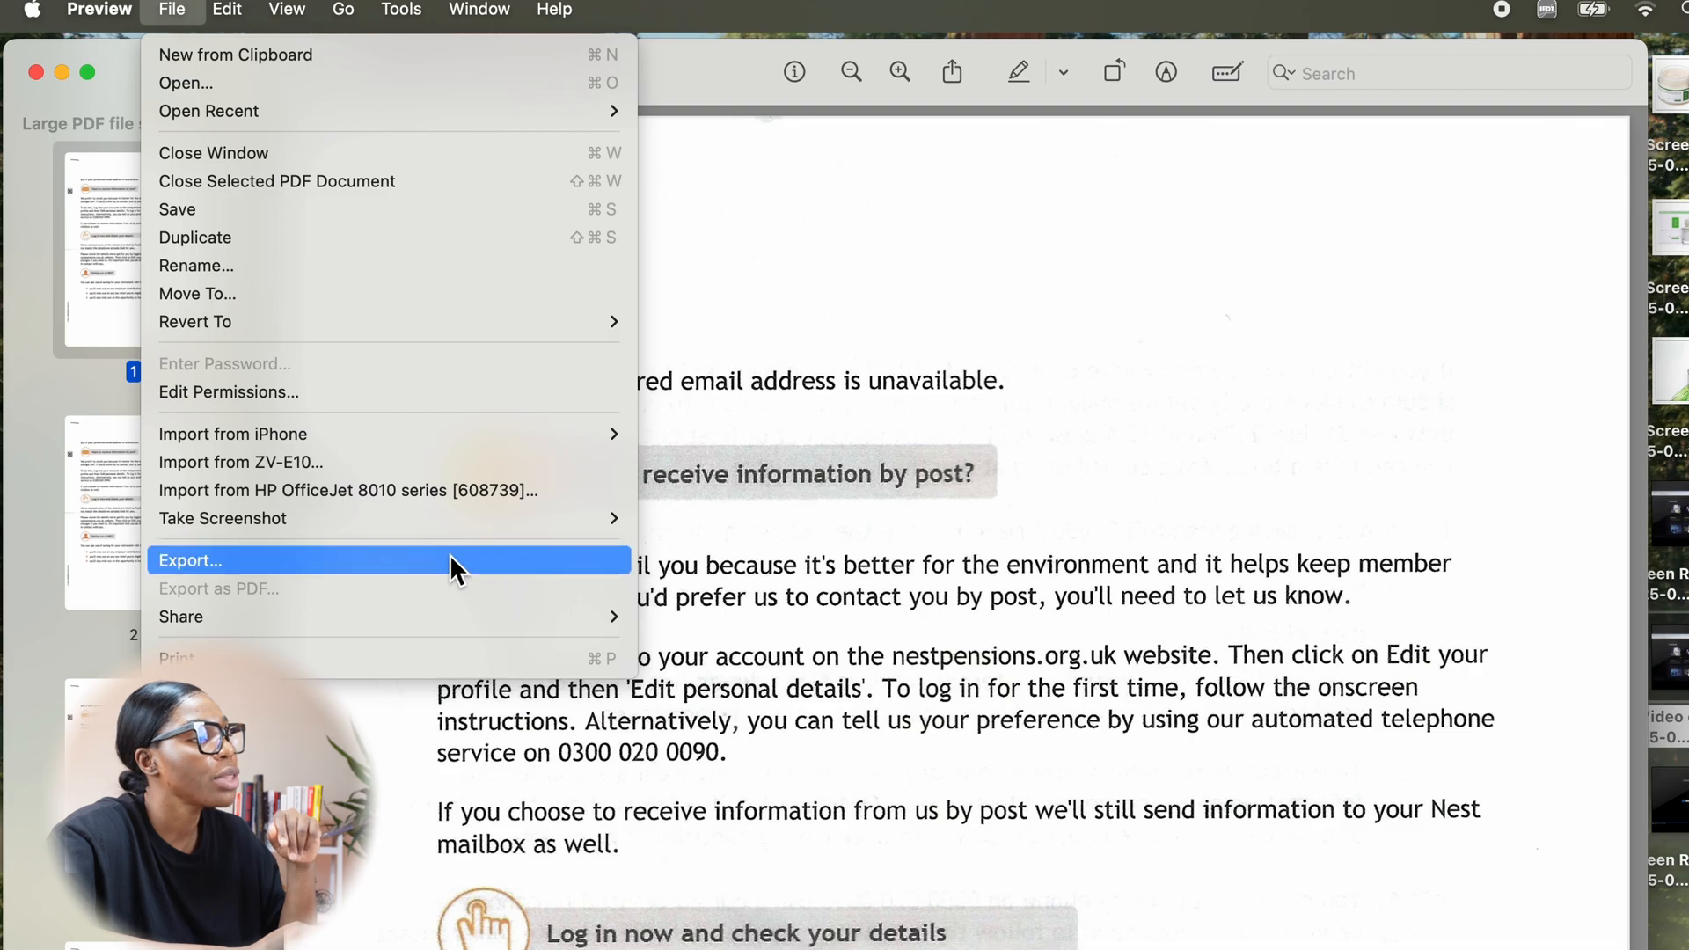
{"action": "left_click", "coordinate": [190, 561]}
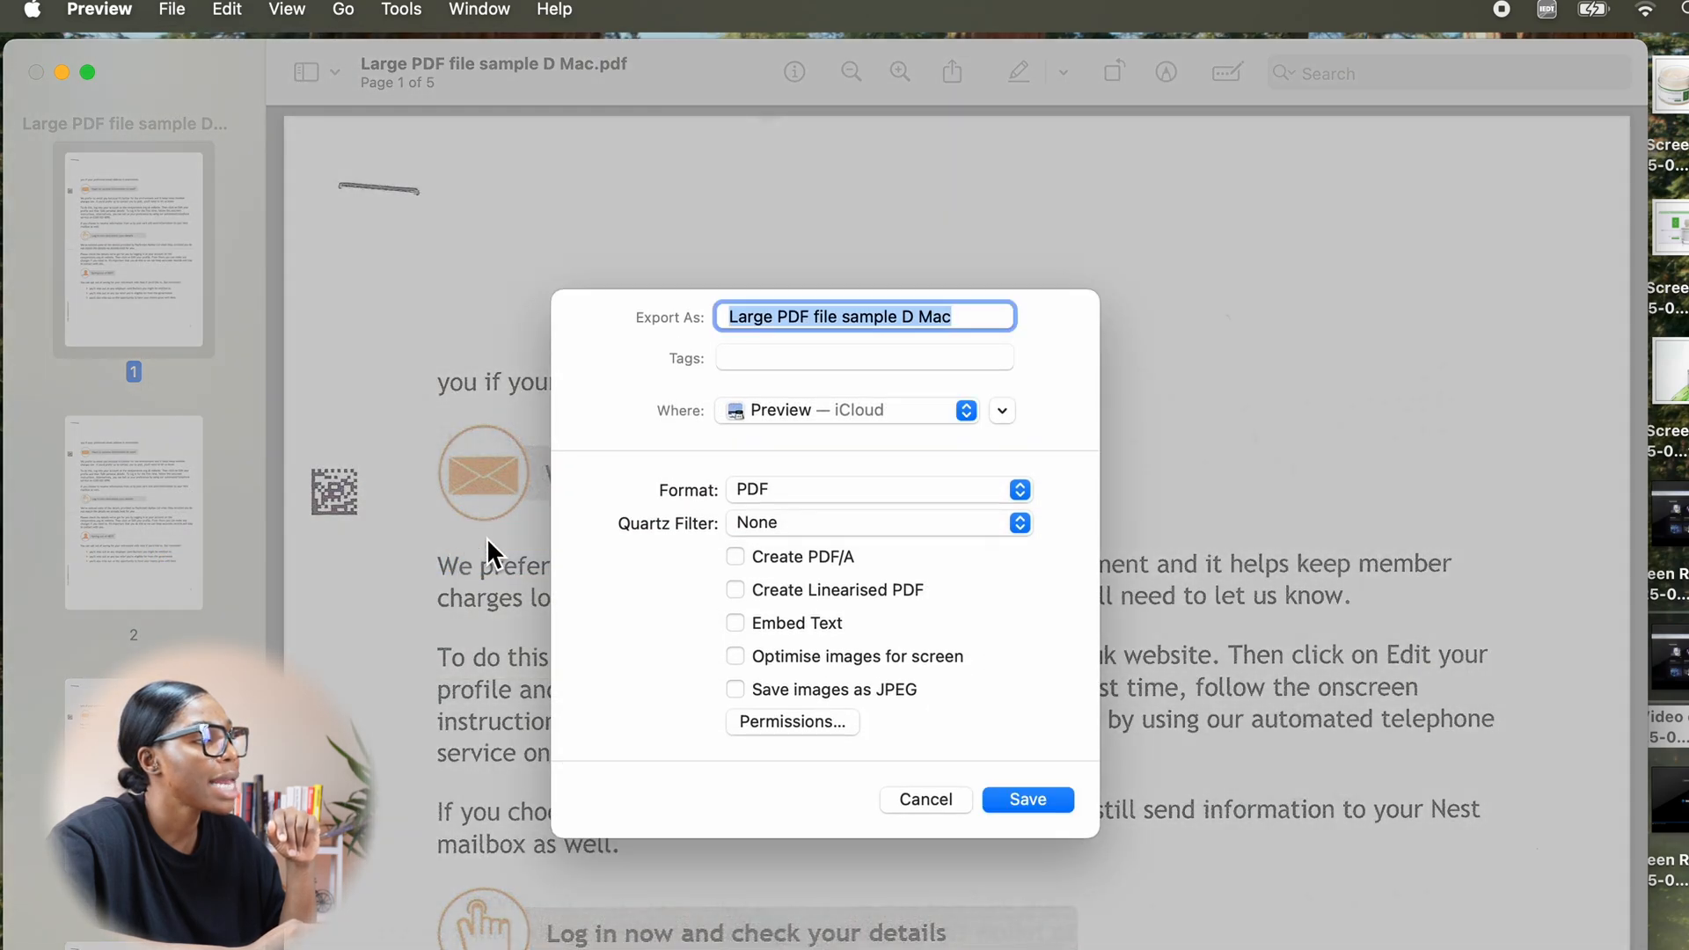
{"action": "mouse_move", "coordinate": [887, 504]}
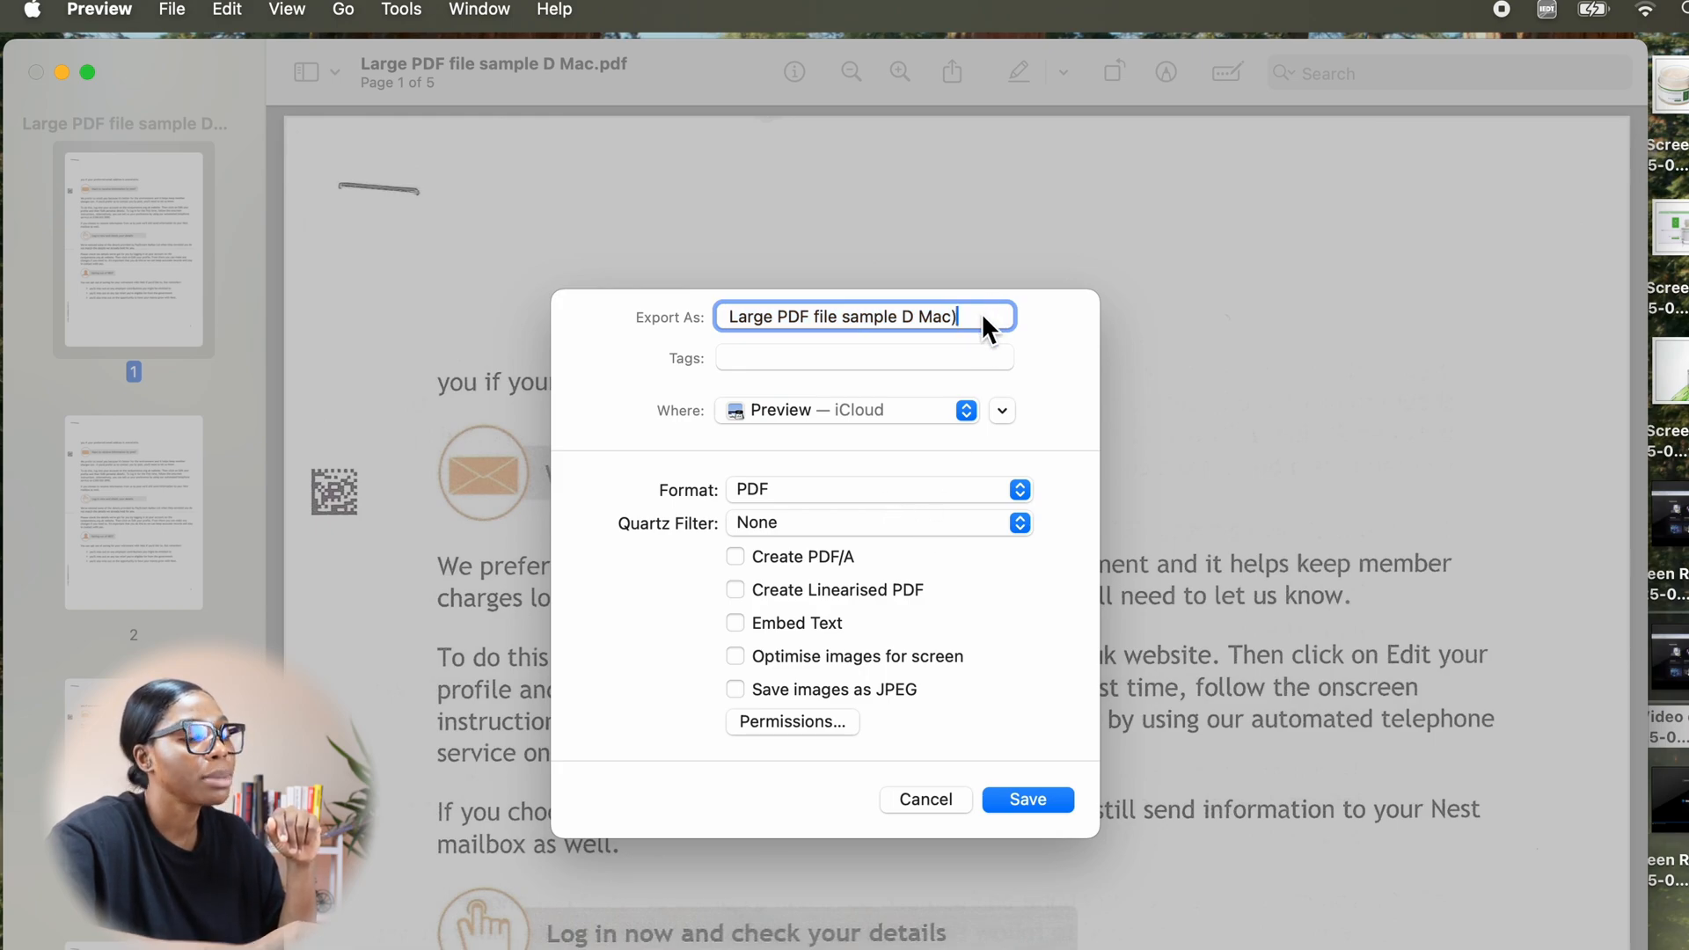
{"action": "type", "text": "_compressed"}
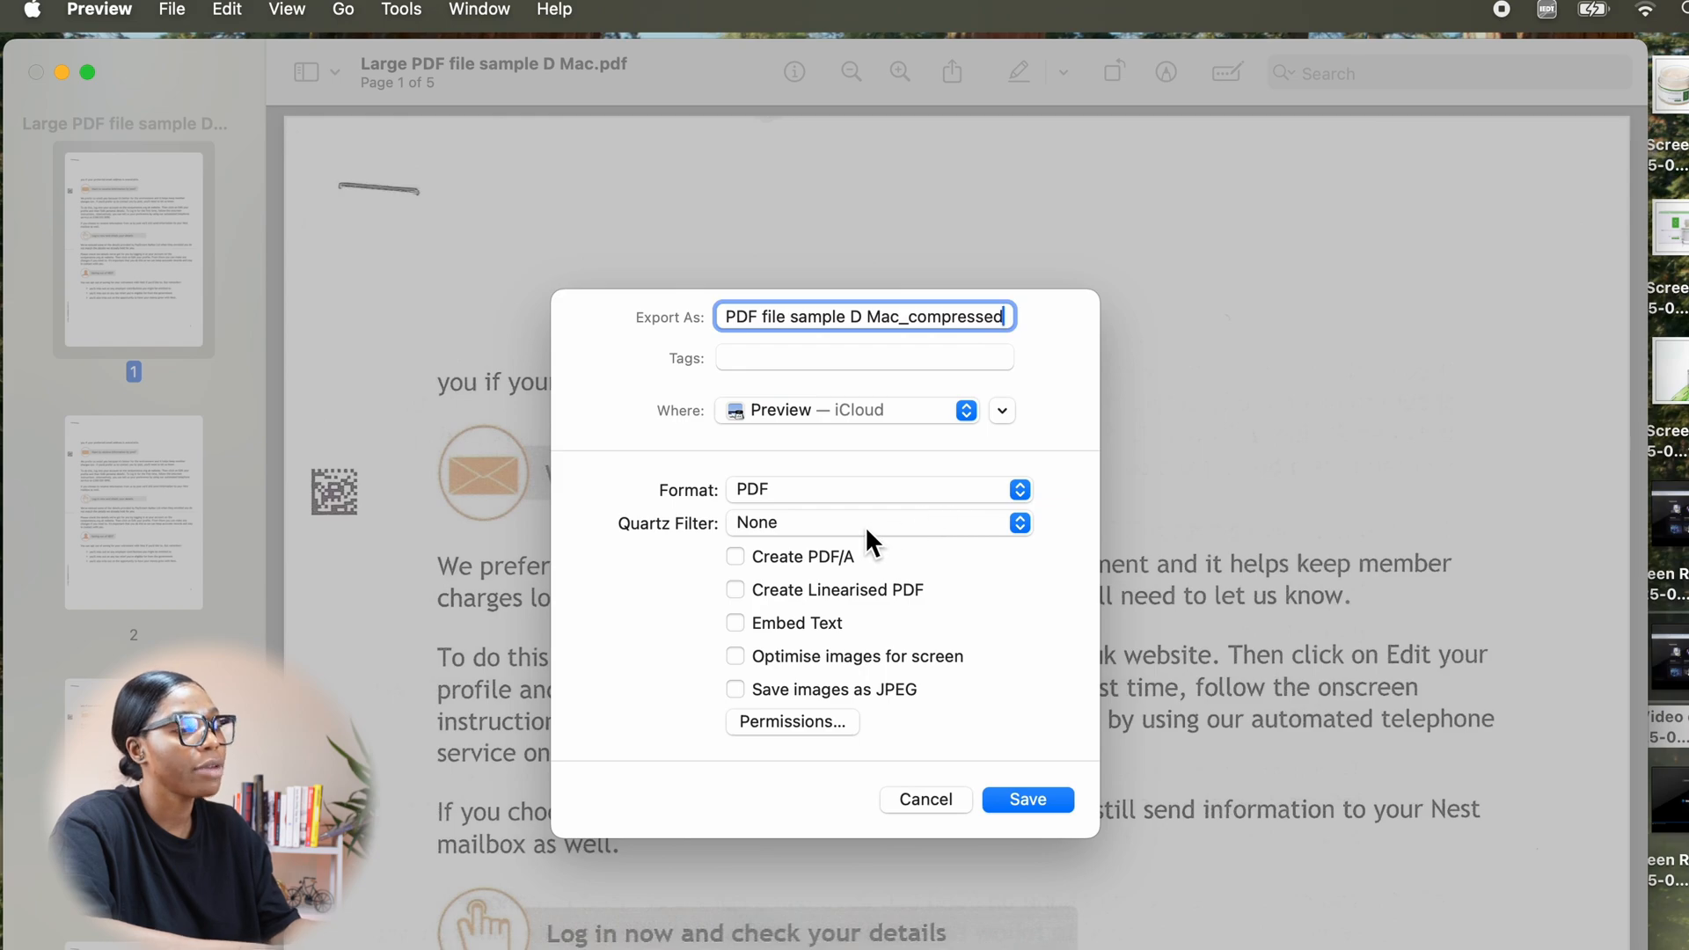
{"action": "left_click", "coordinate": [879, 522]}
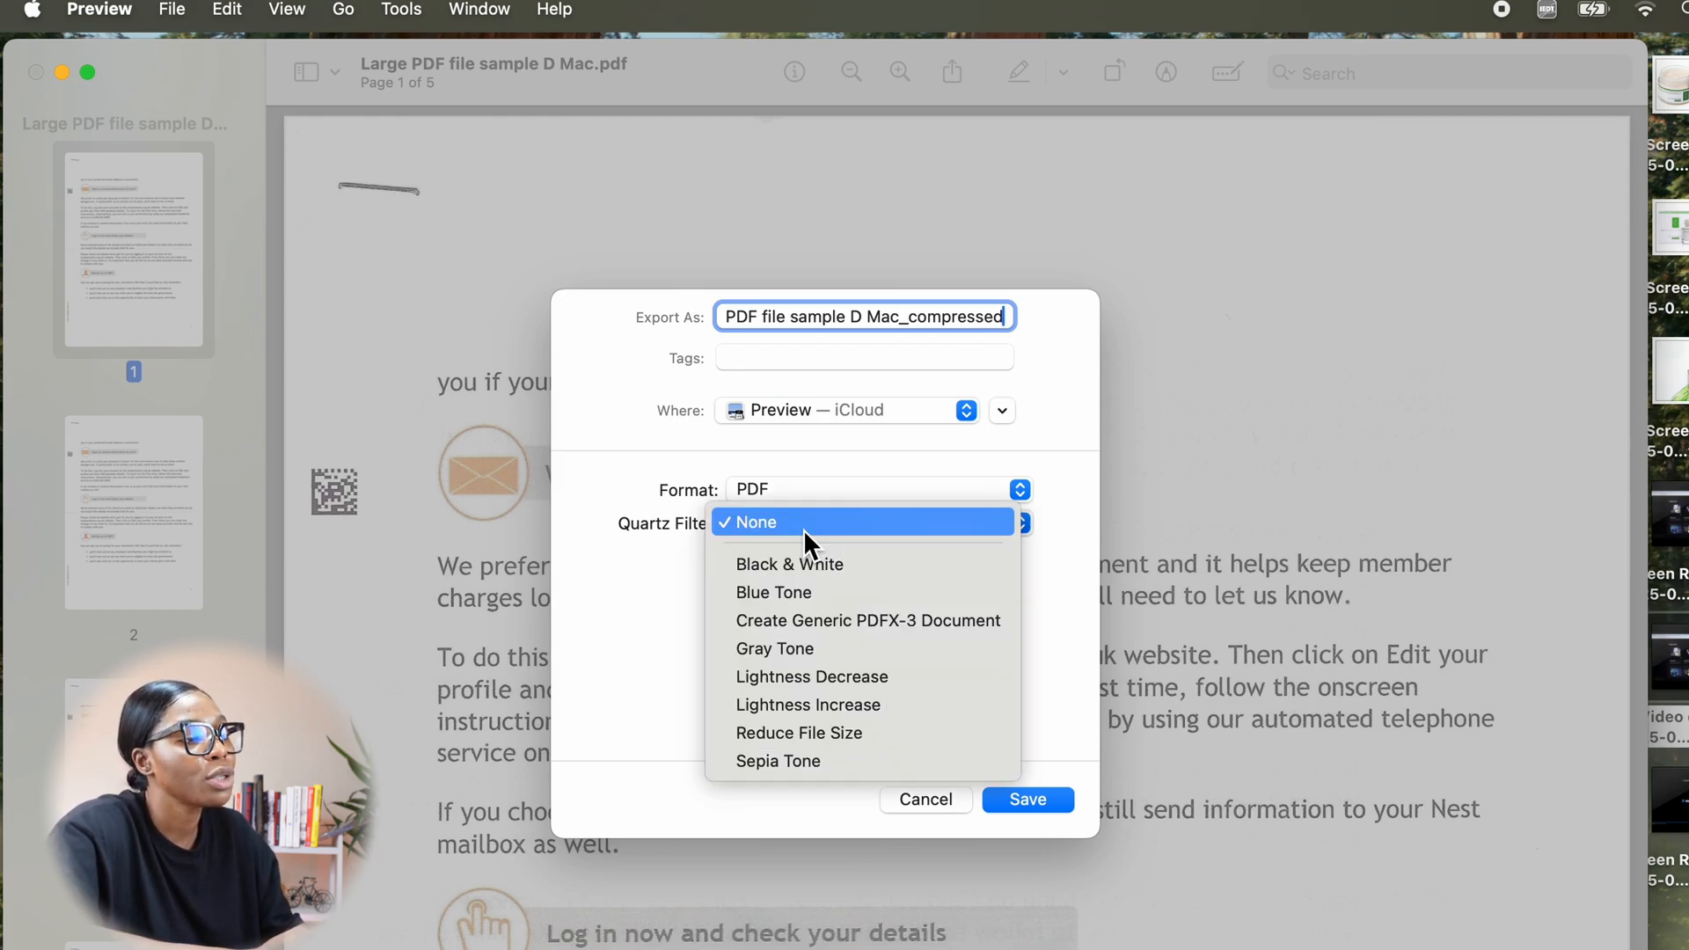
{"action": "mouse_move", "coordinate": [857, 746]}
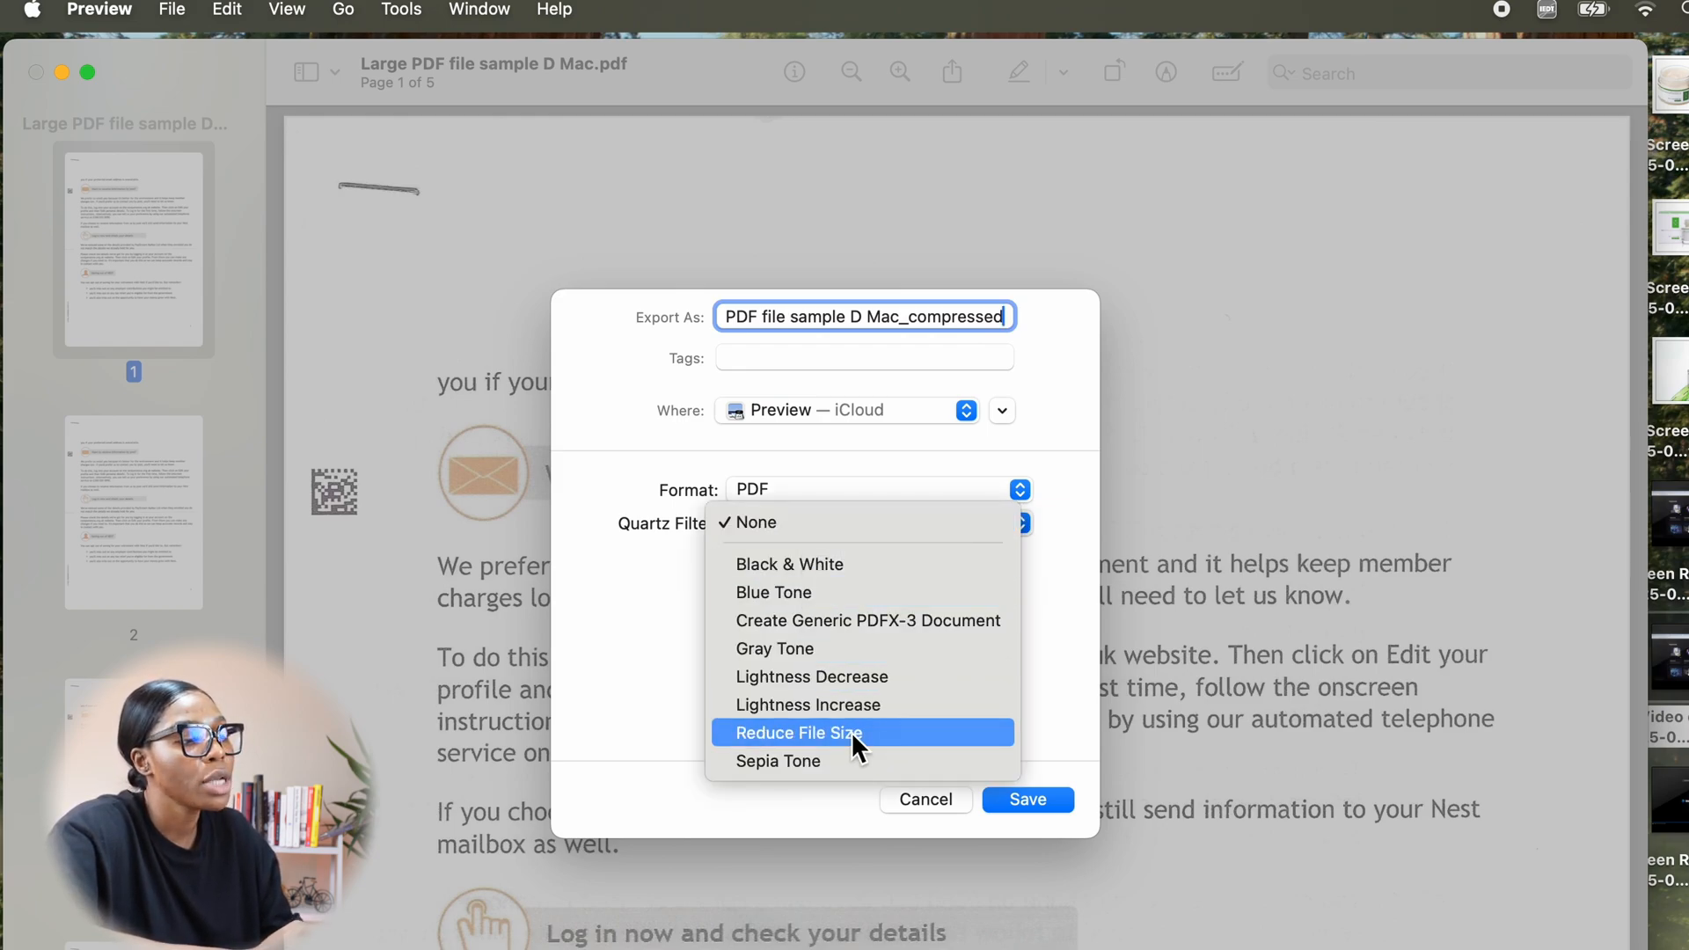
{"action": "left_click", "coordinate": [799, 732]}
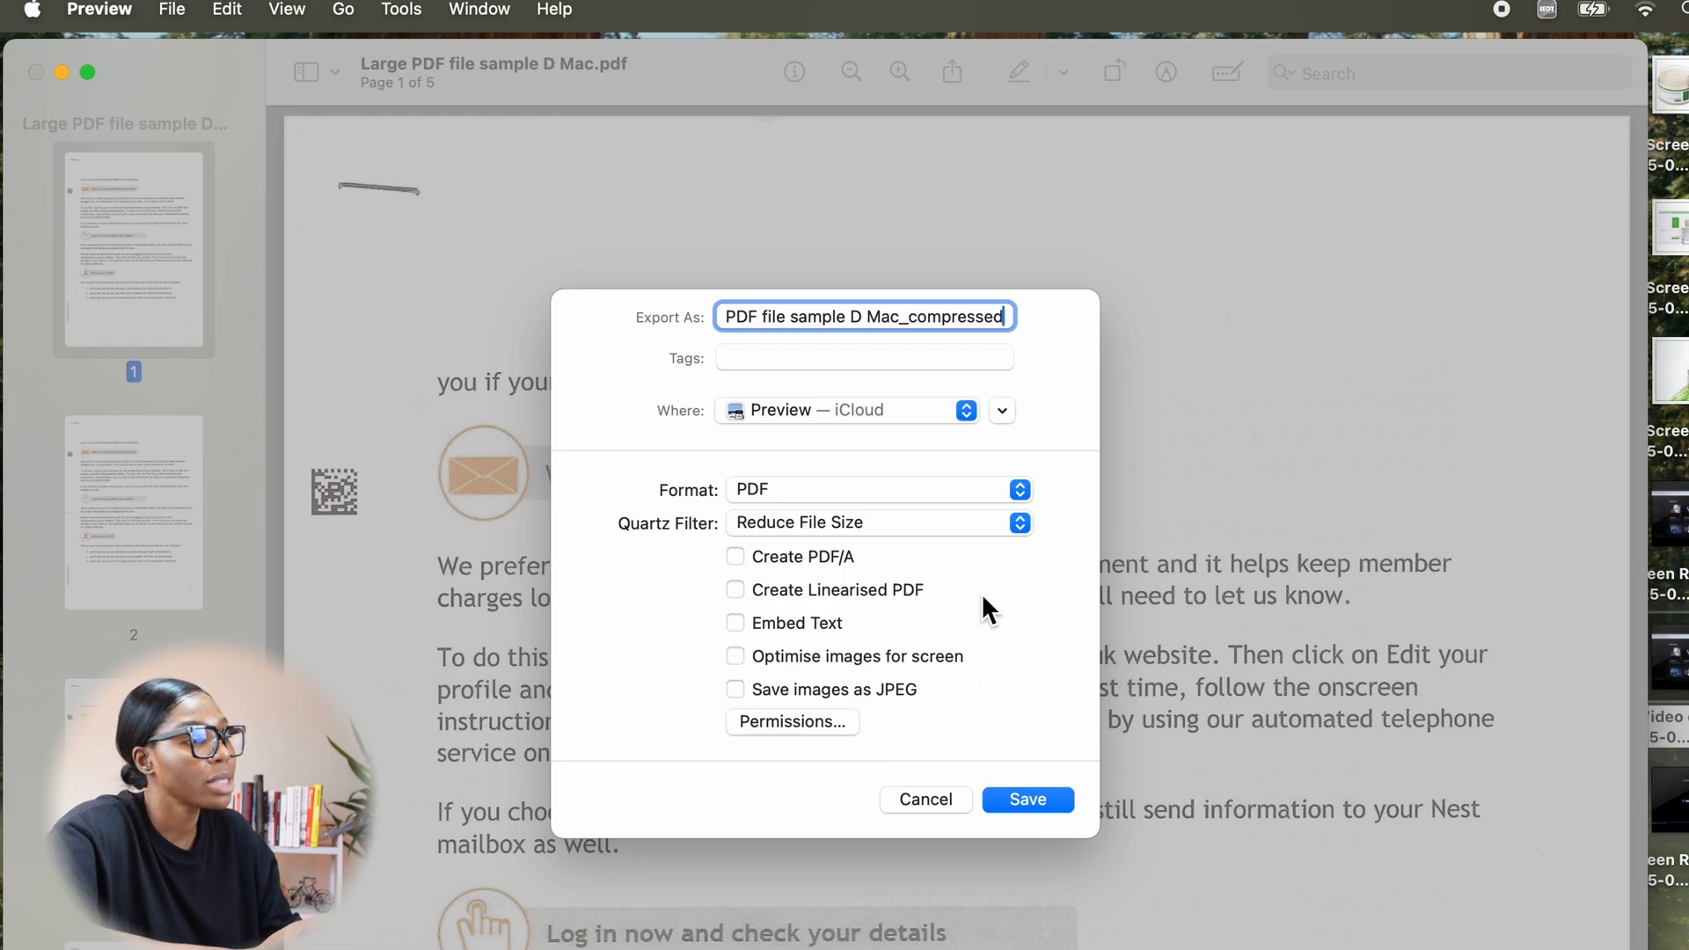
{"action": "left_click", "coordinate": [1027, 799]}
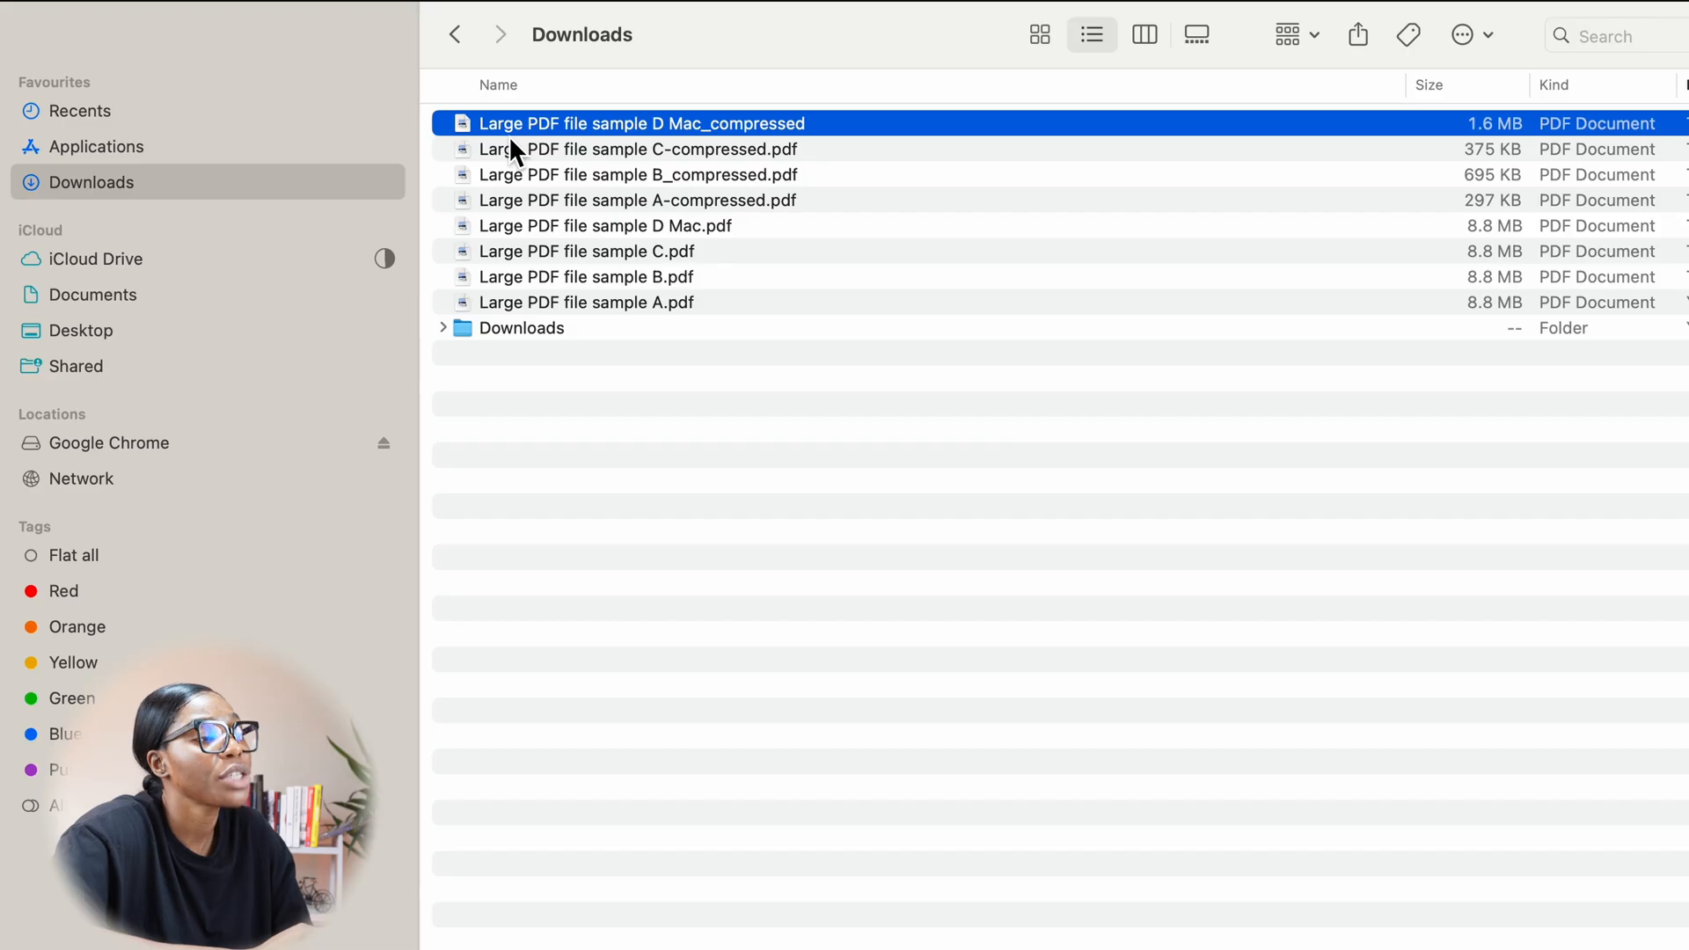
{"action": "mouse_move", "coordinate": [784, 141]}
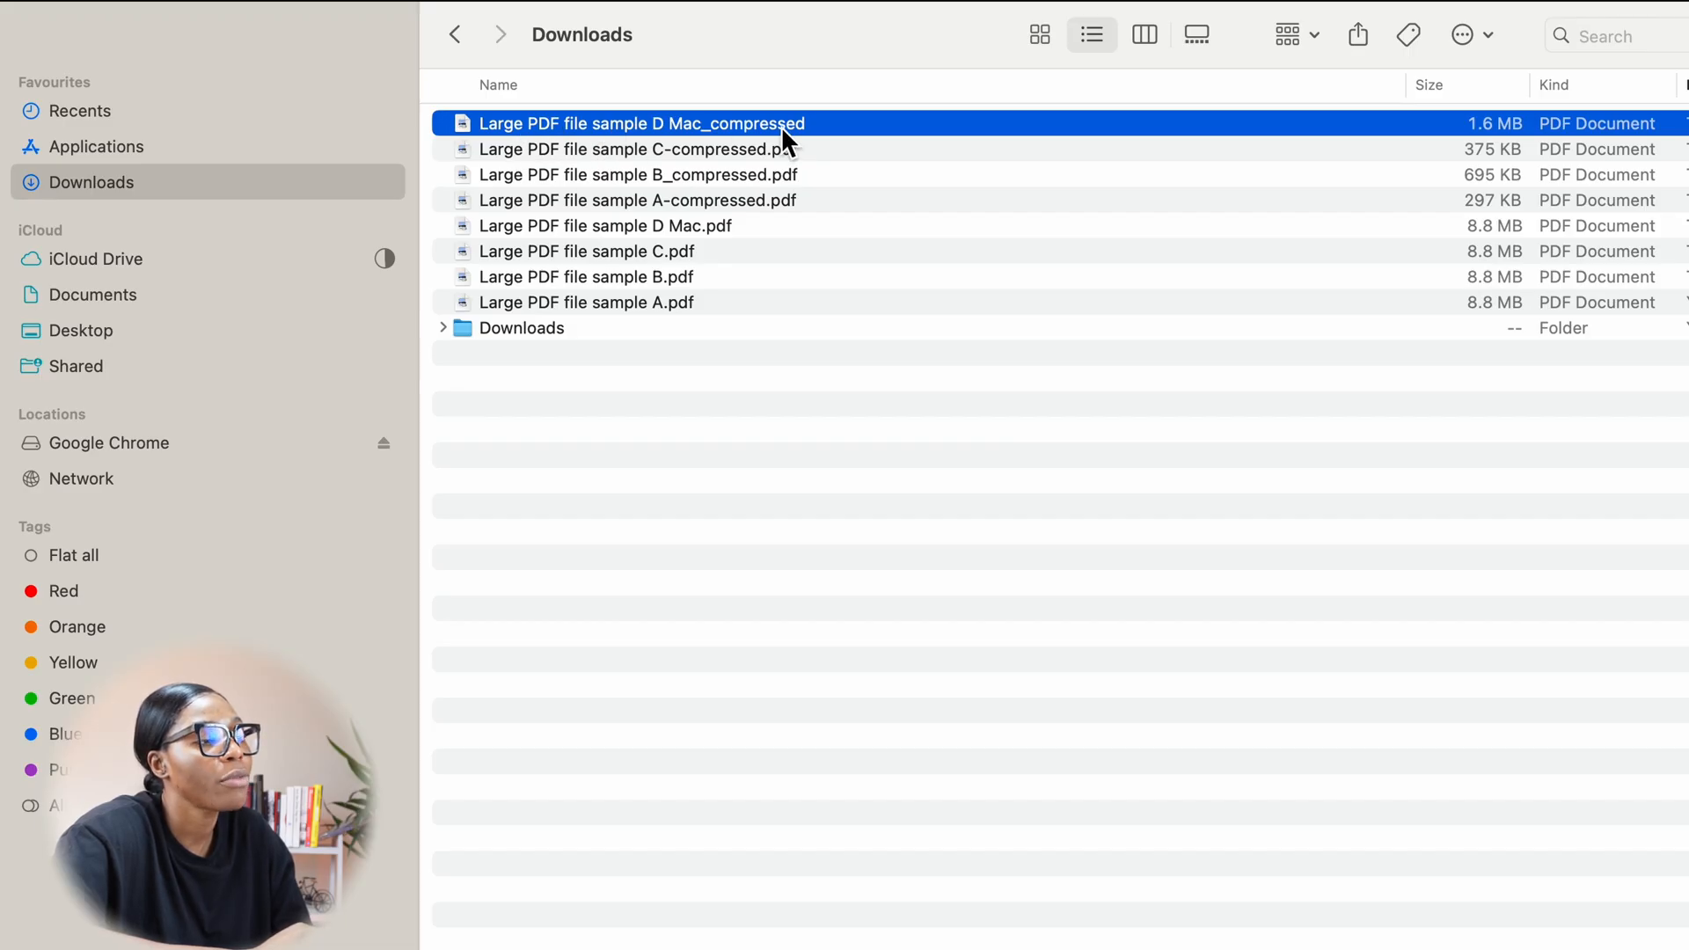